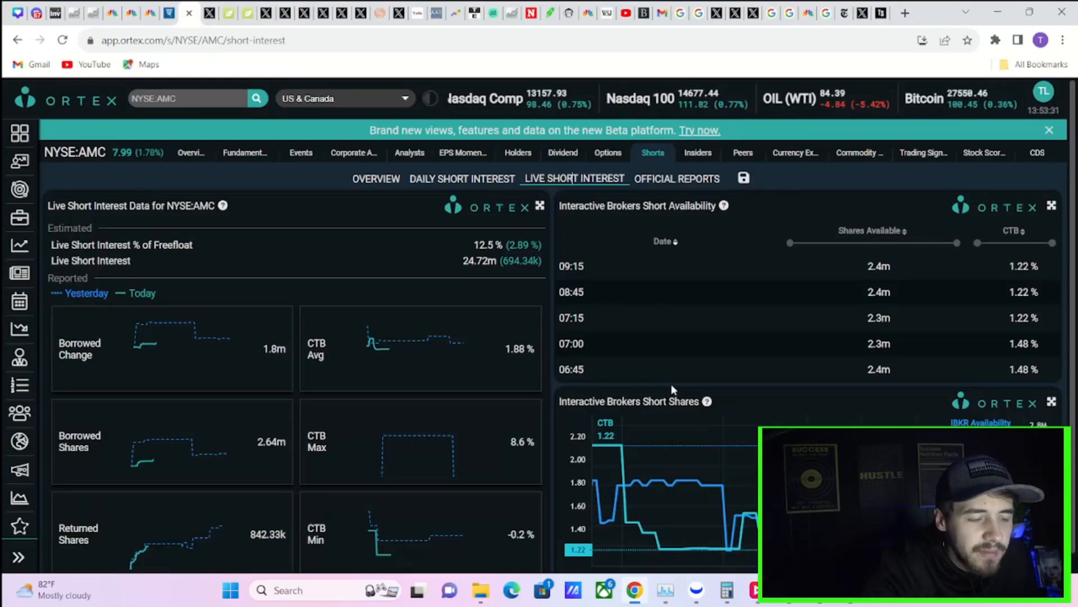
mouse_move(678, 388)
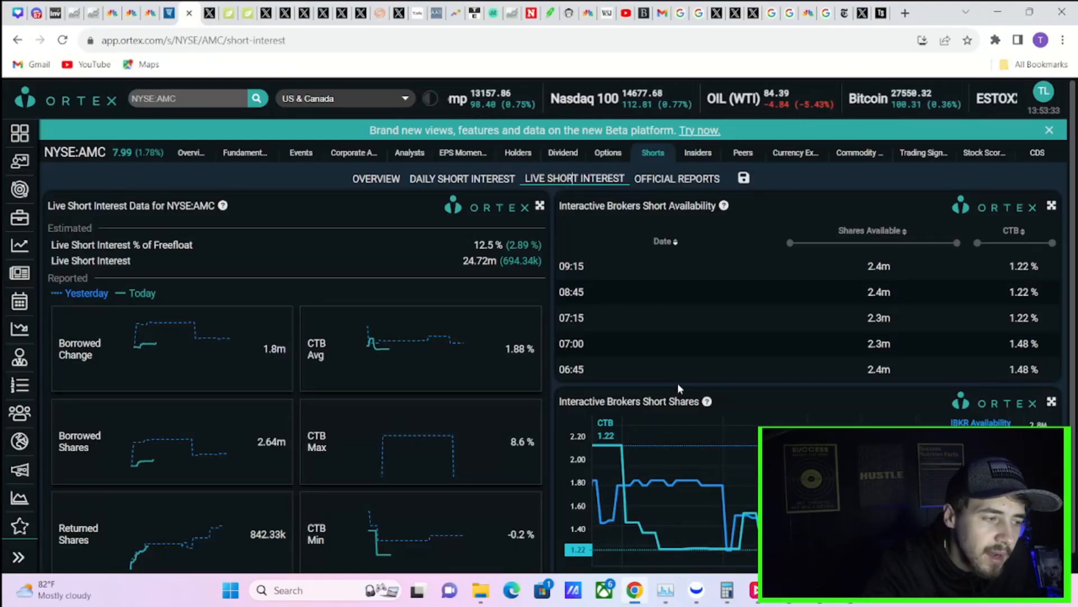
mouse_move(700, 418)
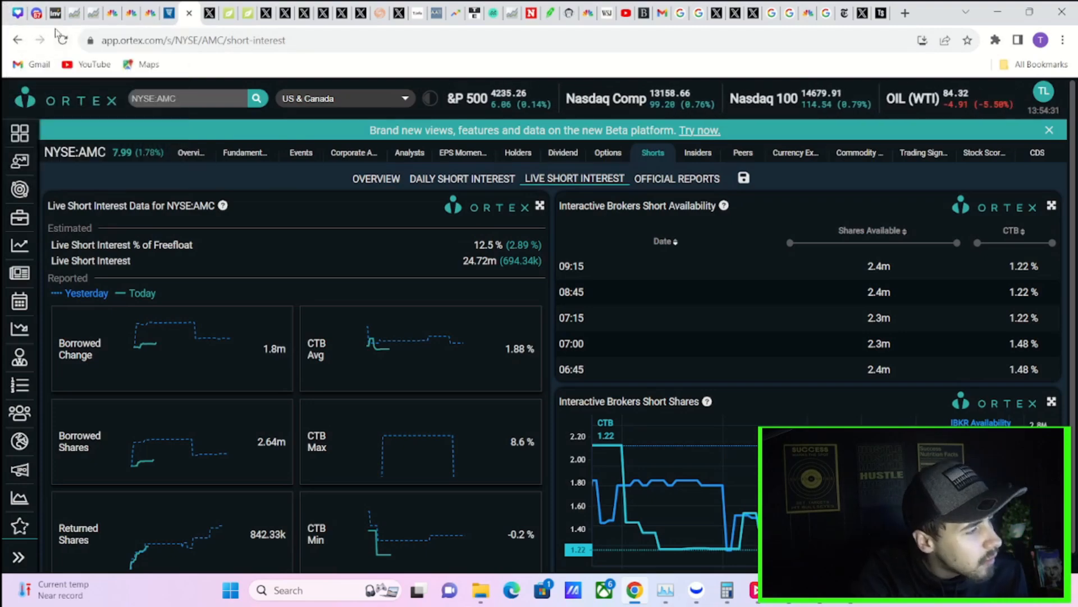
- Review the U.S. 10 Year Treasury quote page from CNBC's recently viewed symbols
click(112, 12)
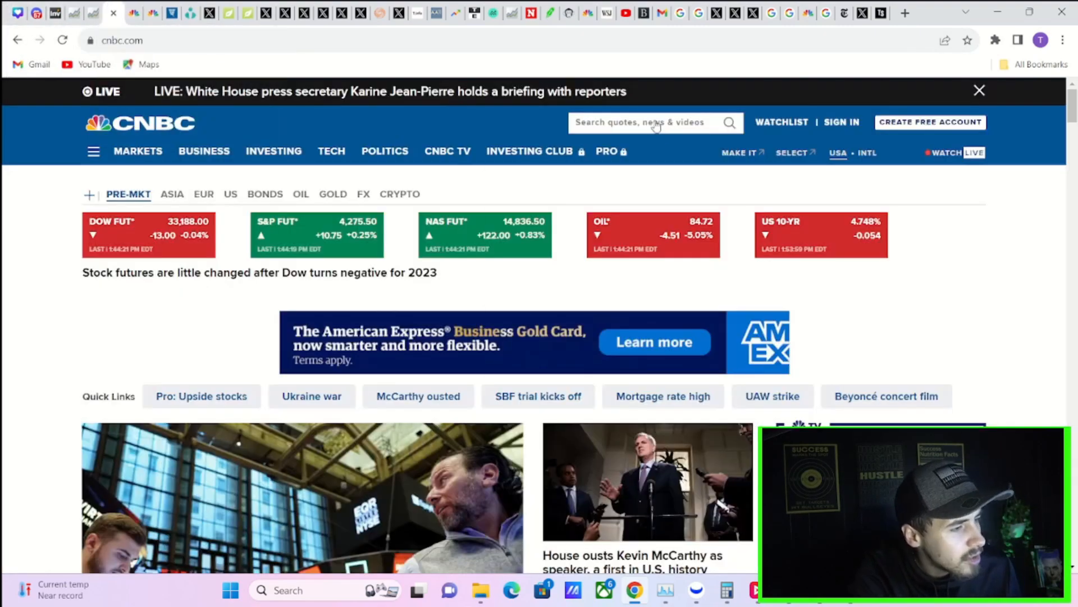
click(647, 123)
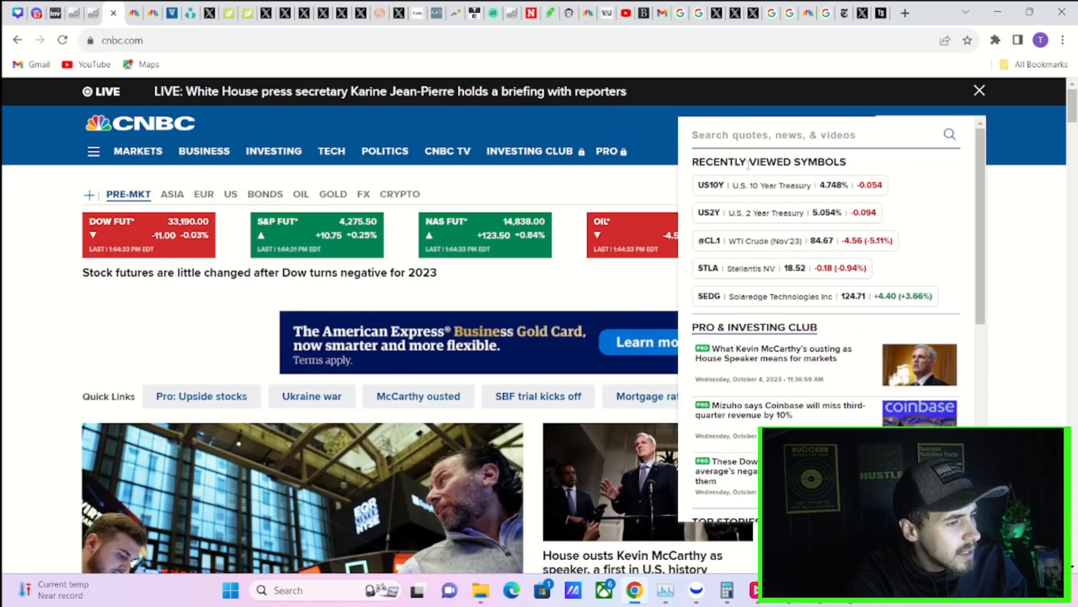
click(755, 185)
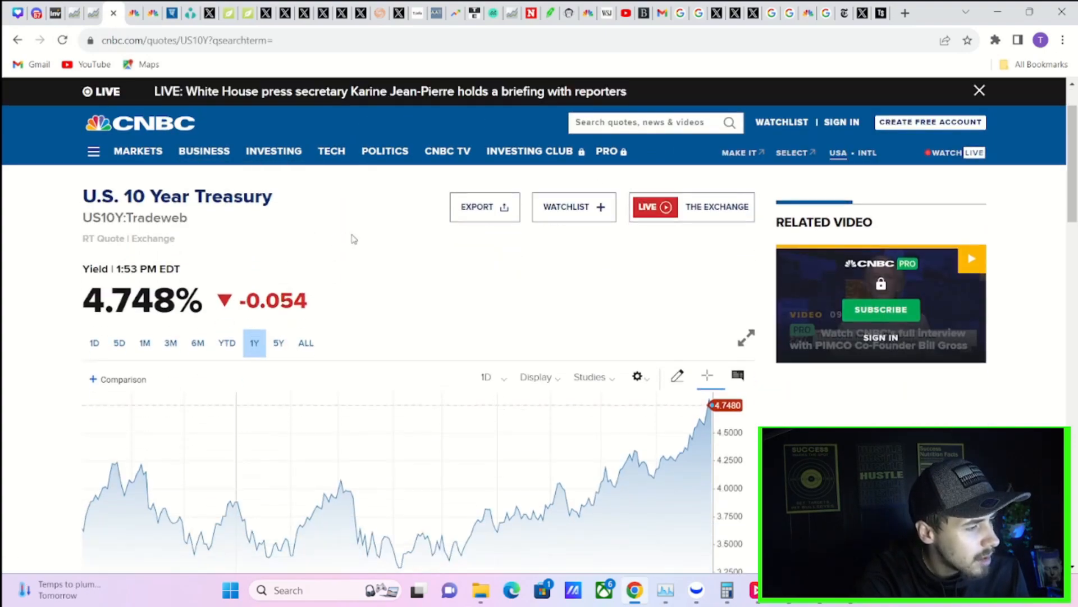
scroll(down, 3)
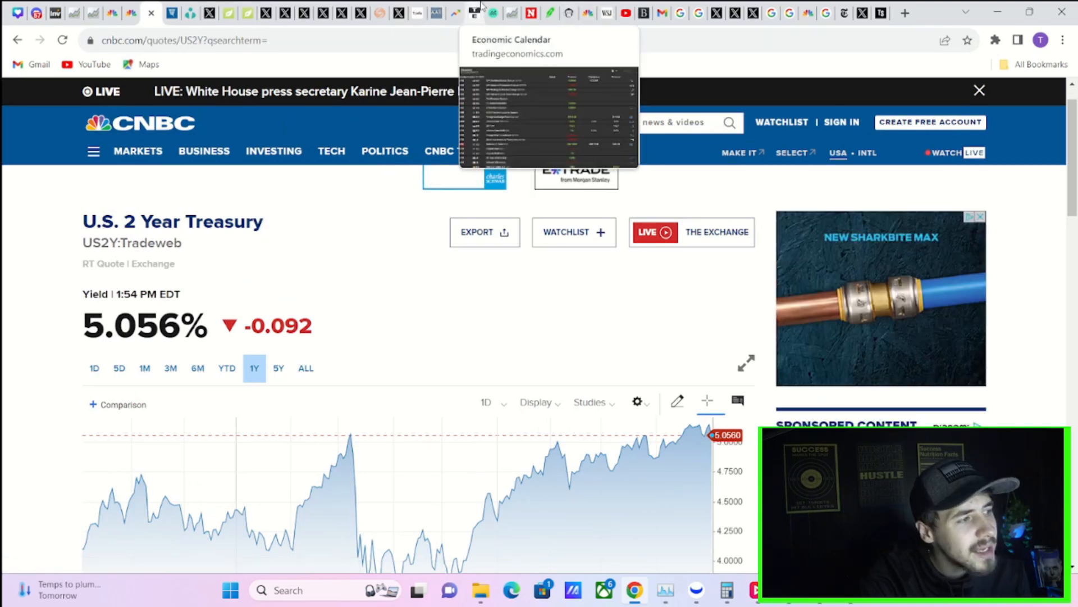
- Review the WTI Crude (Nov'23) quote at 84.67, then move on to the Trading Economics calendar
click(134, 12)
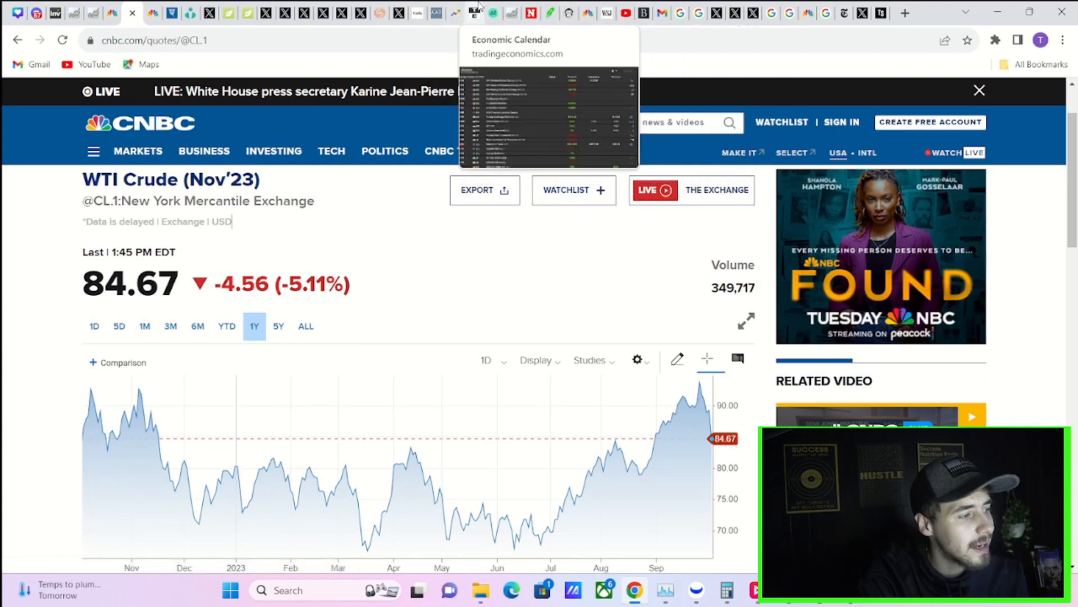
click(473, 13)
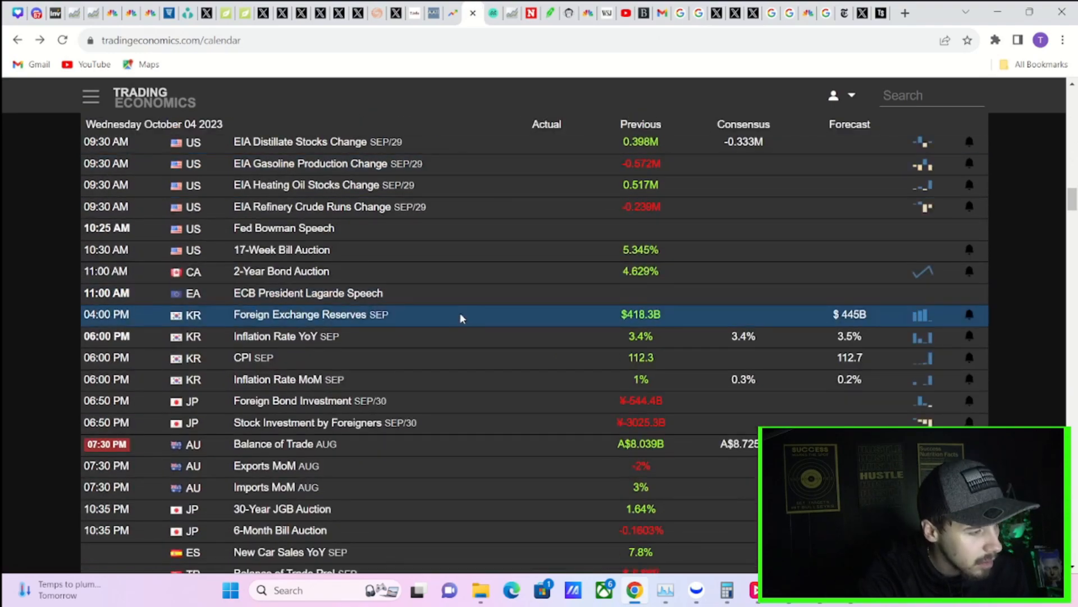
- Scroll the calendar to October 4's EIA crude, gasoline and distillate stock releases
scroll(up, 3)
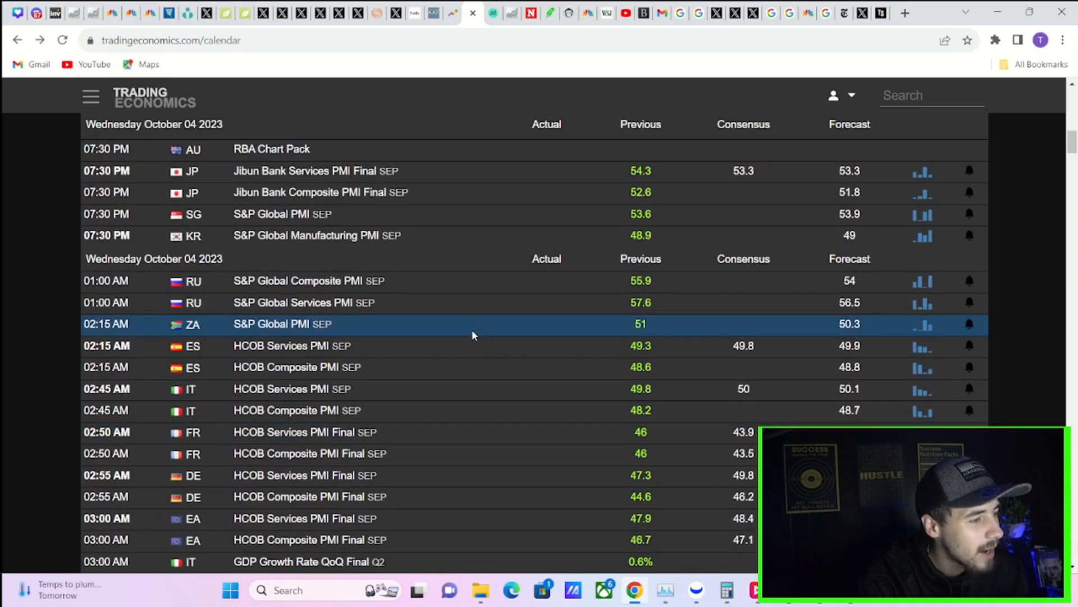
scroll(down, 3)
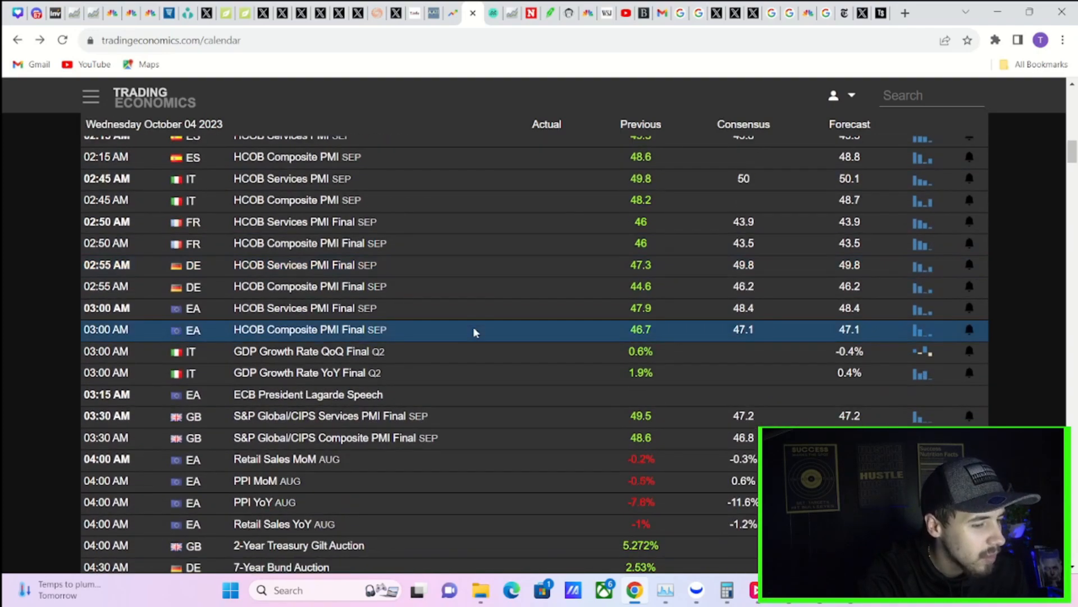
scroll(down, 3)
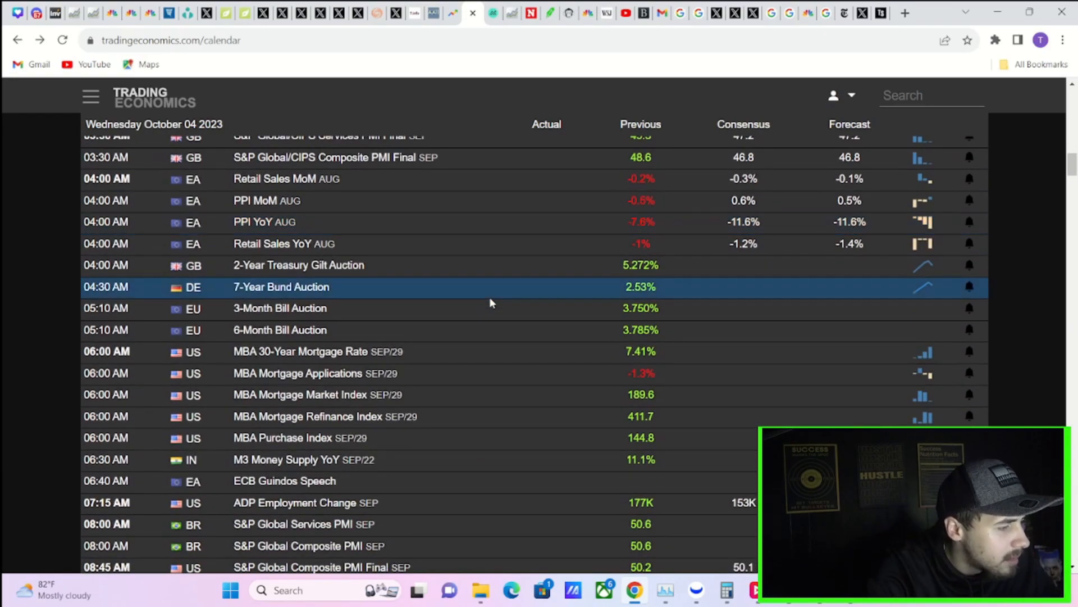
scroll(down, 3)
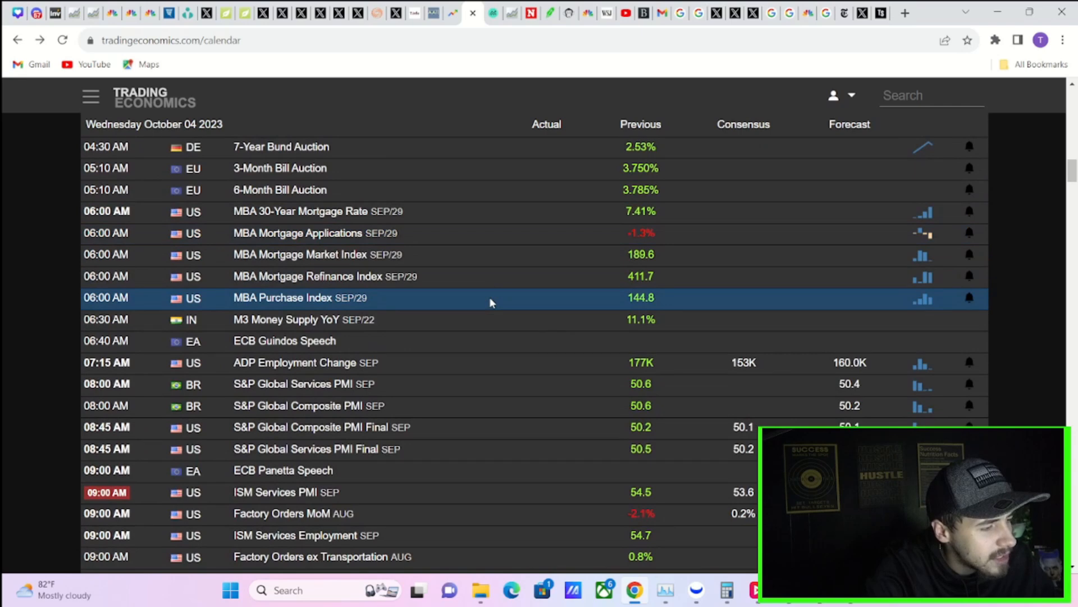
mouse_move(502, 300)
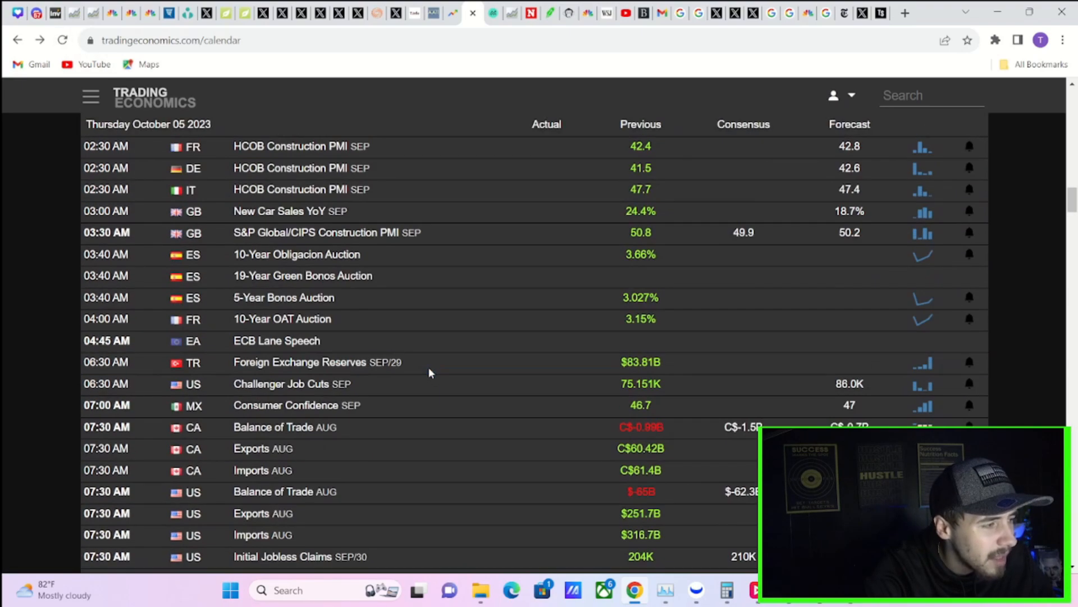
scroll(down, 3)
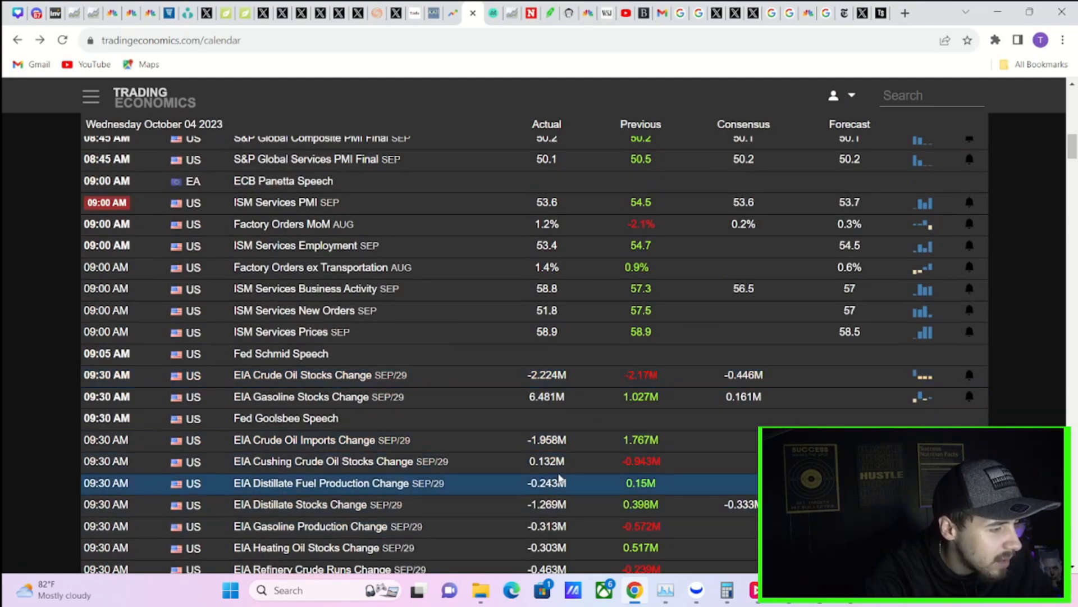
scroll(down, 3)
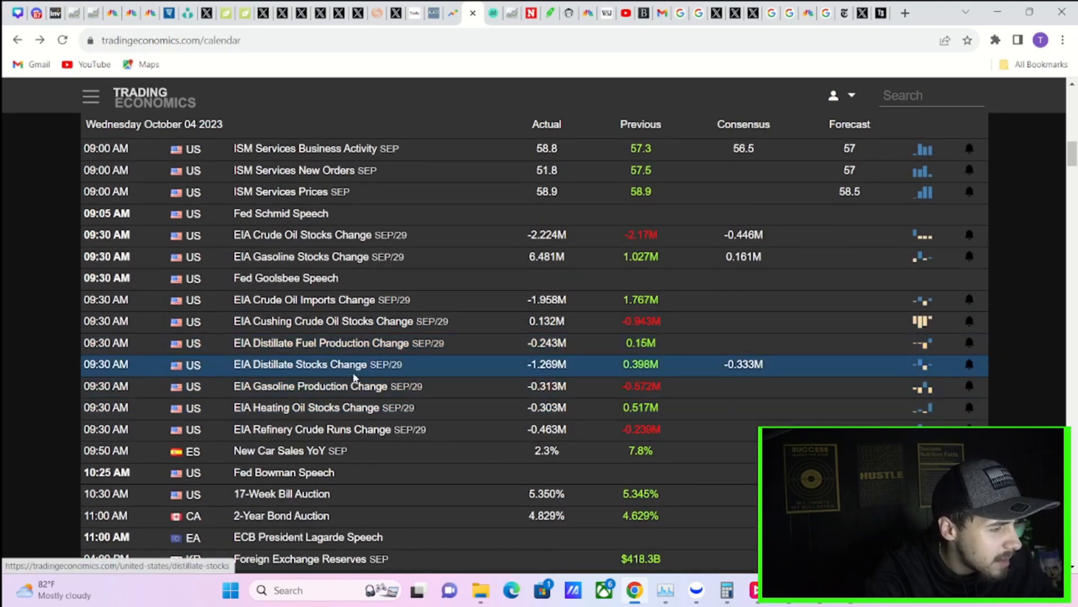
mouse_move(598, 393)
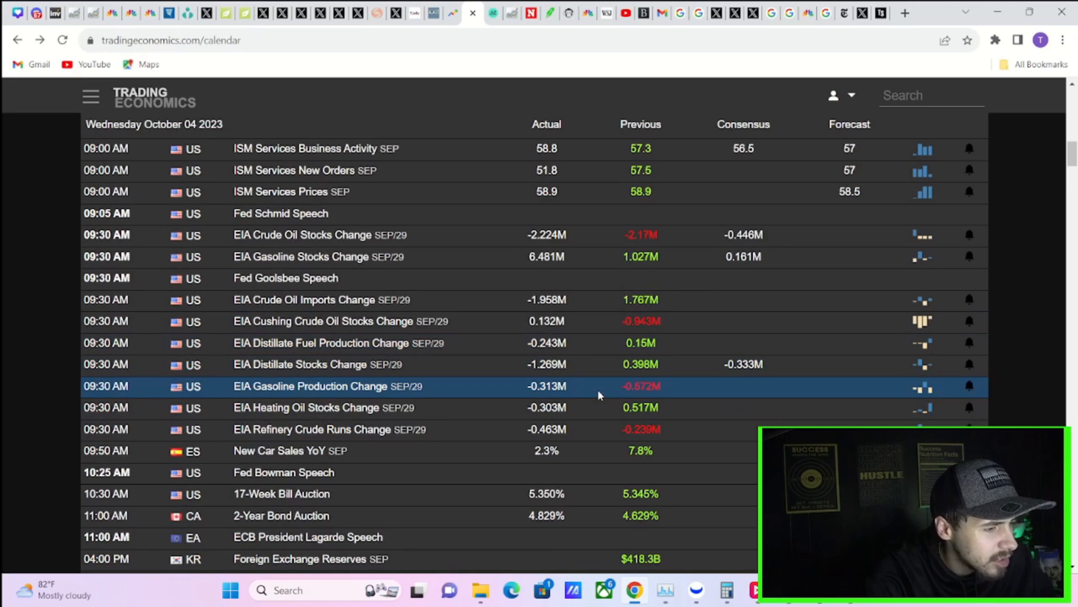
mouse_move(598, 429)
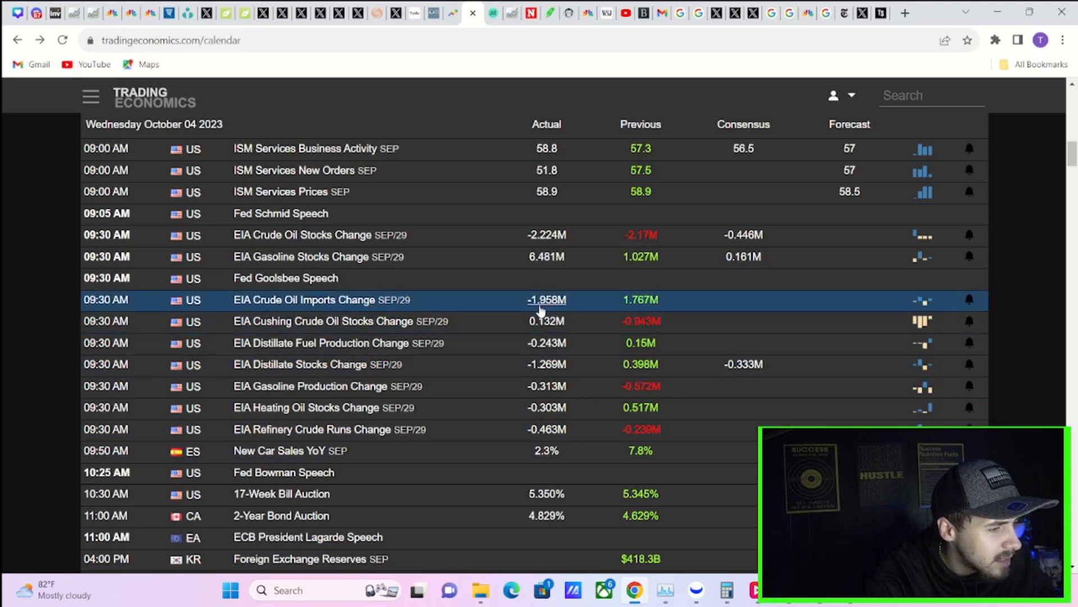
mouse_move(537, 343)
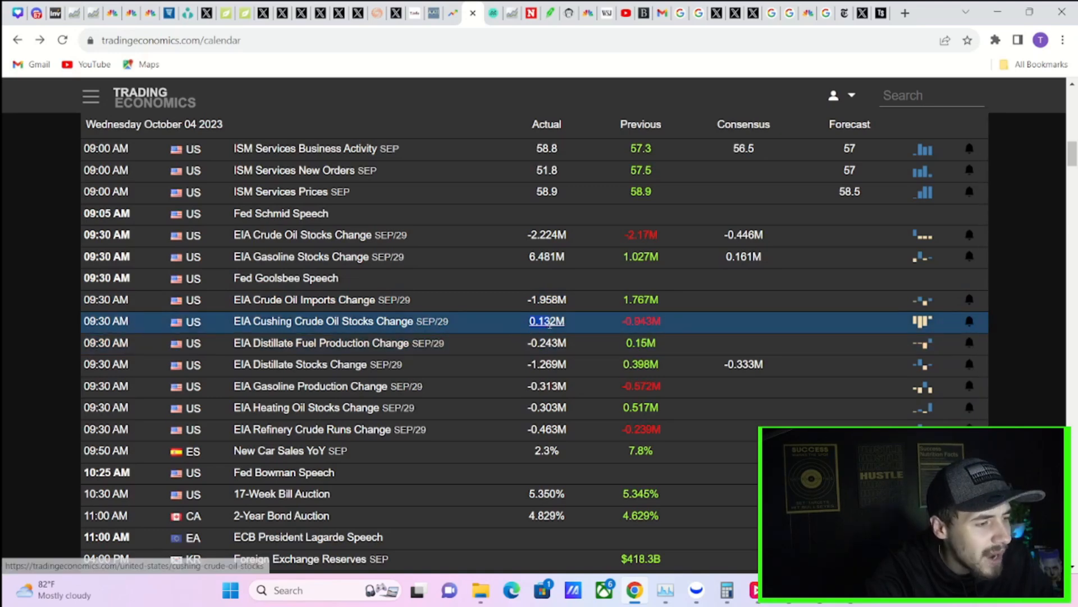
mouse_move(547, 342)
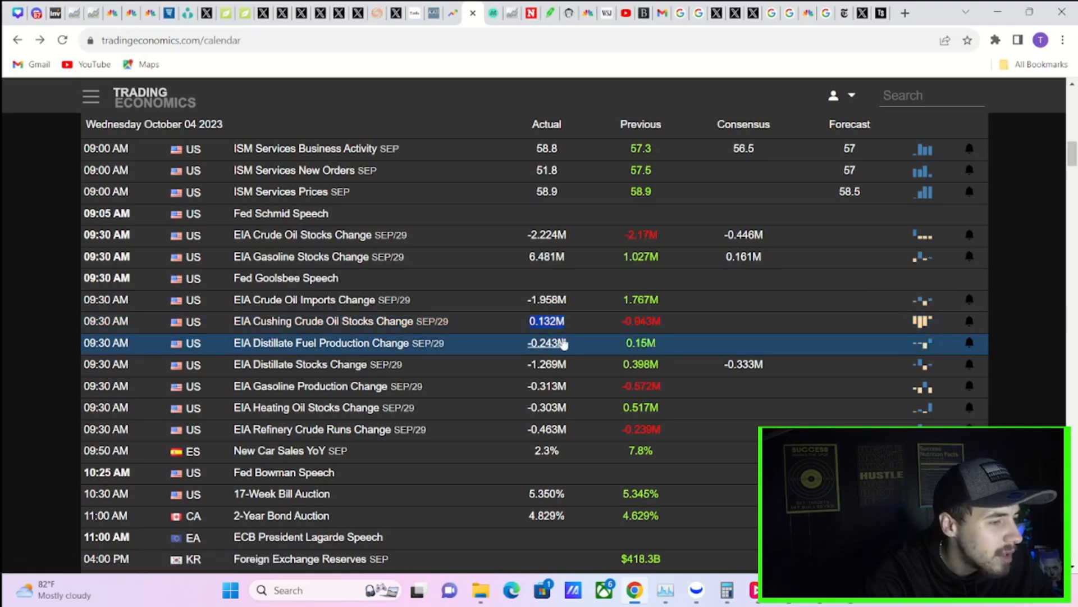
mouse_move(615, 364)
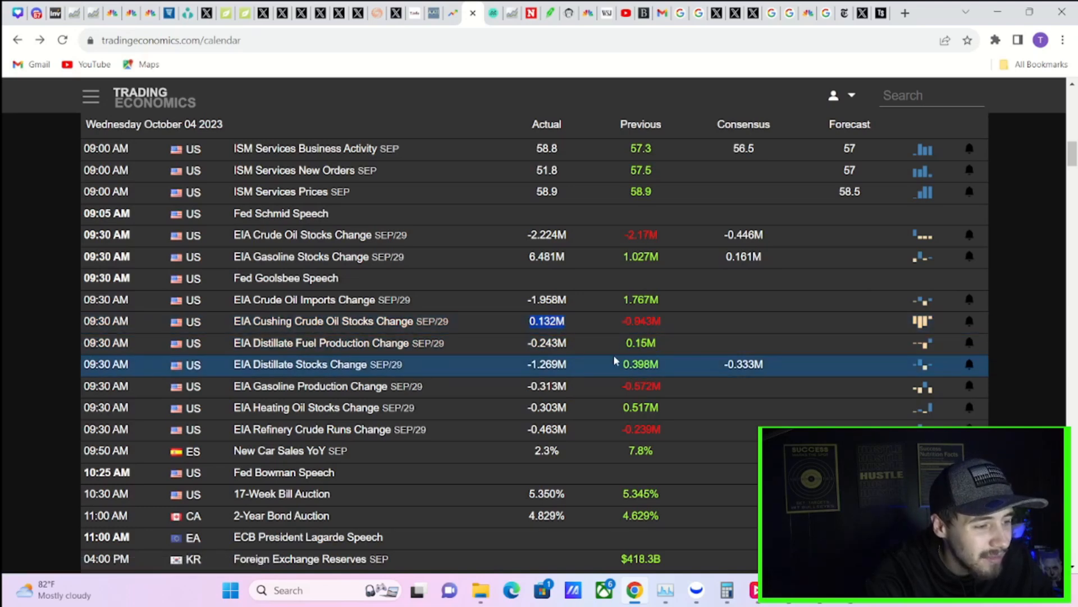
mouse_move(588, 347)
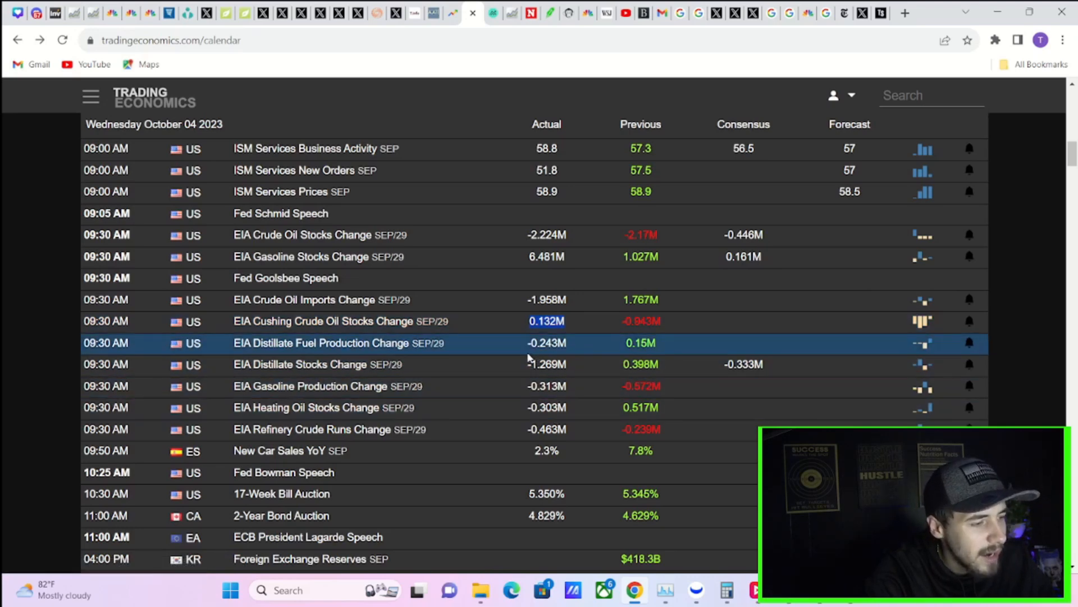
scroll(down, 3)
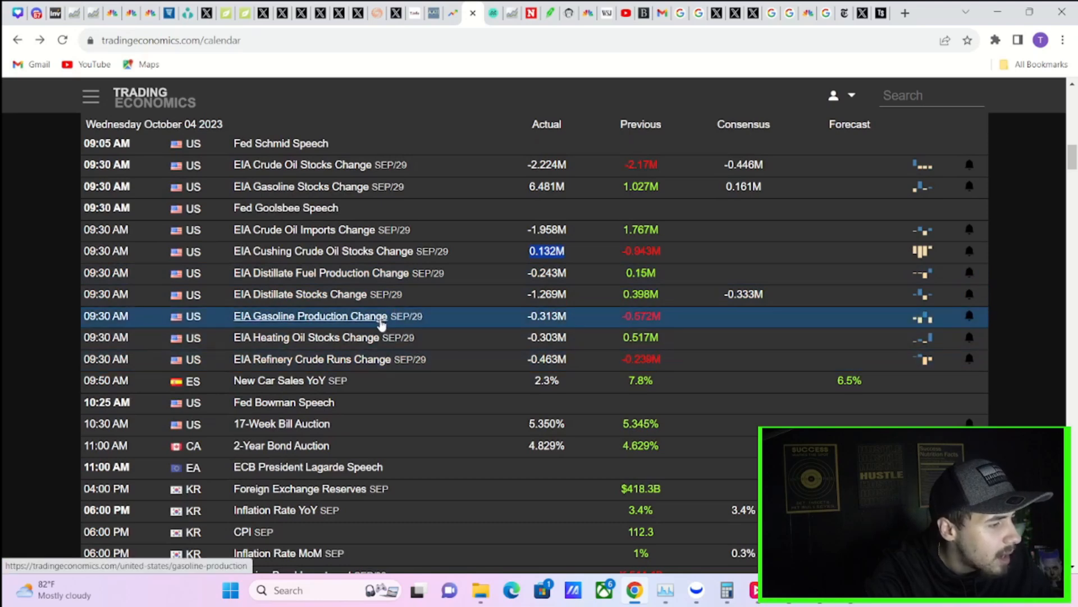
mouse_move(547, 337)
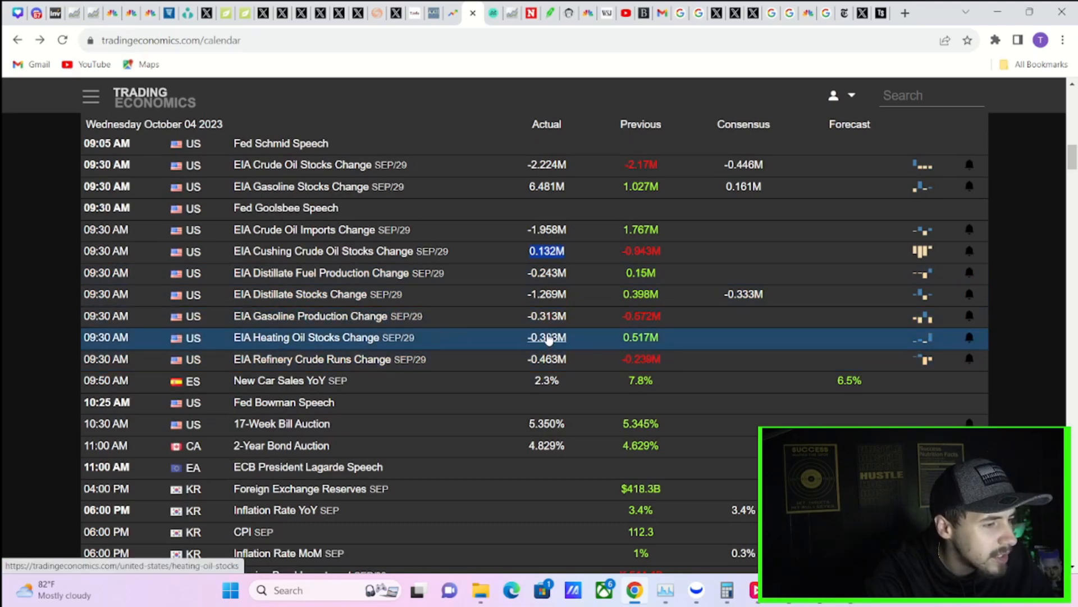
mouse_move(666, 379)
text(oil)
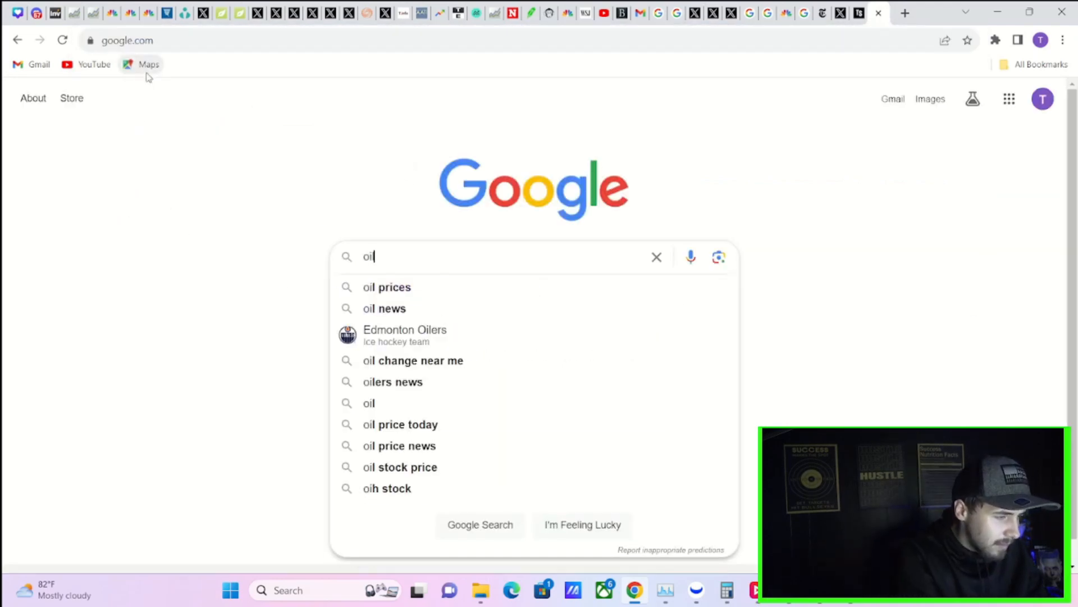
- Search Google for 'oil stock news' and read the Top stories on Saudi production cuts
click(384, 308)
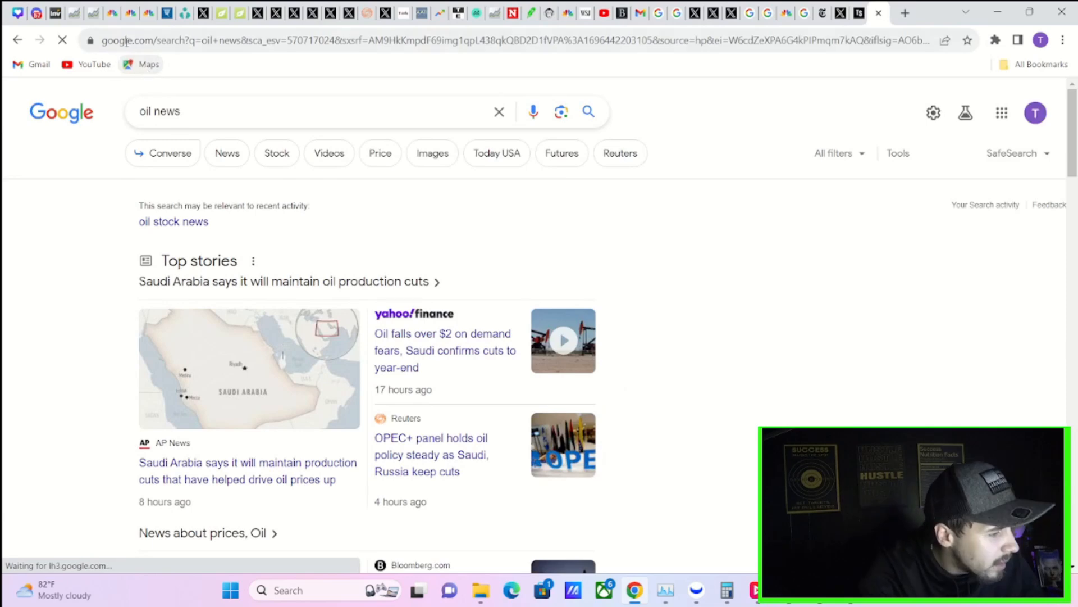
scroll(down, 3)
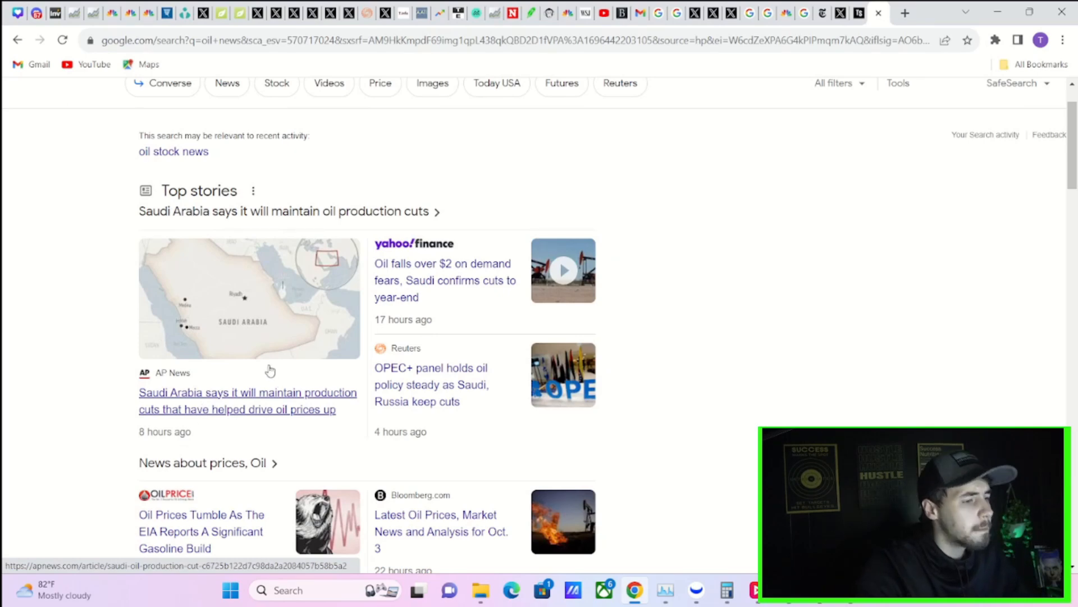
mouse_move(263, 277)
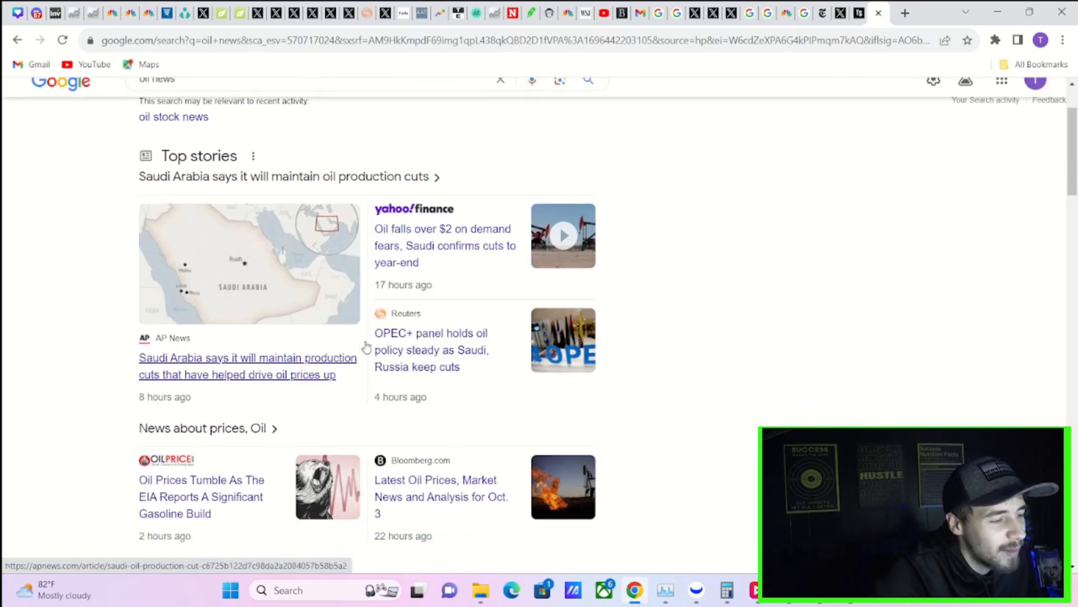
scroll(down, 3)
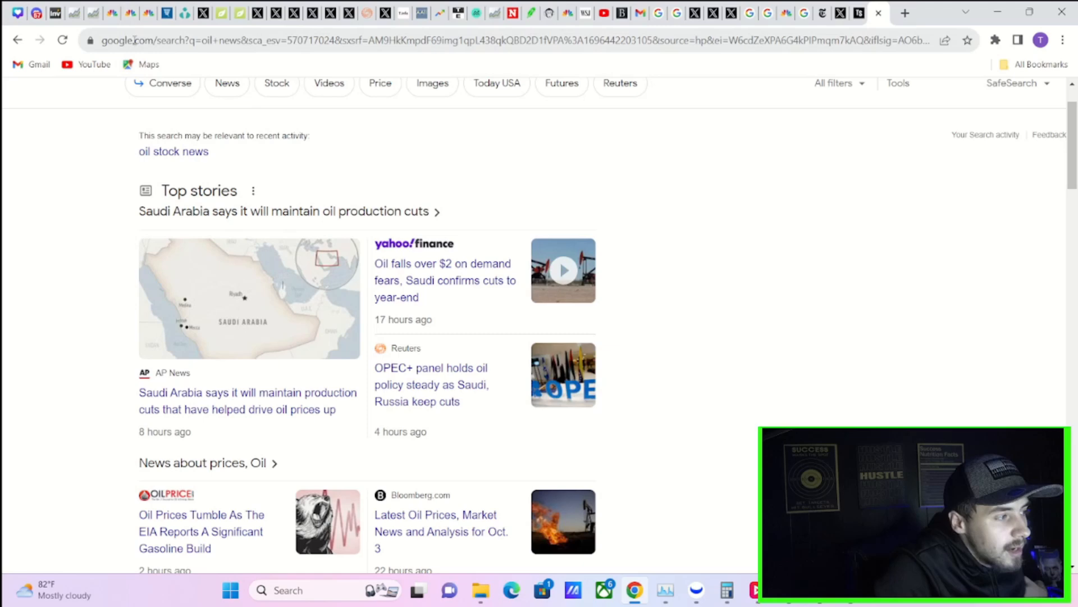
mouse_move(149, 13)
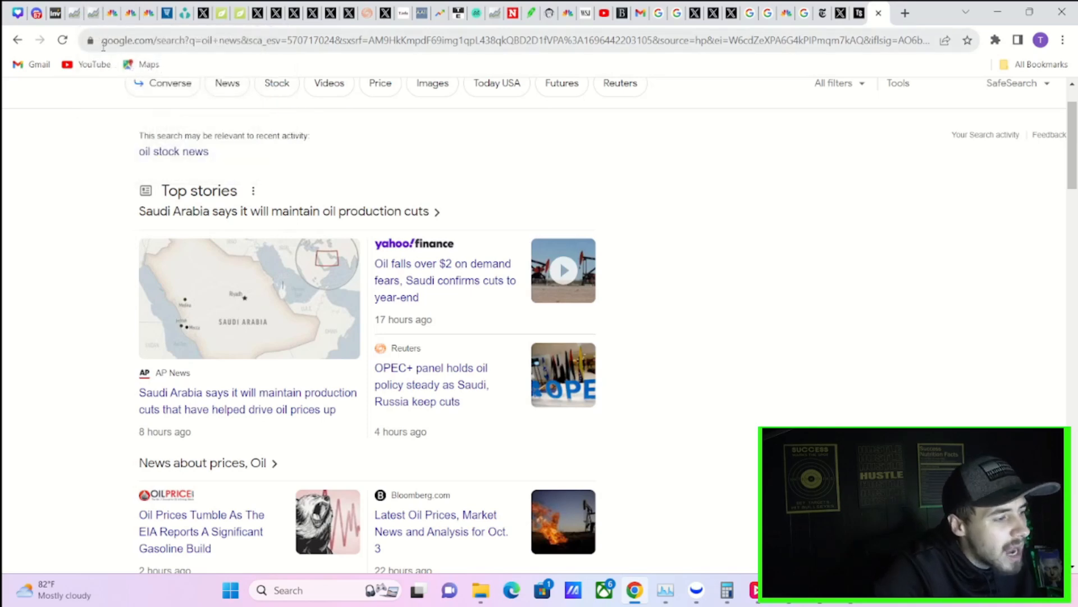
mouse_move(202, 13)
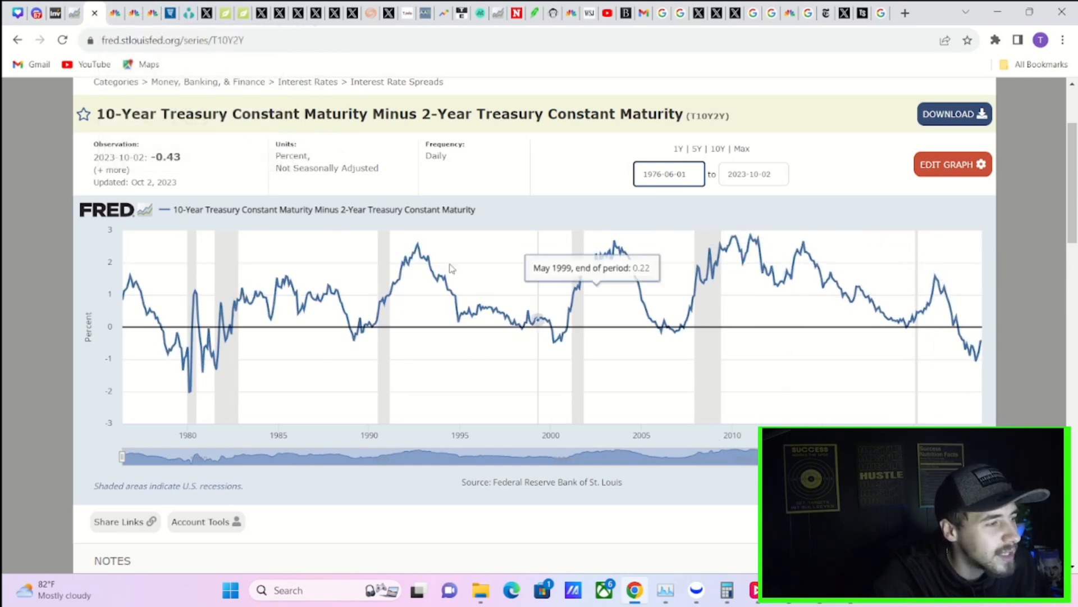
mouse_move(356, 189)
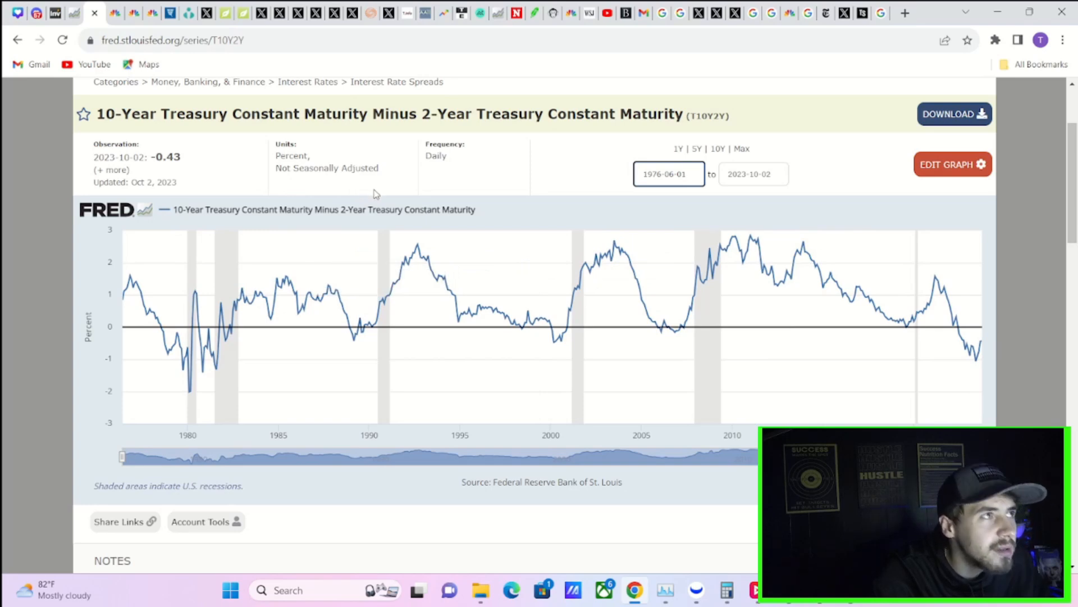
- Begin editing the start date of the FRED T10Y2Y spread chart
click(667, 173)
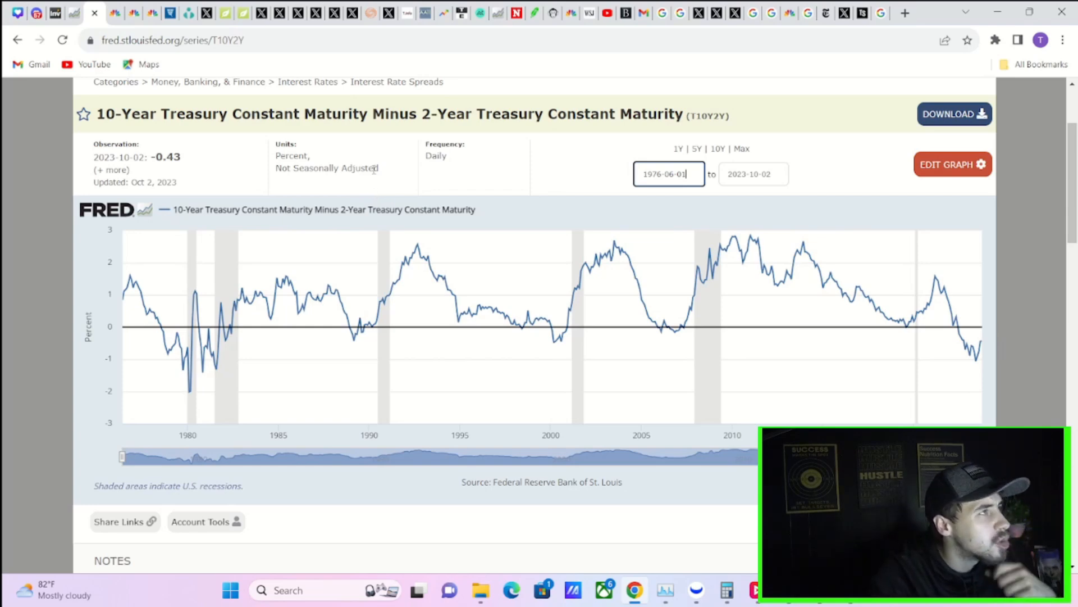
mouse_move(443, 153)
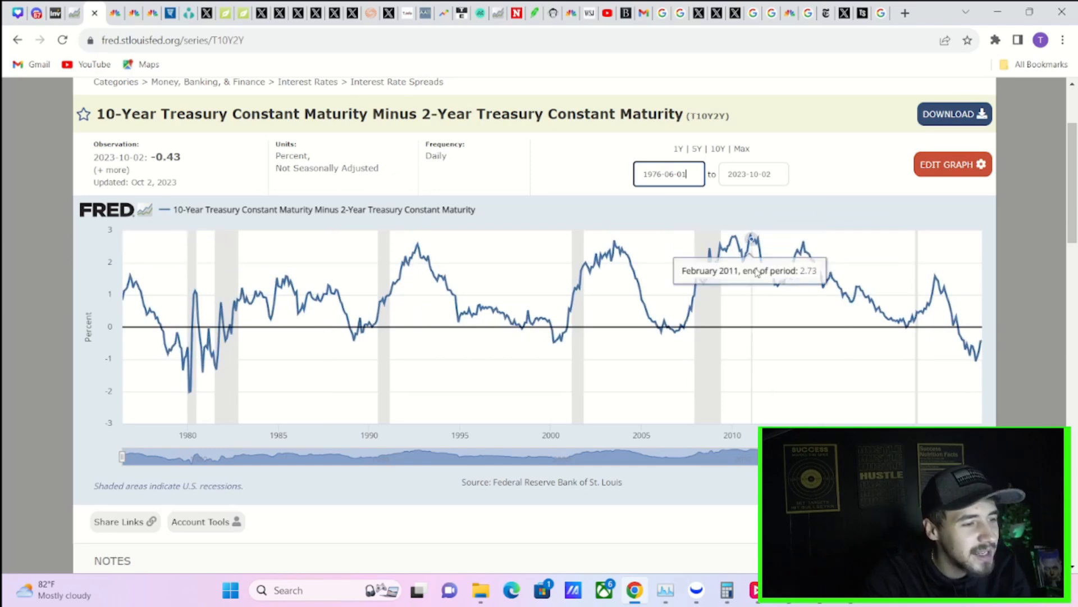
mouse_move(756, 247)
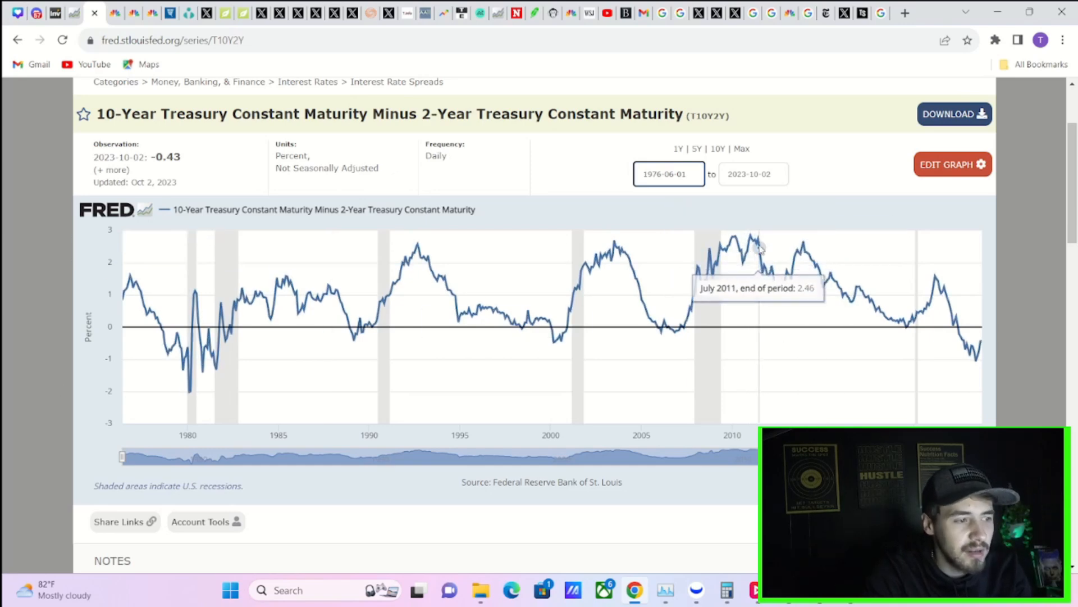
mouse_move(749, 243)
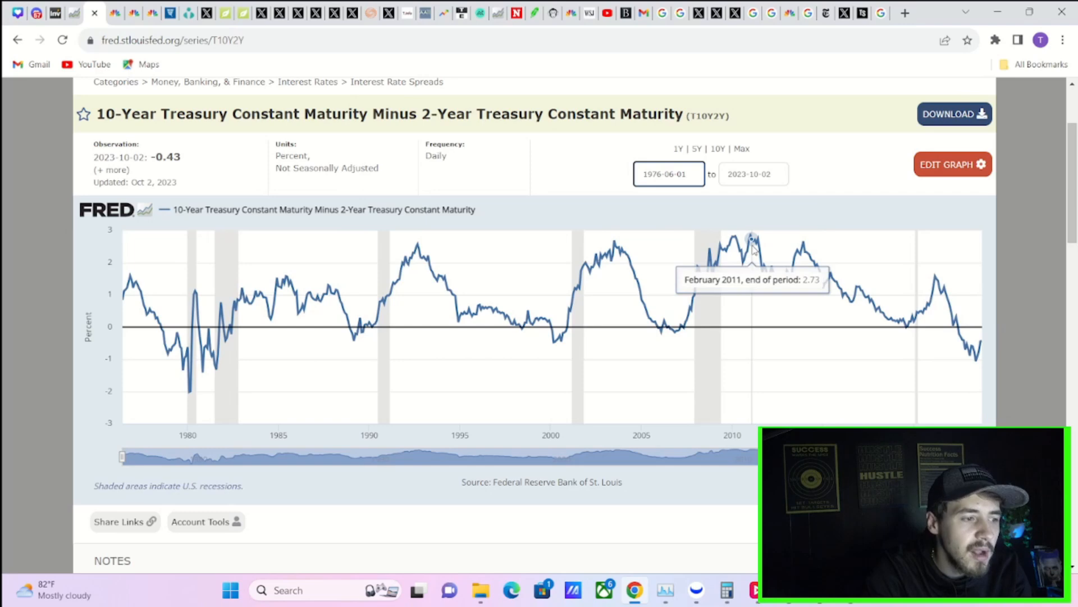
mouse_move(744, 243)
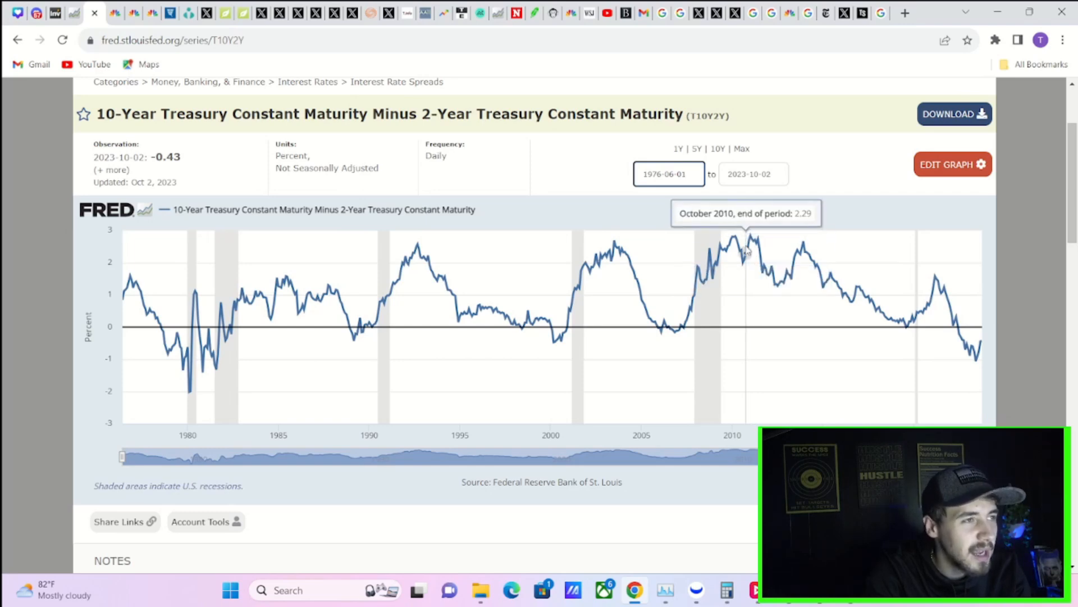
mouse_move(920, 249)
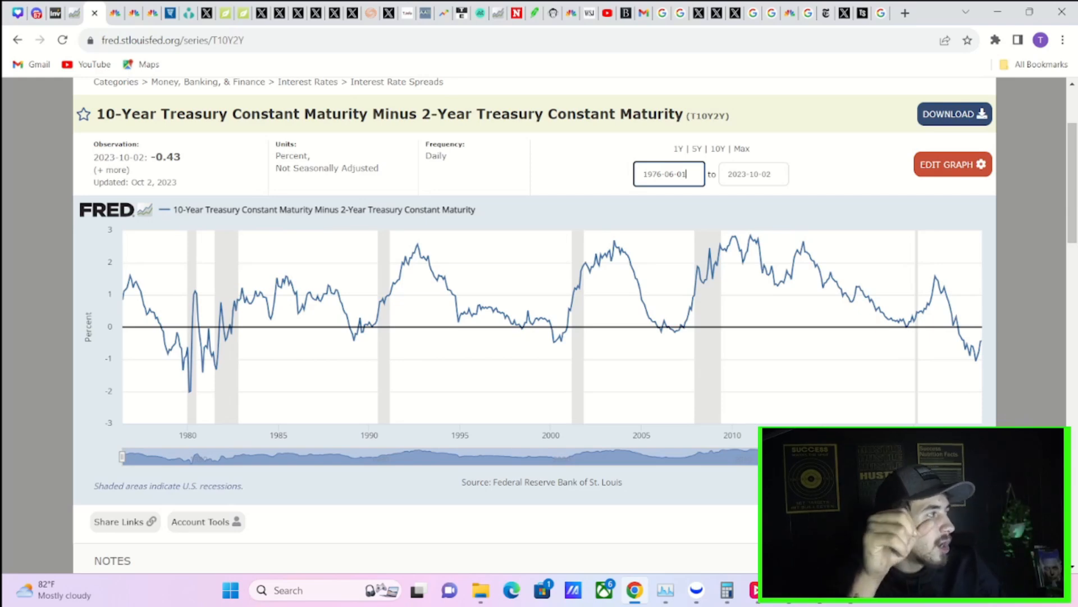
mouse_move(945, 354)
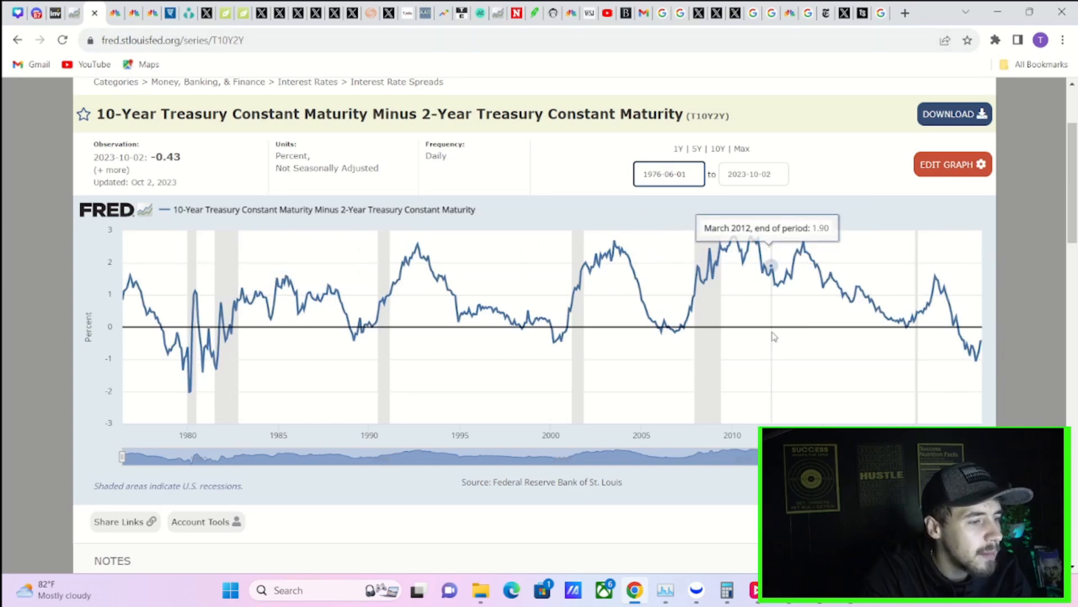
mouse_move(697, 296)
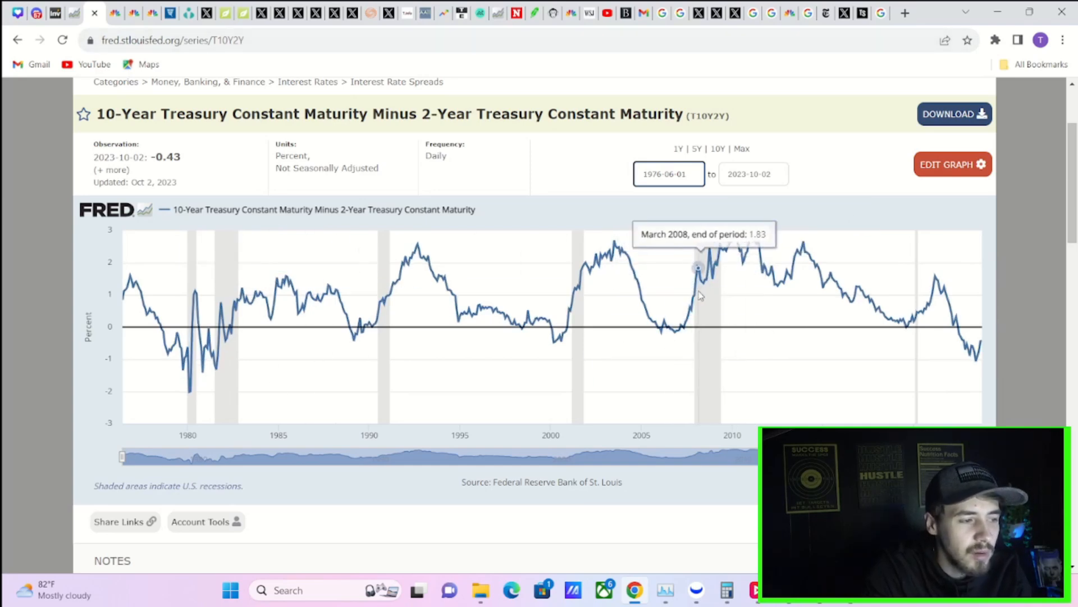
mouse_move(564, 292)
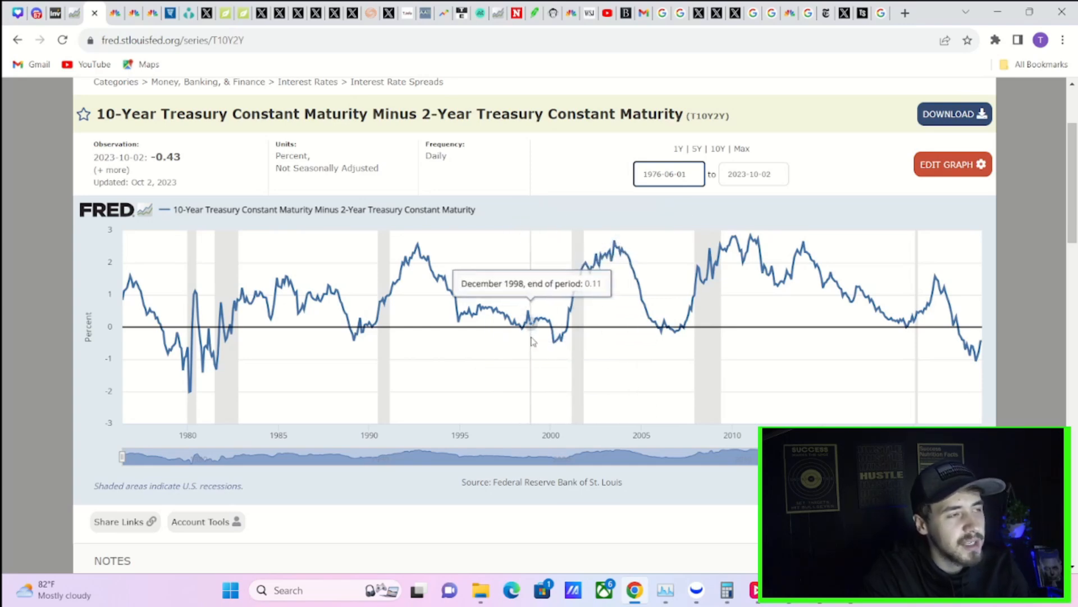
mouse_move(556, 363)
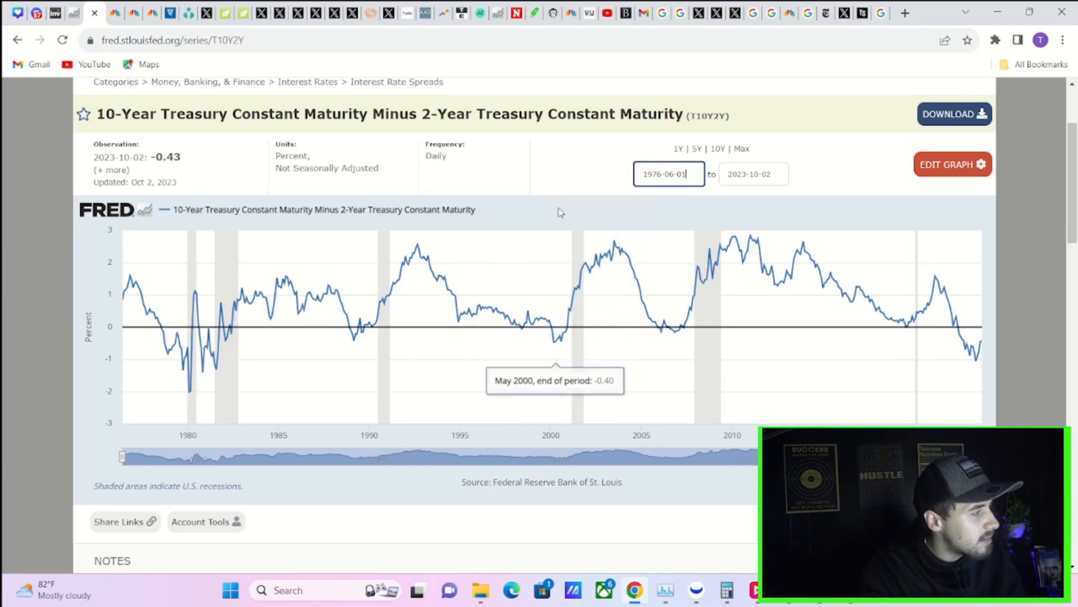
mouse_move(581, 231)
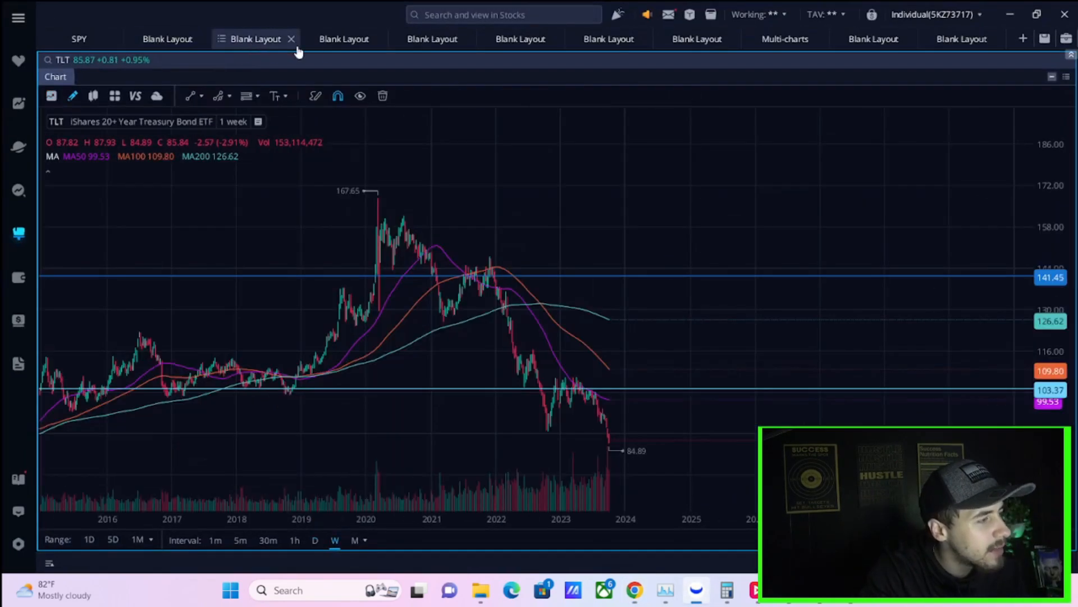
mouse_move(576, 182)
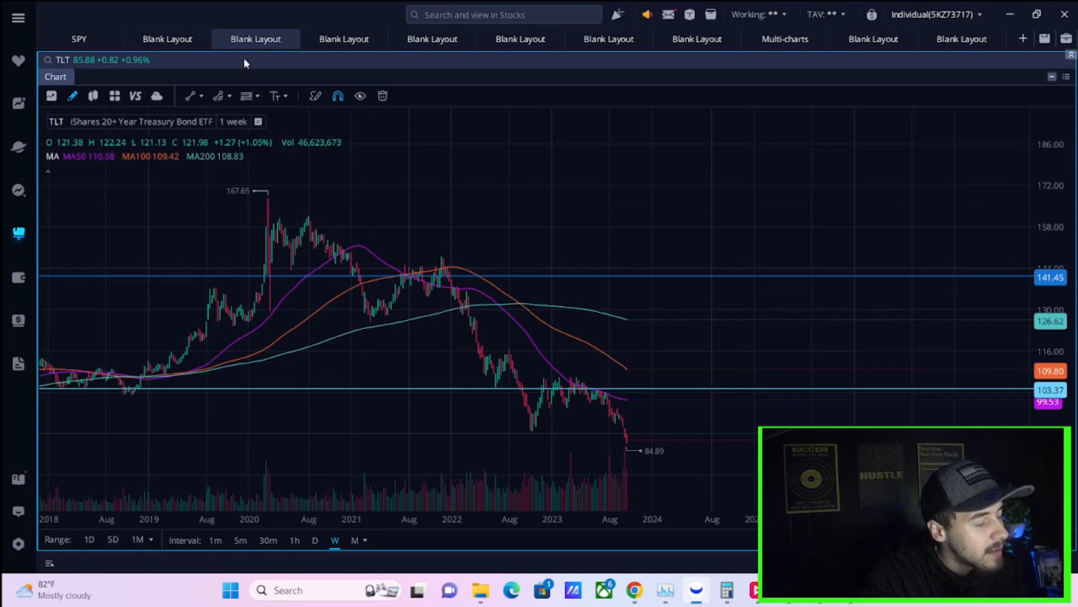
- Cycle the layout tabs from TLT through the USO chart to the KRE regional banking chart
click(343, 39)
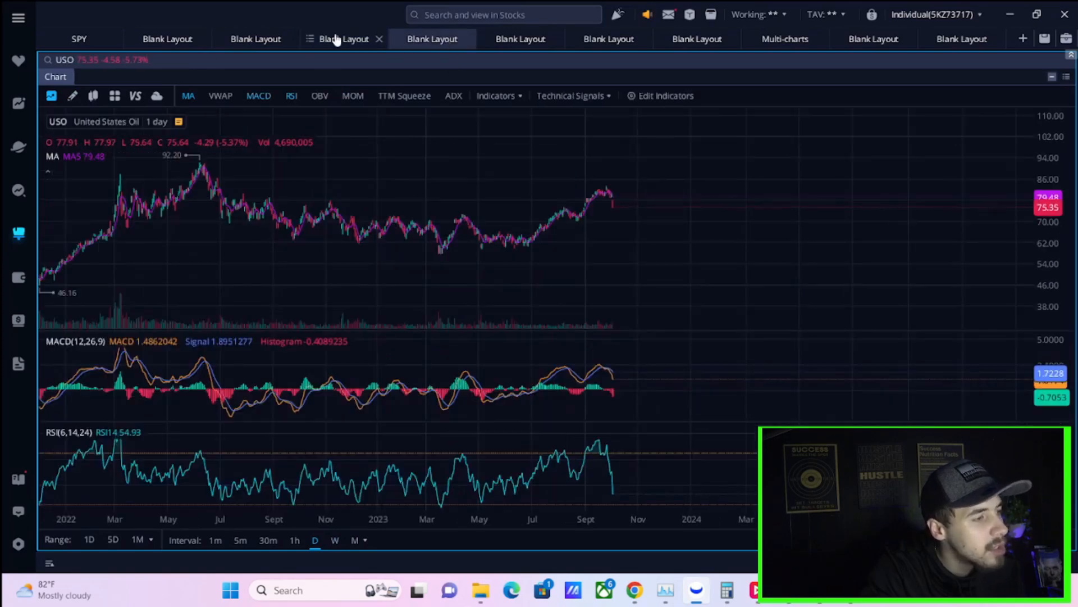
click(343, 38)
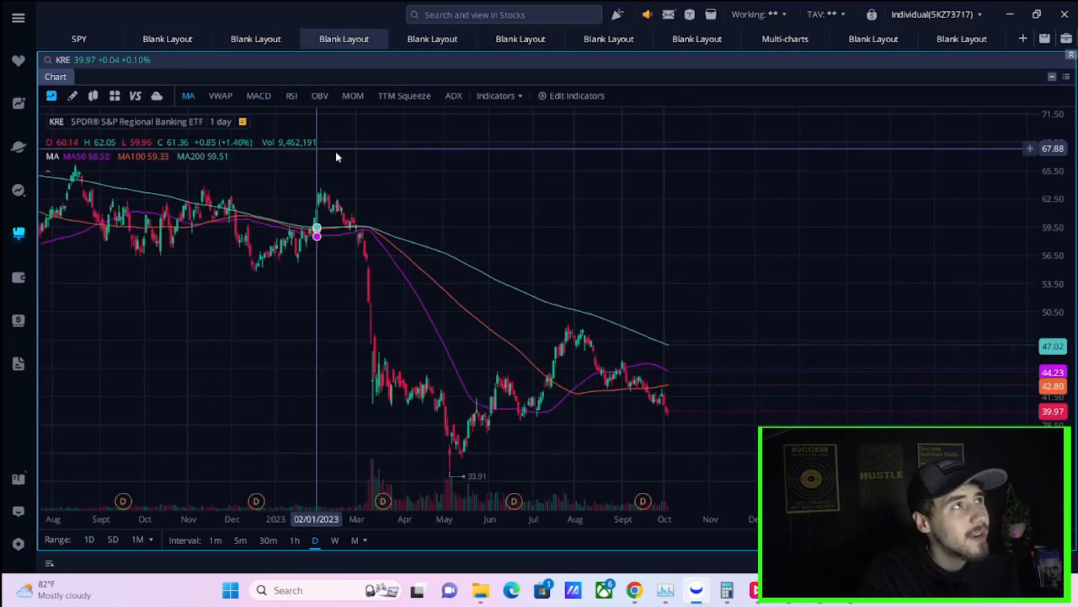
mouse_move(375, 155)
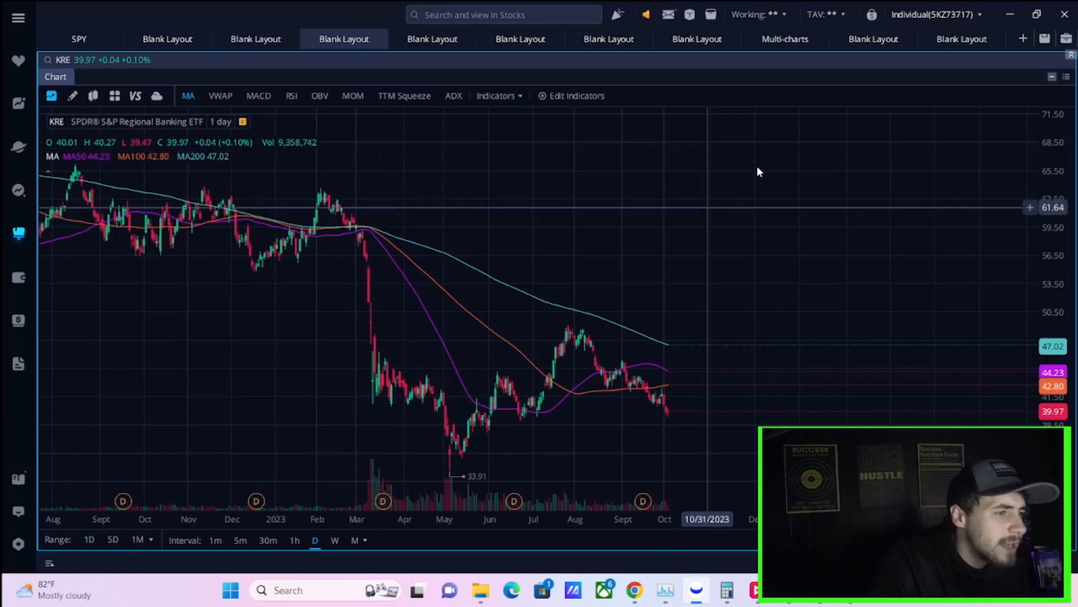
- Bring up SPY and DXY layouts, then look up BAC, JPM and GS bank charts
click(608, 38)
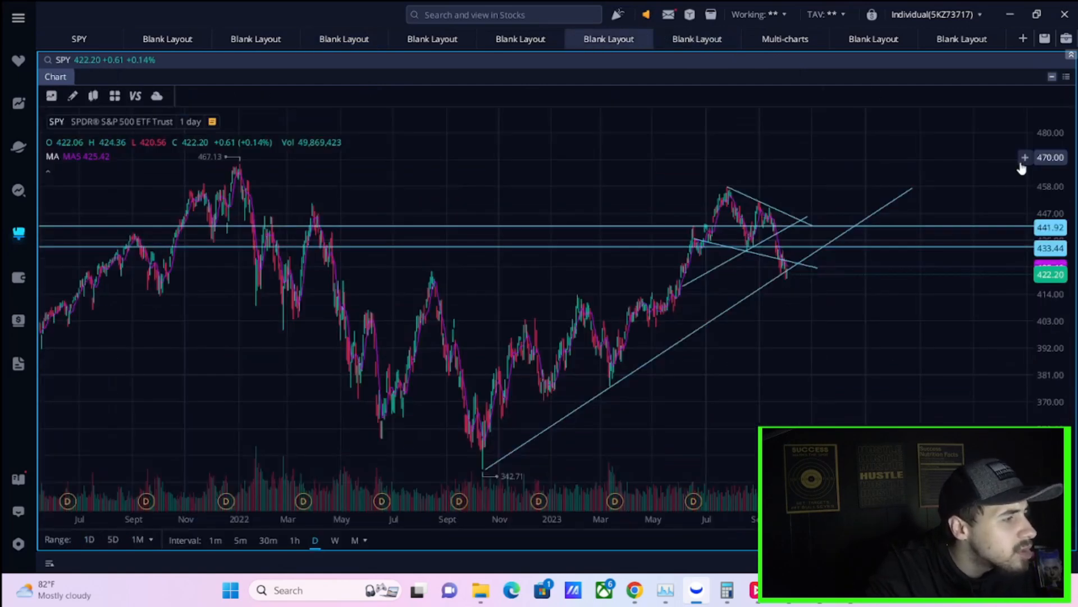
click(608, 39)
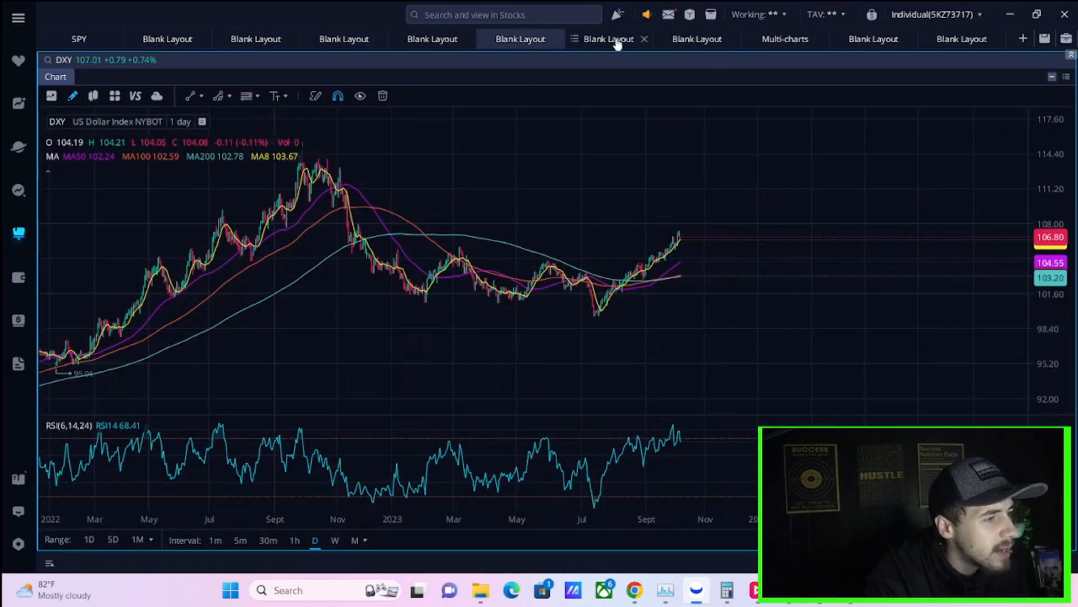
click(94, 59)
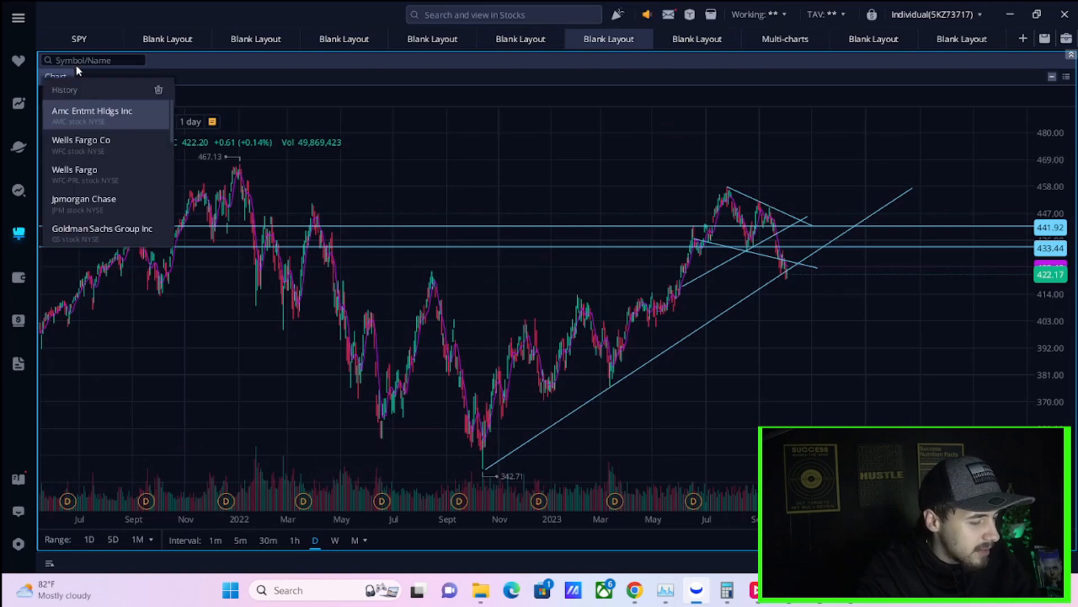
text(BAC)
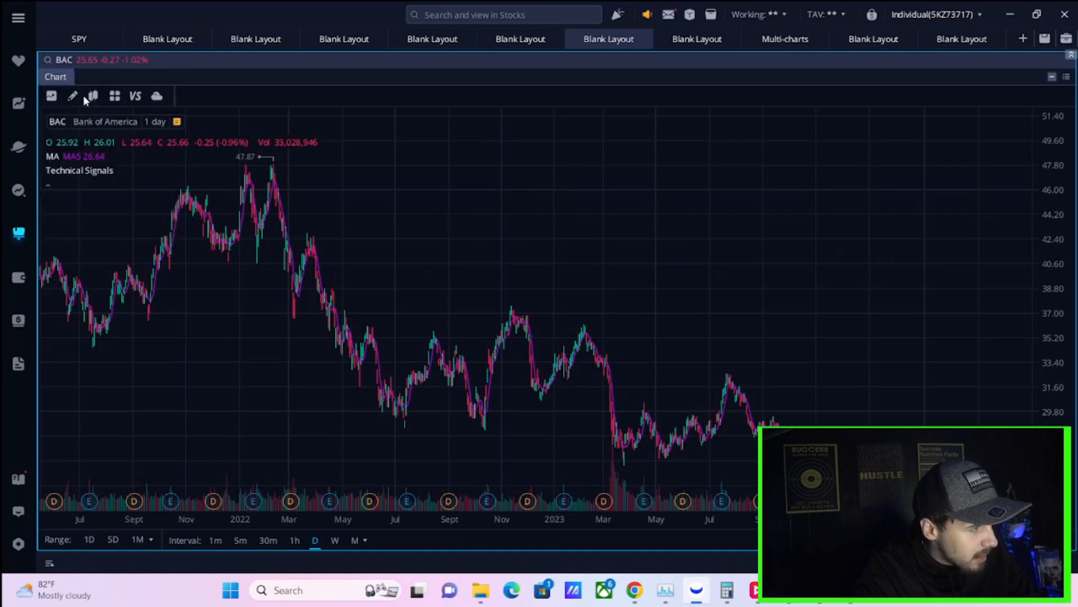
text(JPM)
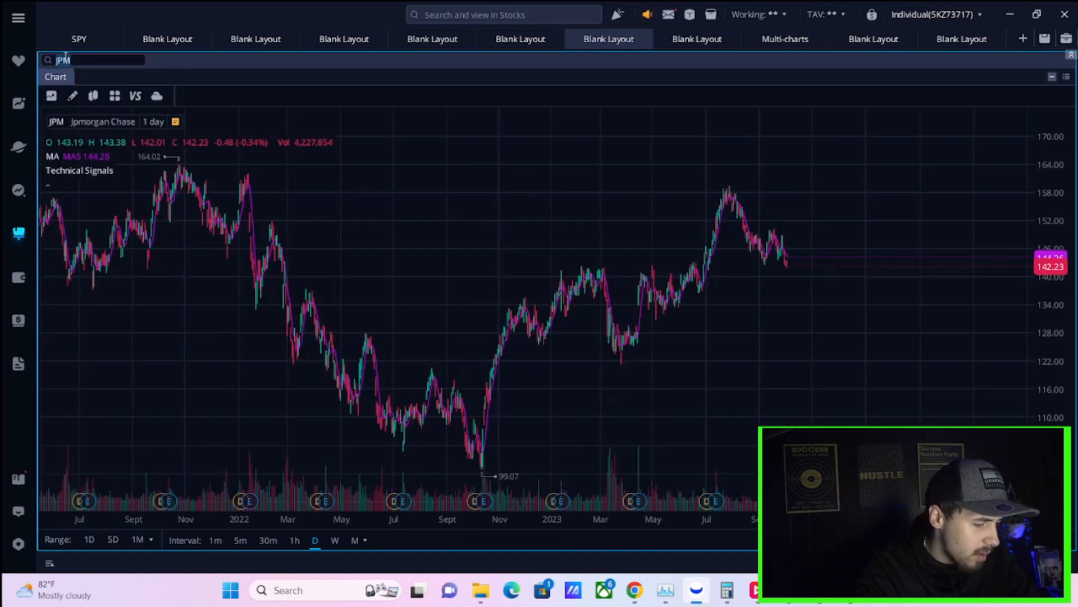
text(gs)
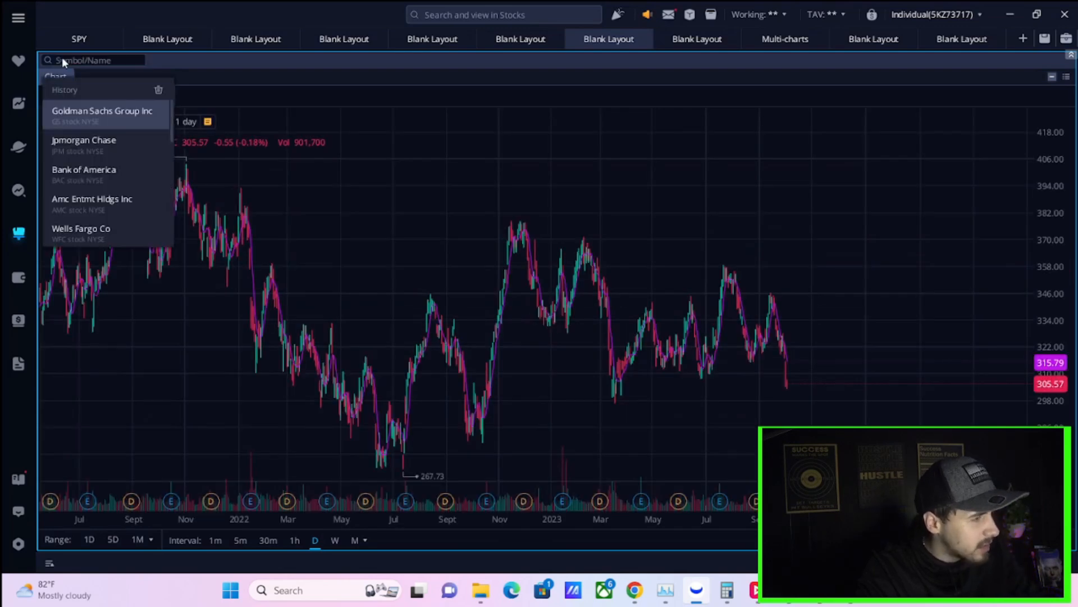
- Look up WFC, then load the Citigroup (C) daily chart
text(w)
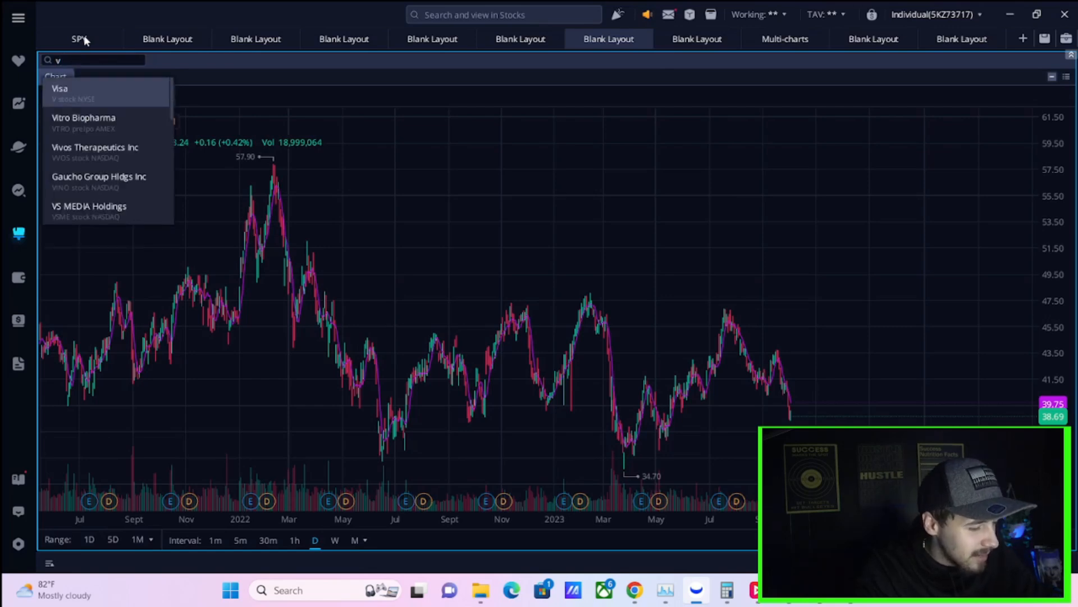
text(cit)
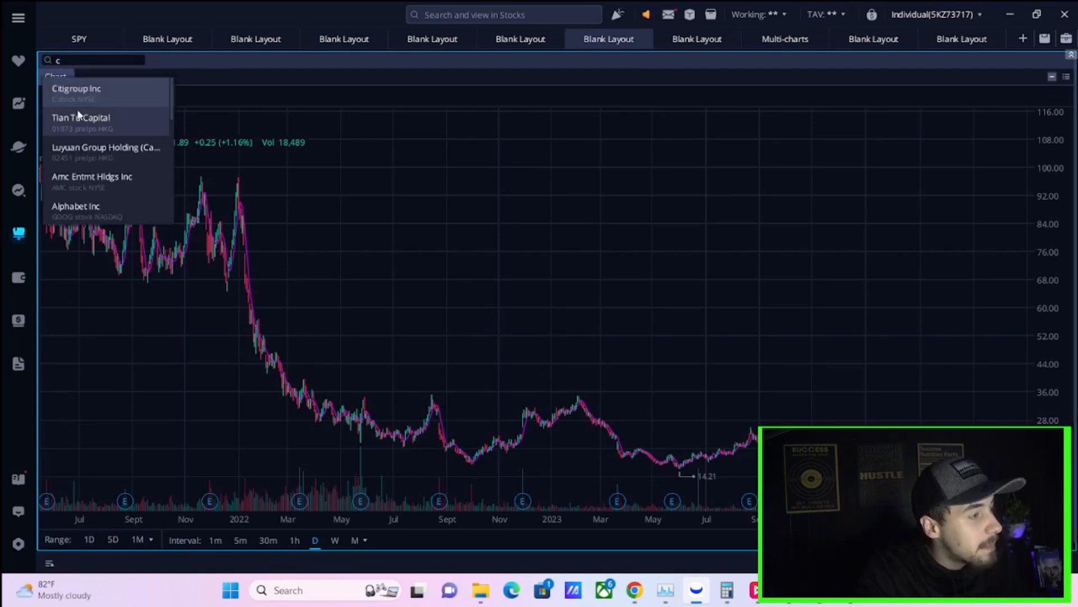
click(76, 88)
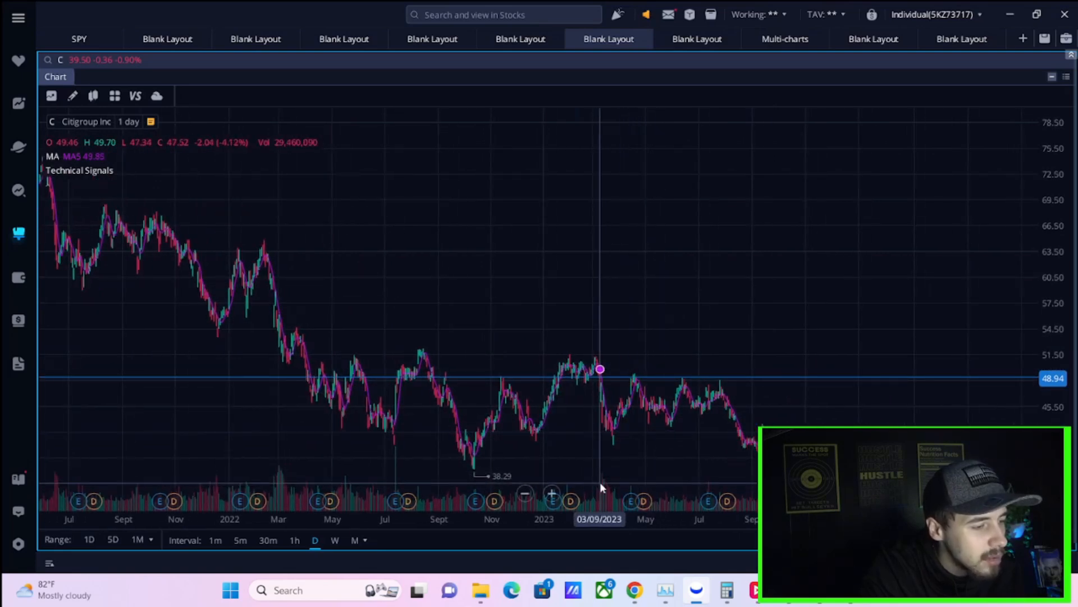
mouse_move(665, 371)
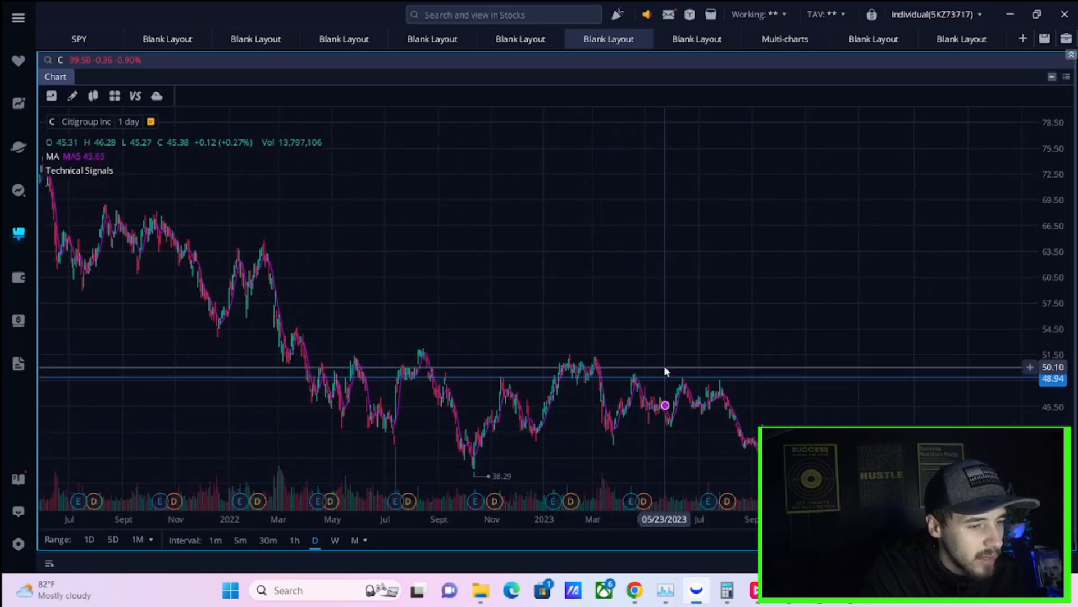
mouse_move(590, 374)
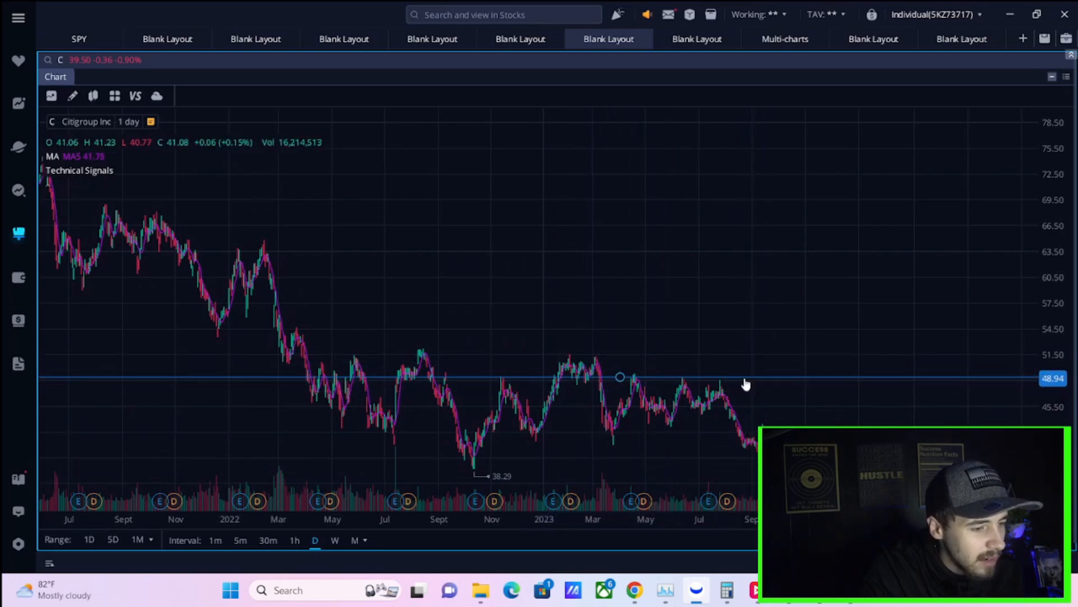
mouse_move(642, 397)
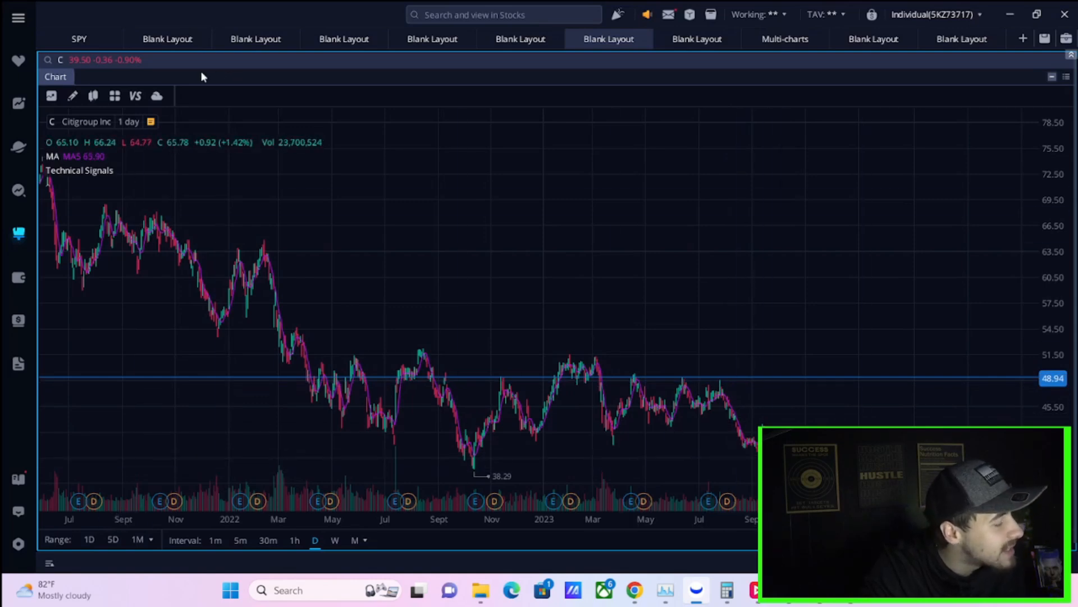
mouse_move(520, 38)
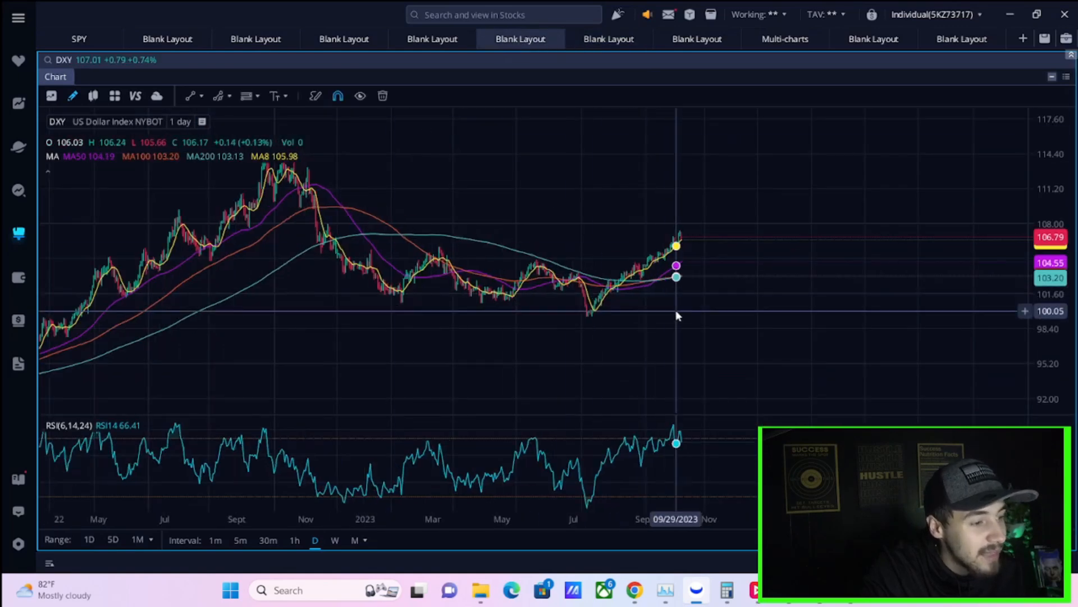
- Toggle DXY to 1-minute and back to daily, look up DX, then return to the TLT chart
click(216, 540)
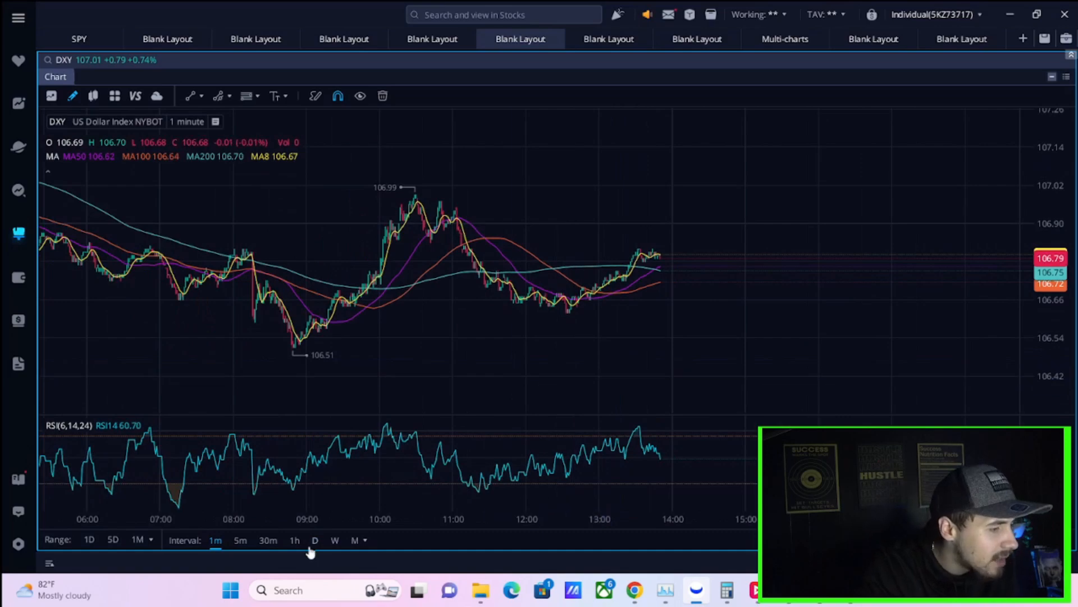
click(315, 540)
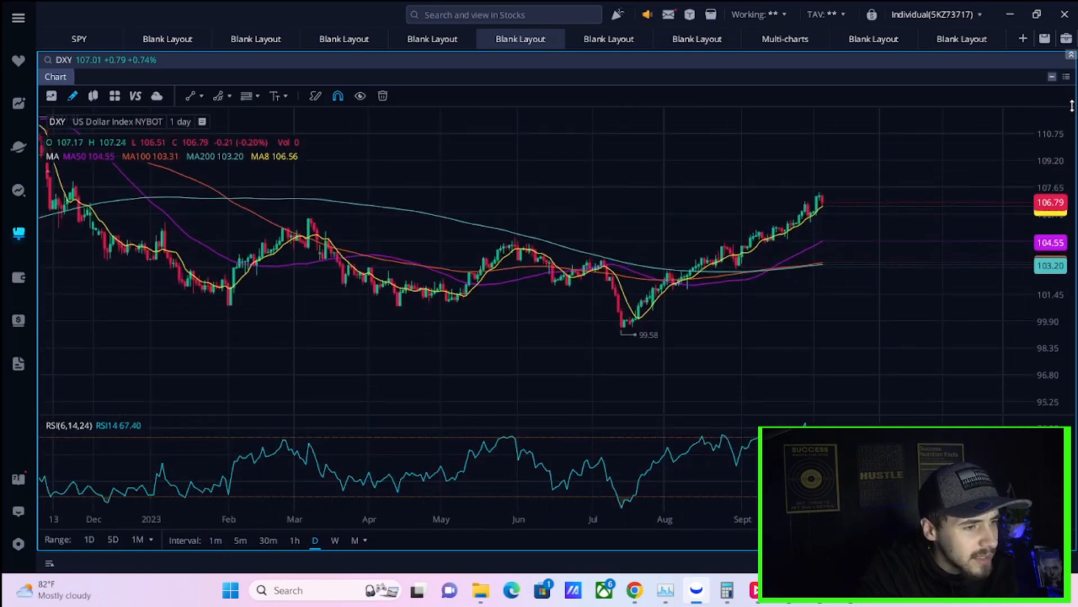
click(96, 59)
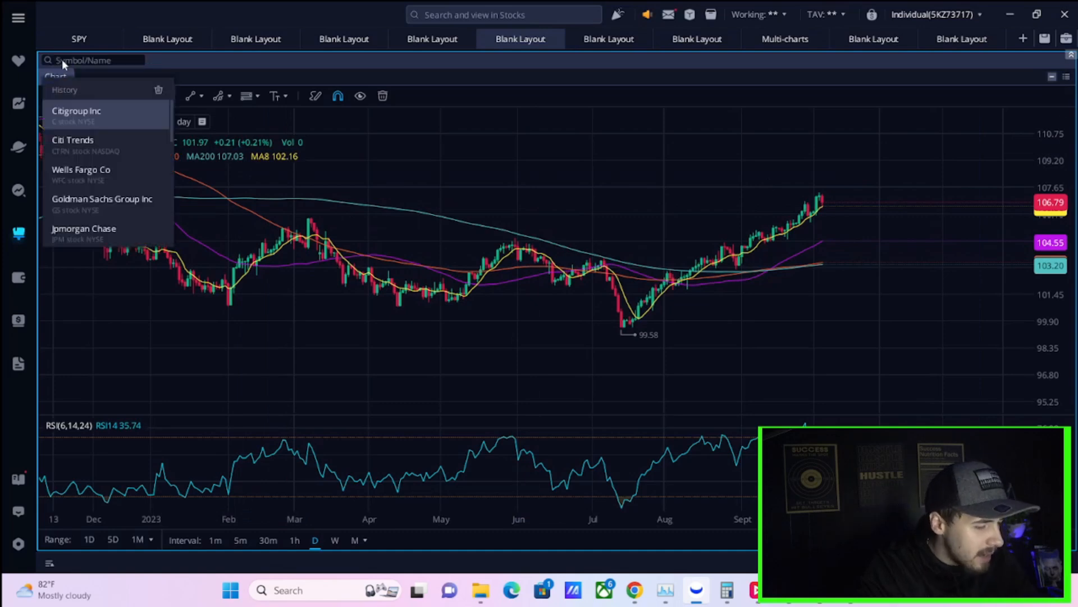
text(dx)
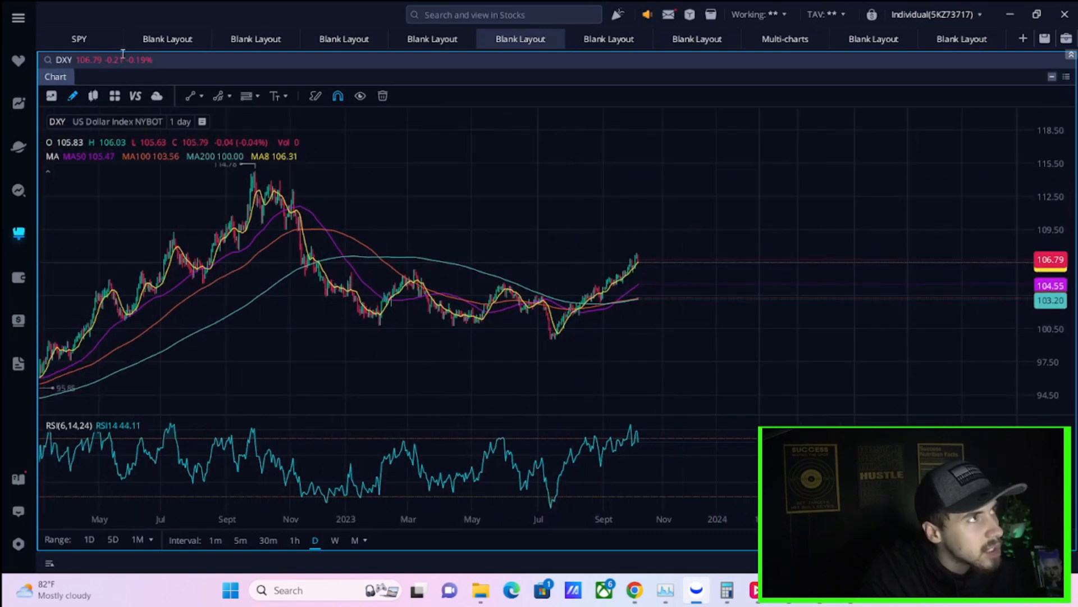
mouse_move(749, 226)
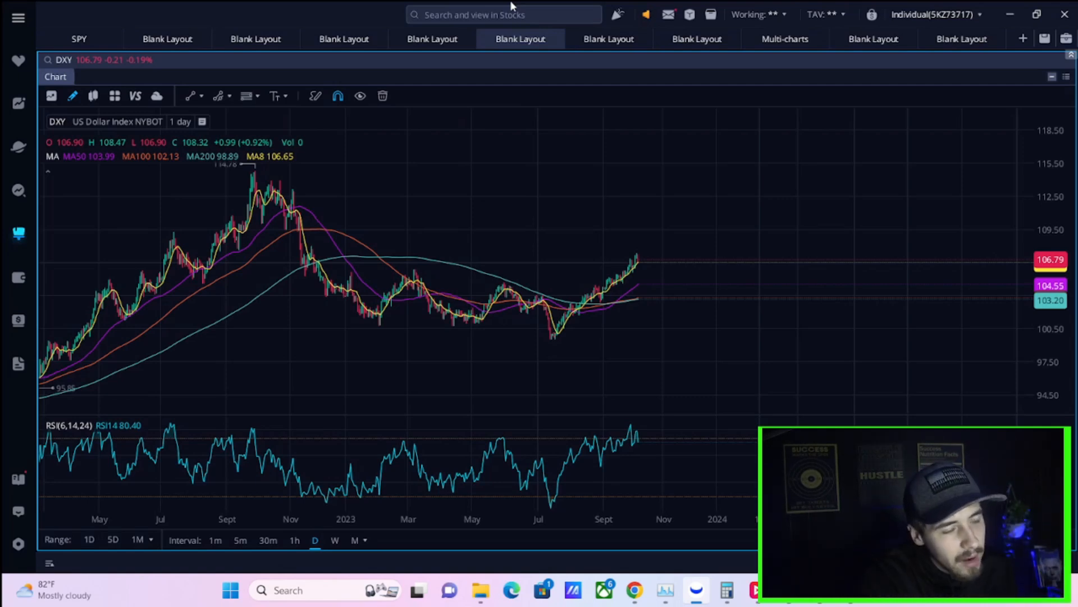
mouse_move(344, 198)
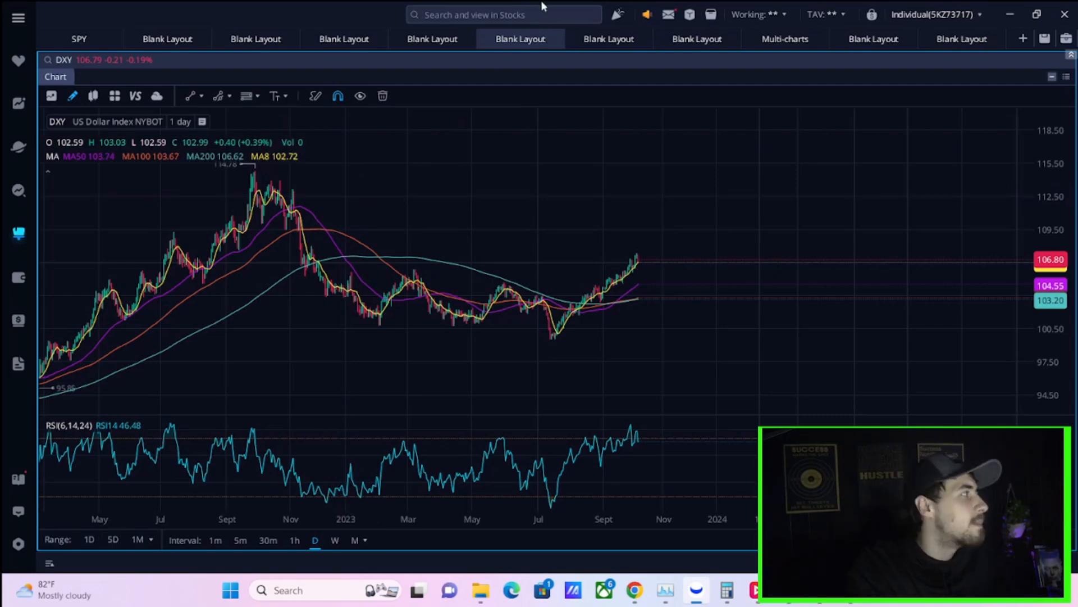
mouse_move(566, 6)
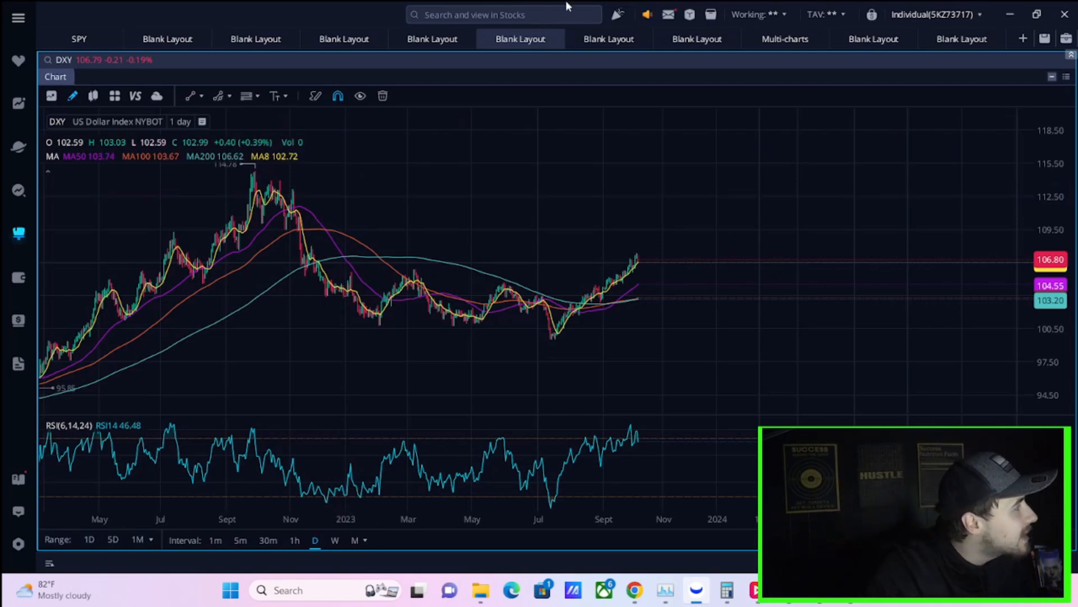
mouse_move(556, 5)
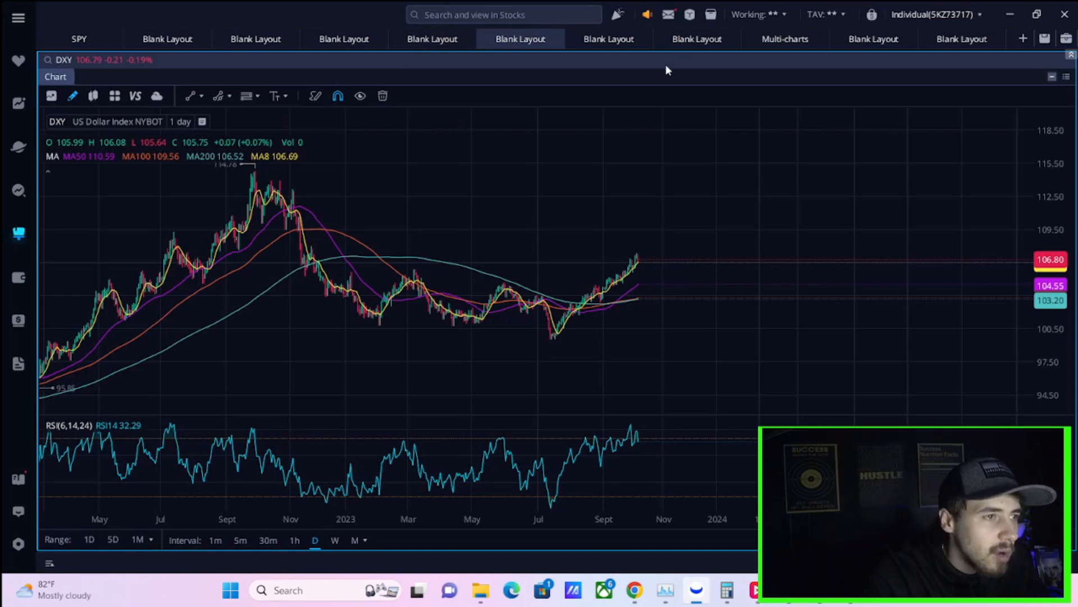
mouse_move(648, 67)
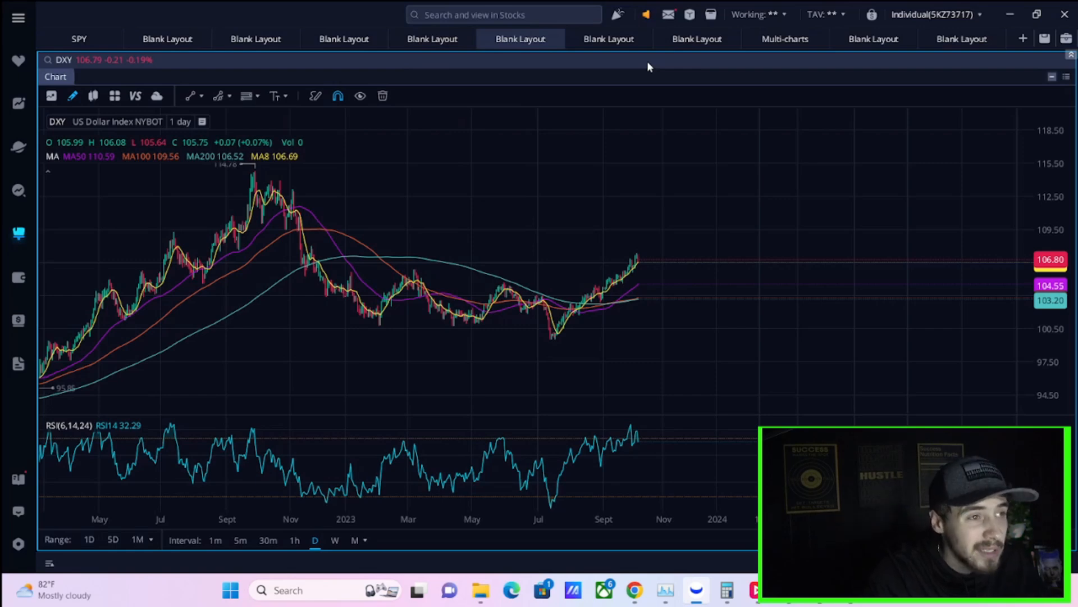
click(431, 39)
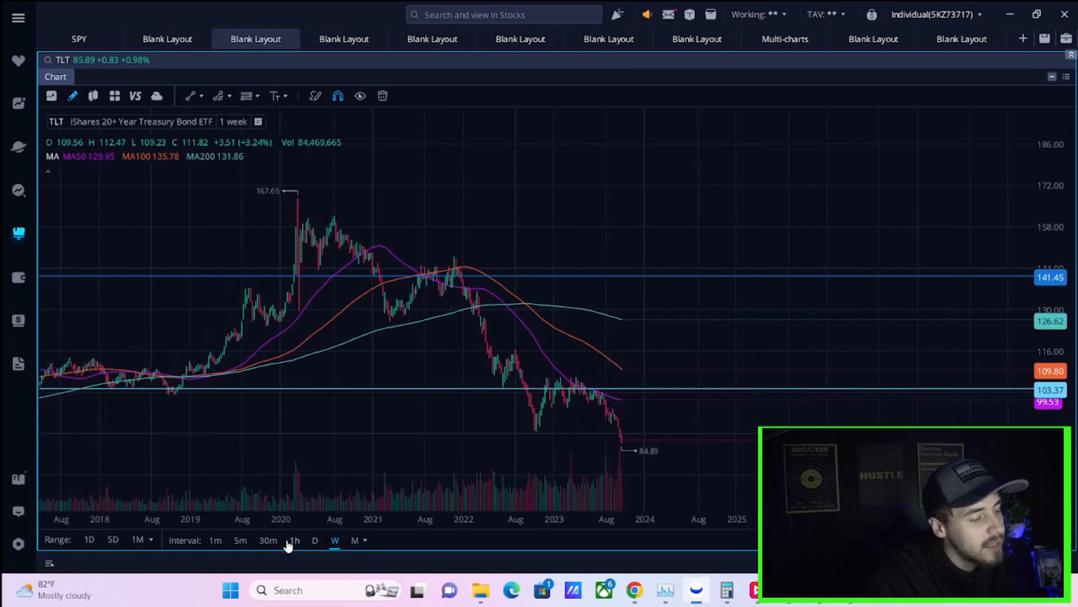
- Change the TLT chart interval on the weekly layout
click(314, 541)
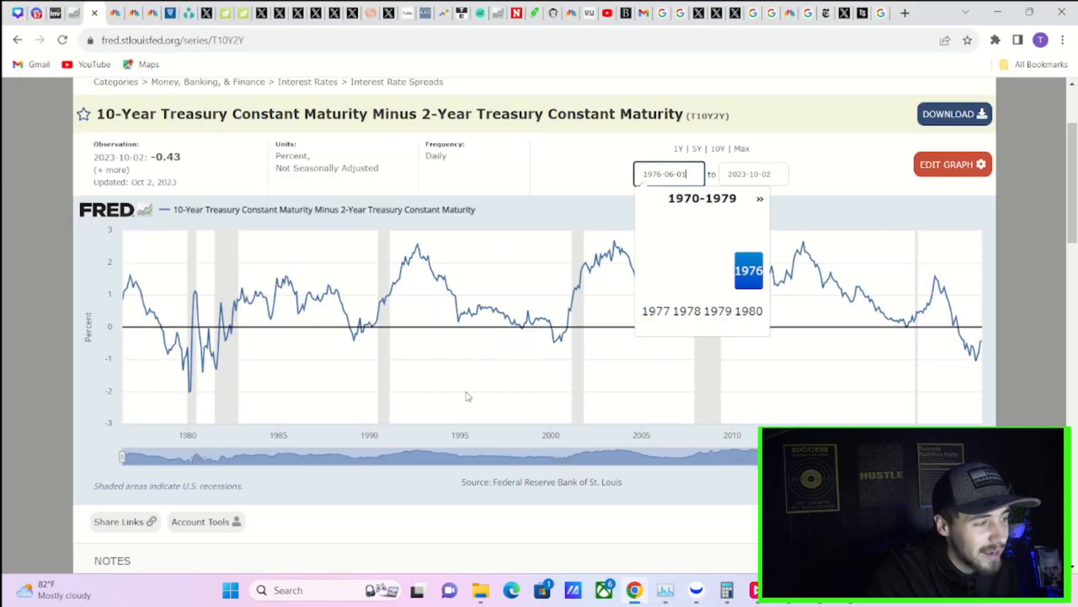
- Review the Atlanta Fed GDPNow 2023 Q3 real GDP estimate chart
click(165, 12)
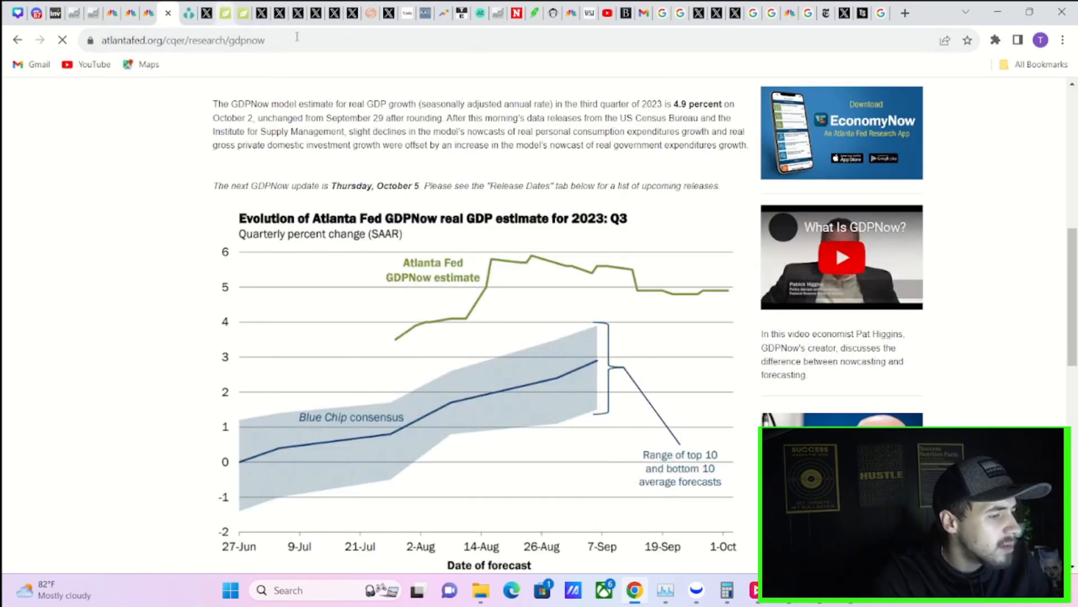
scroll(down, 3)
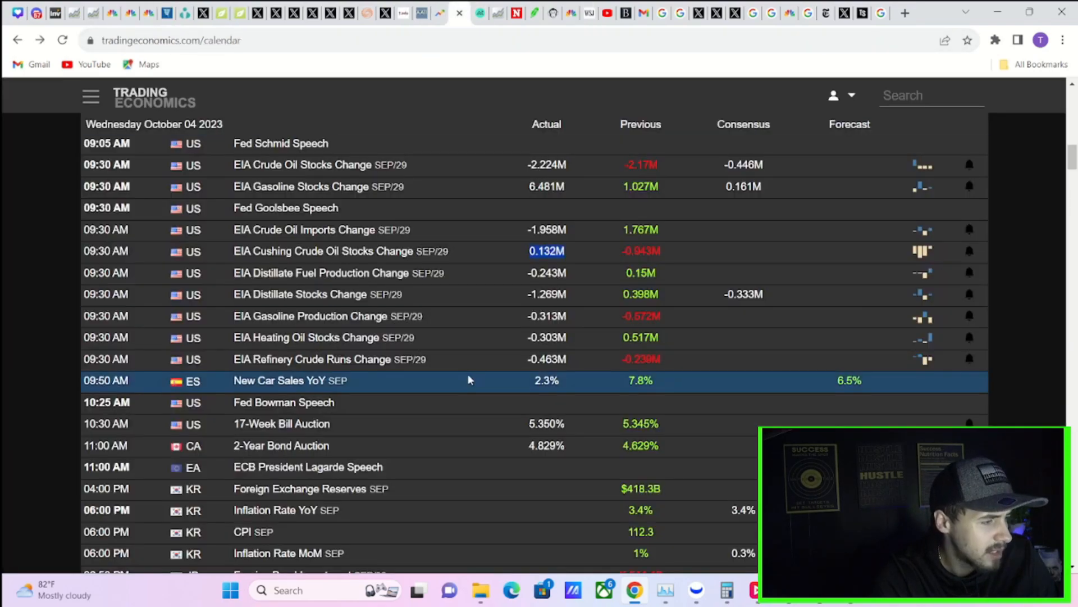
- Scroll the calendar through October 4 and 5 to Friday October 6's Non Farm Payrolls
scroll(down, 3)
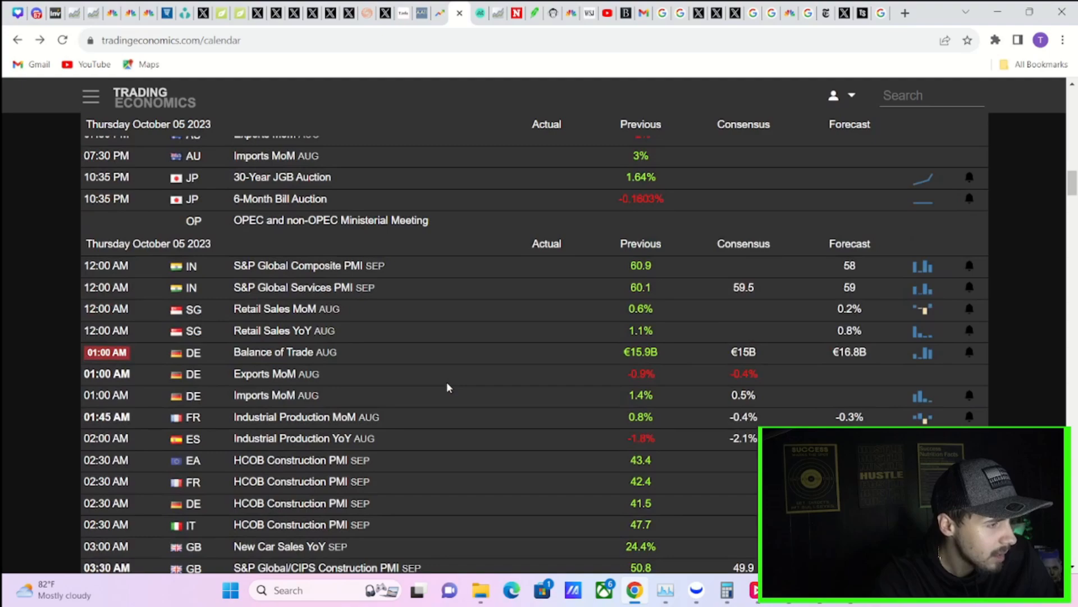
scroll(down, 3)
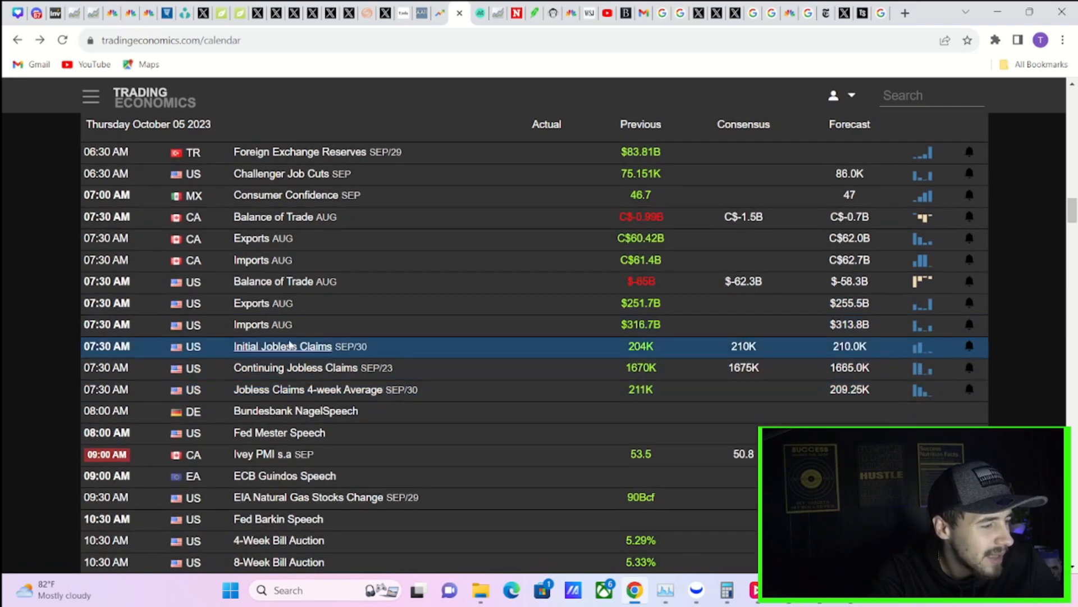
mouse_move(263, 302)
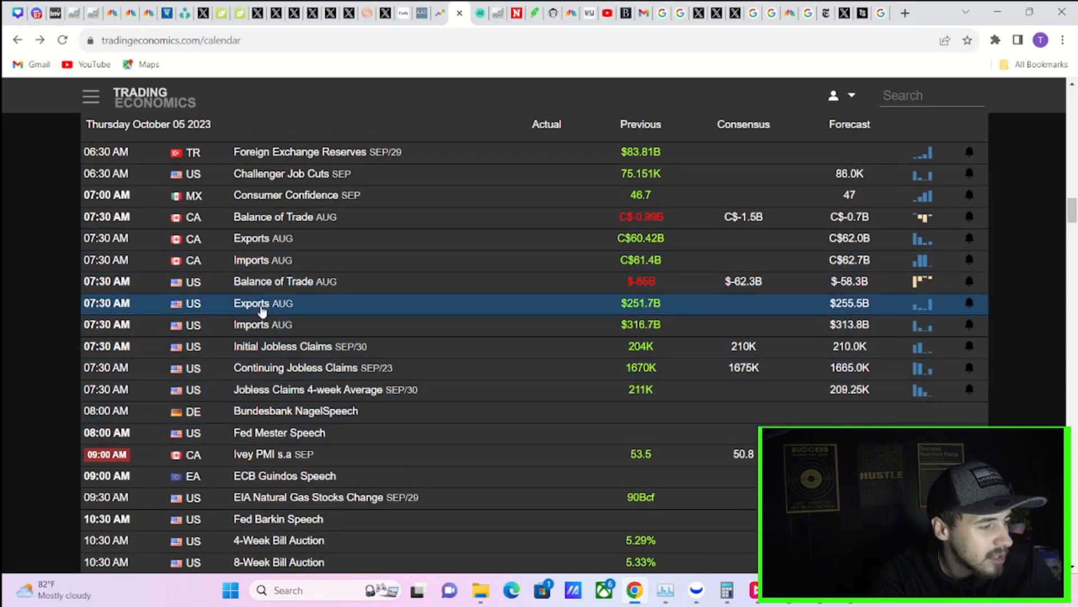
scroll(down, 3)
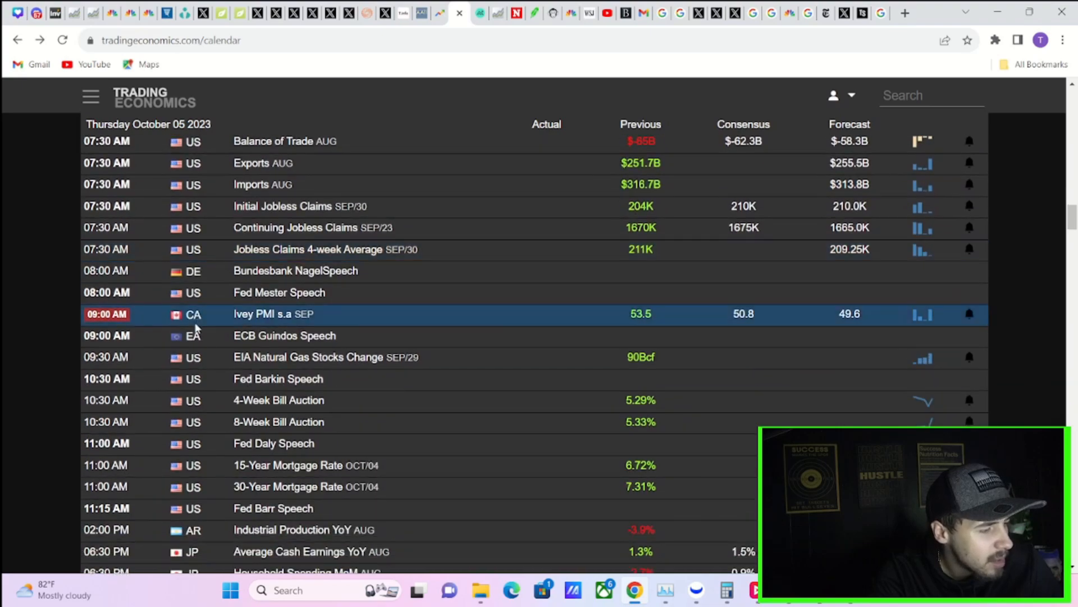
scroll(down, 3)
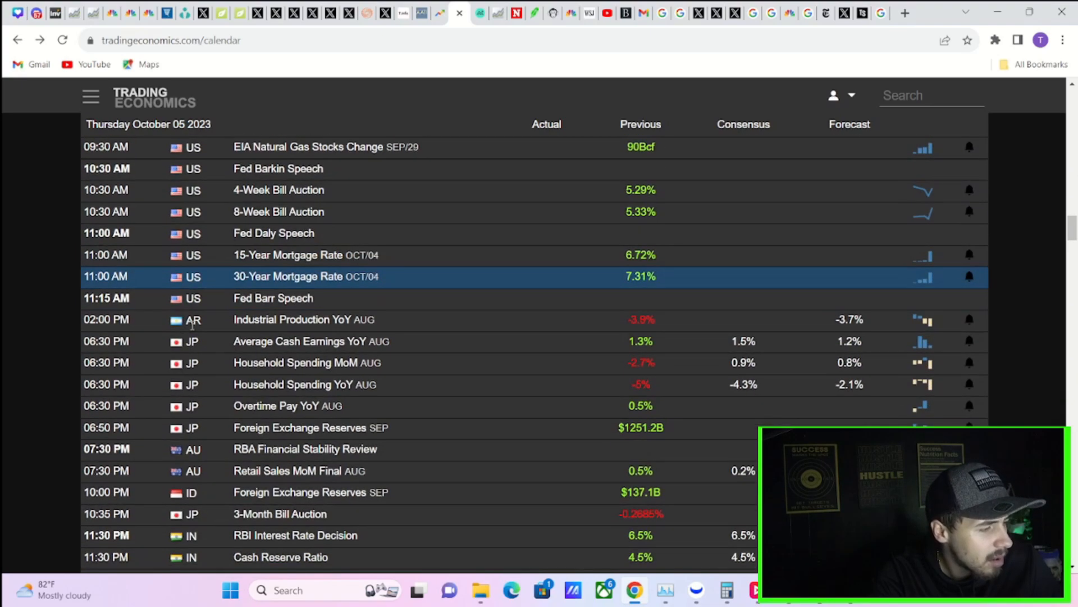
scroll(down, 3)
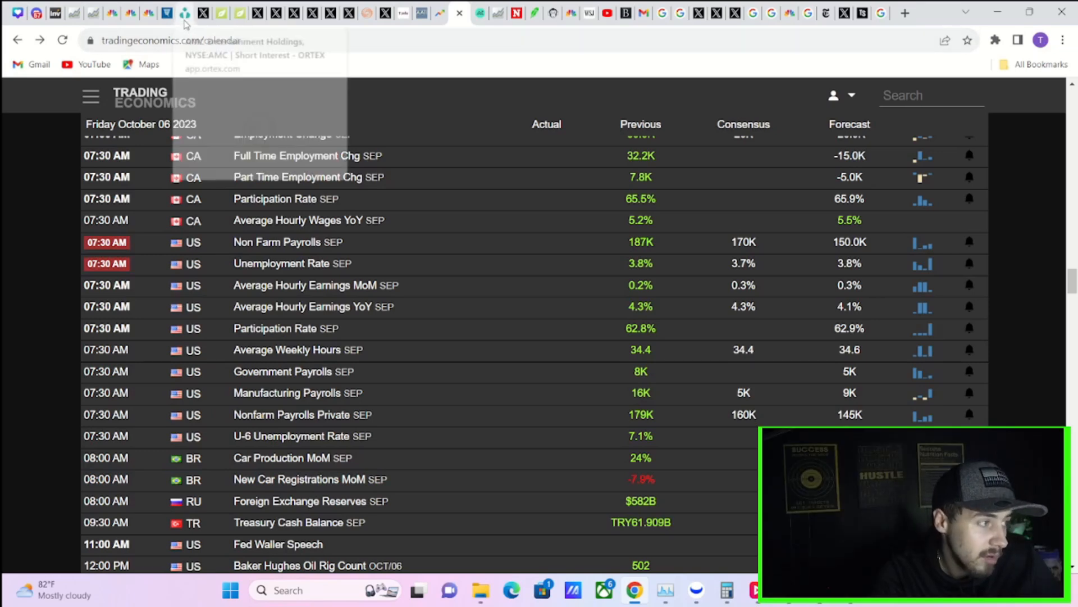
mouse_move(167, 12)
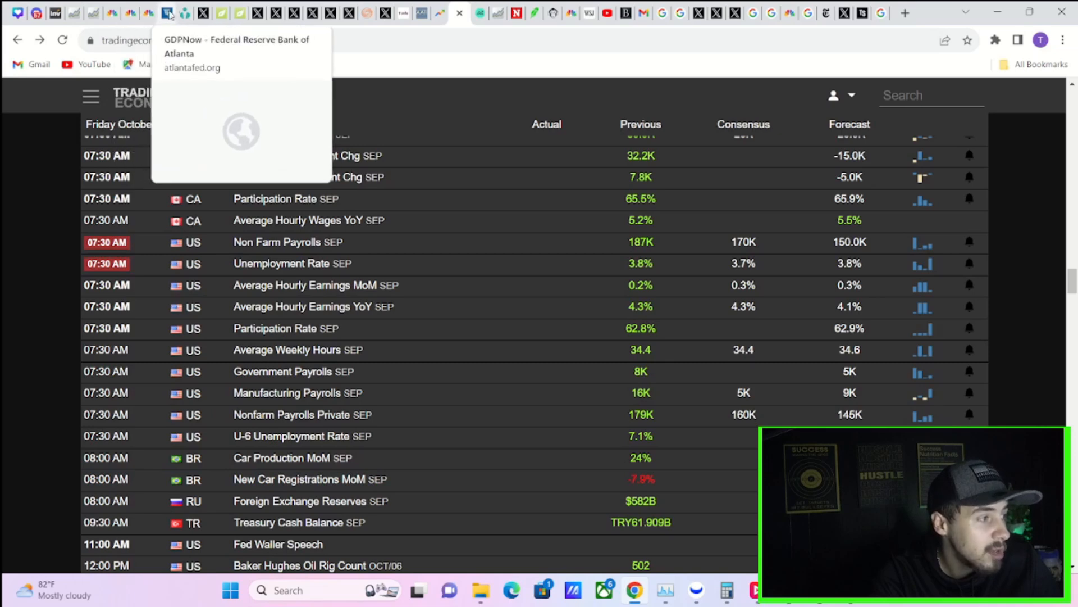
mouse_move(183, 13)
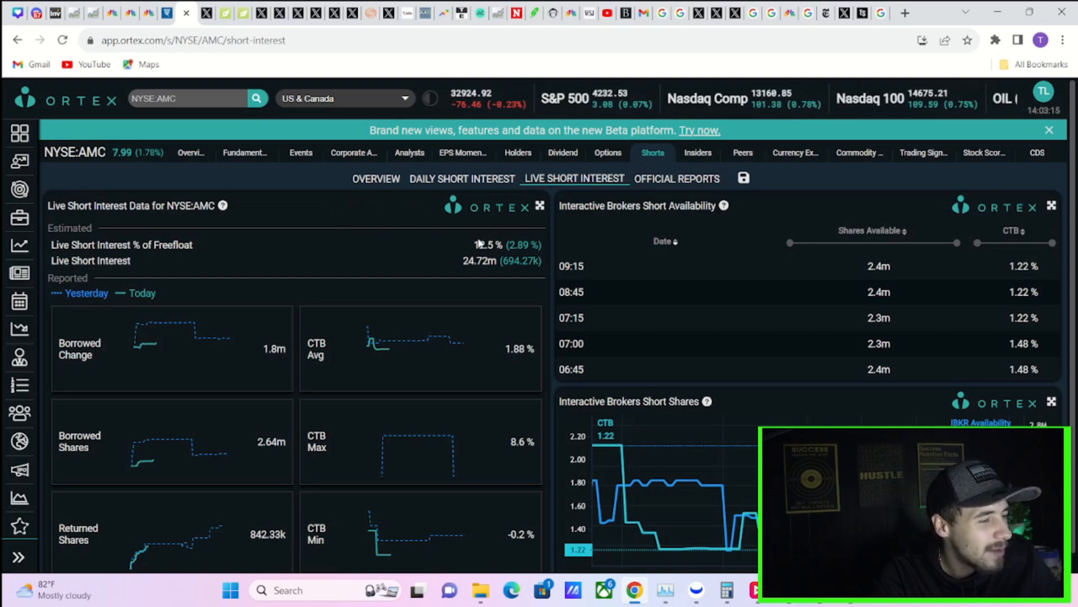
mouse_move(195, 280)
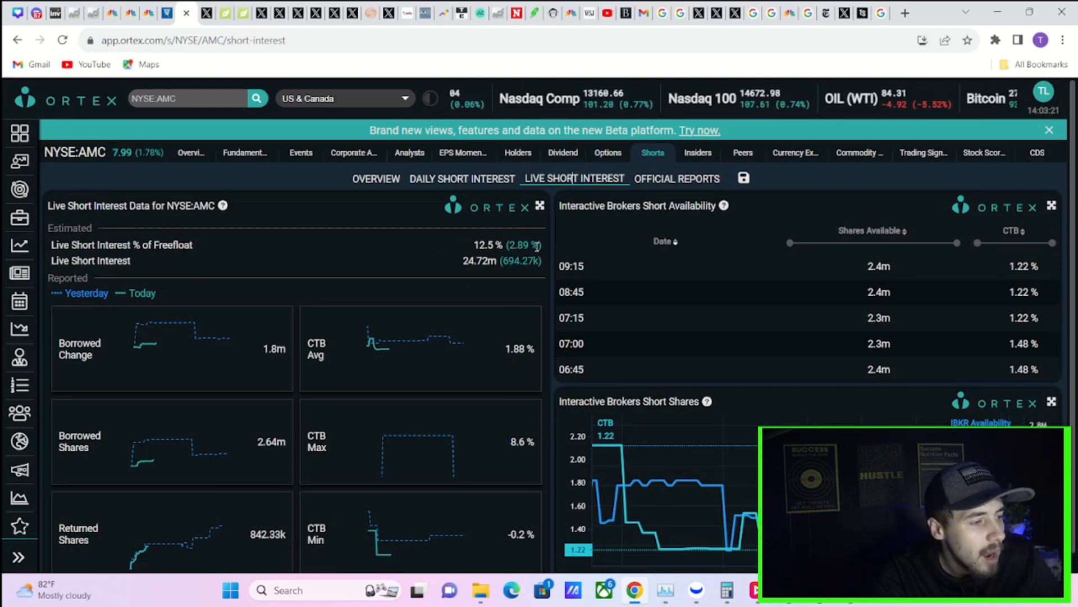
mouse_move(511, 276)
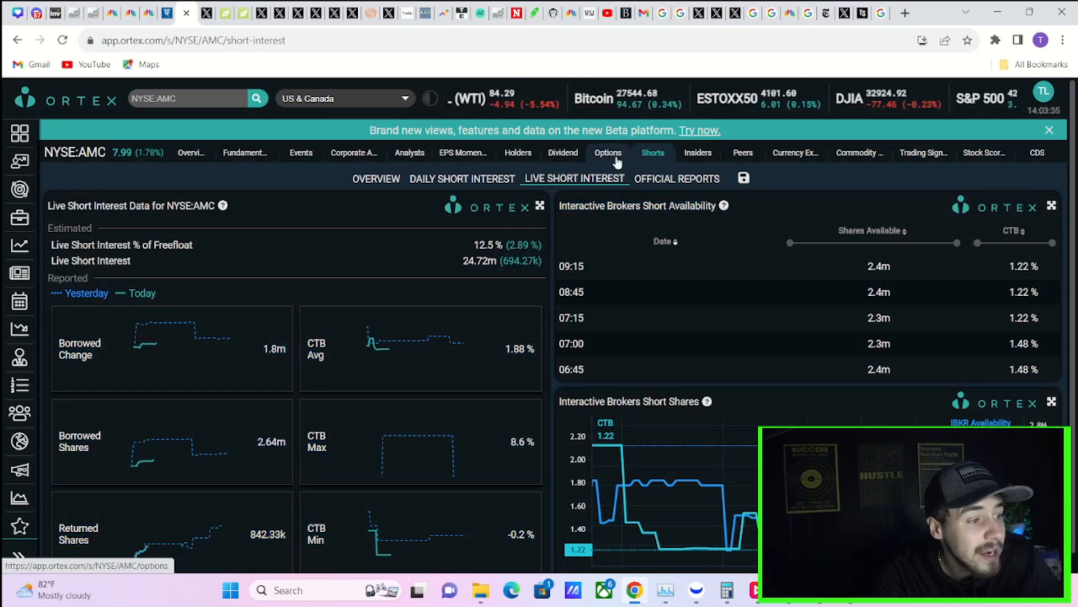
- Switch AMC's Ortex short interest to the Daily Short Interest view
click(462, 179)
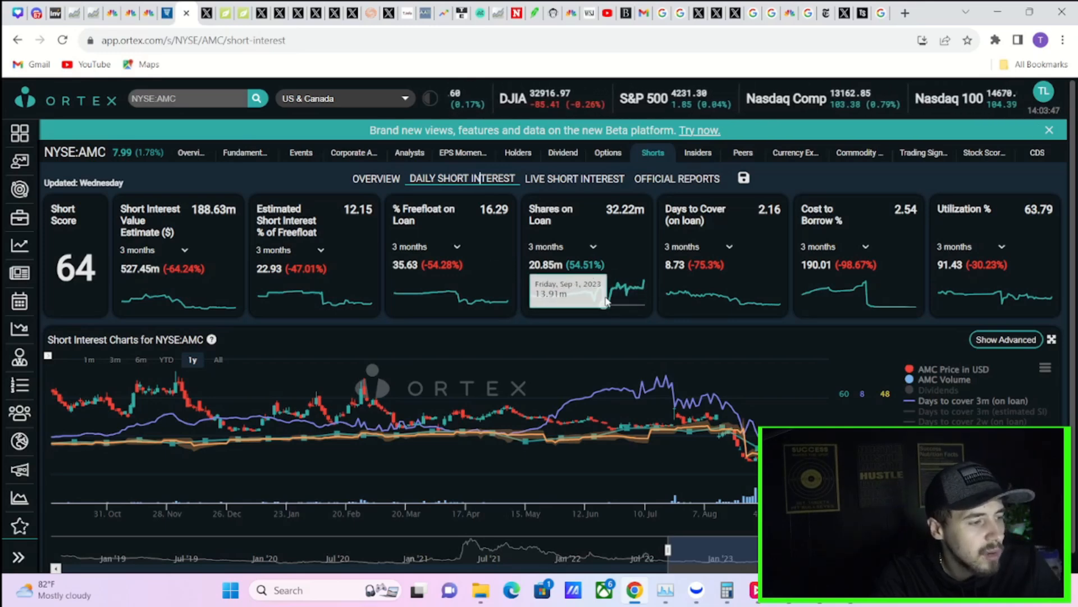
mouse_move(639, 287)
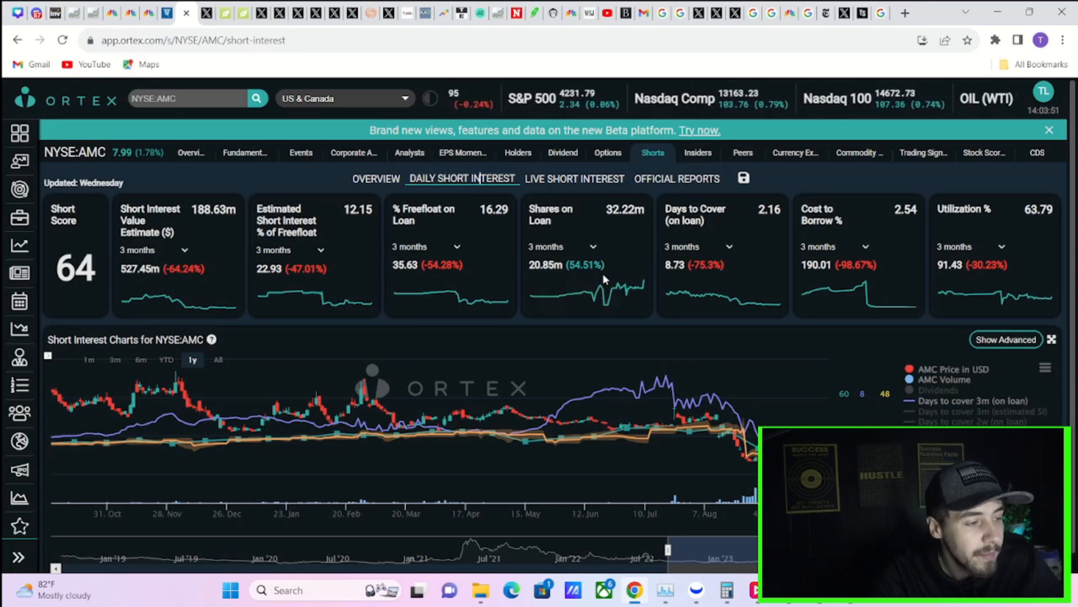
mouse_move(600, 294)
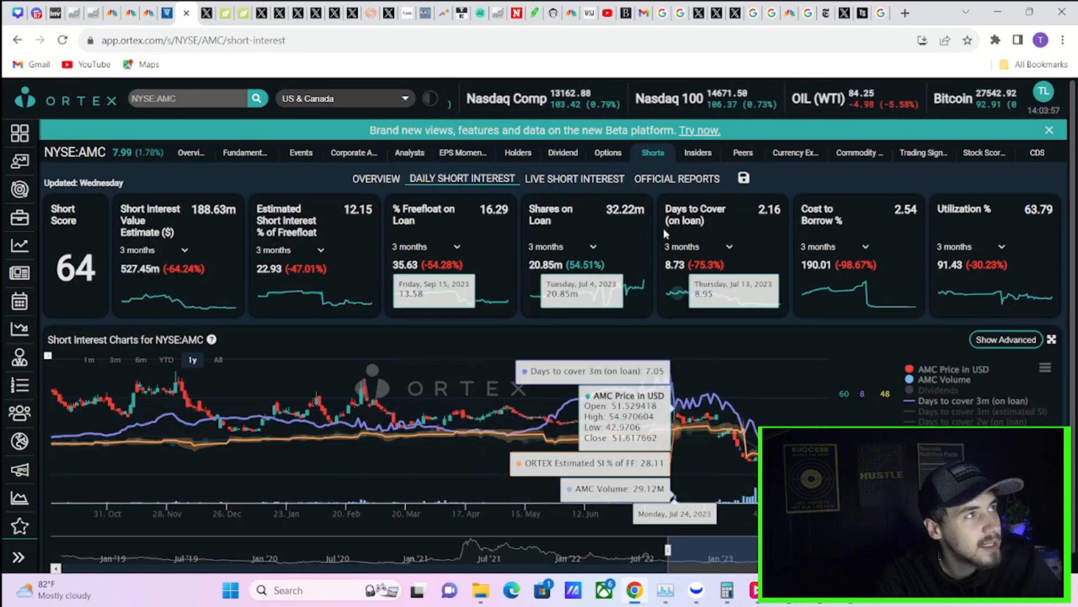
mouse_move(599, 361)
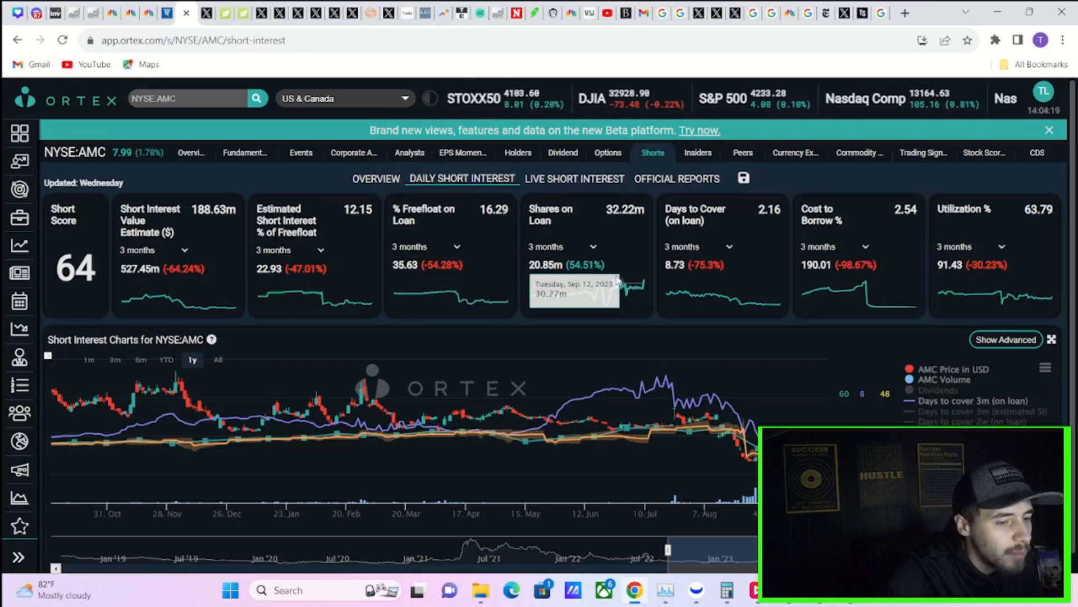
mouse_move(604, 297)
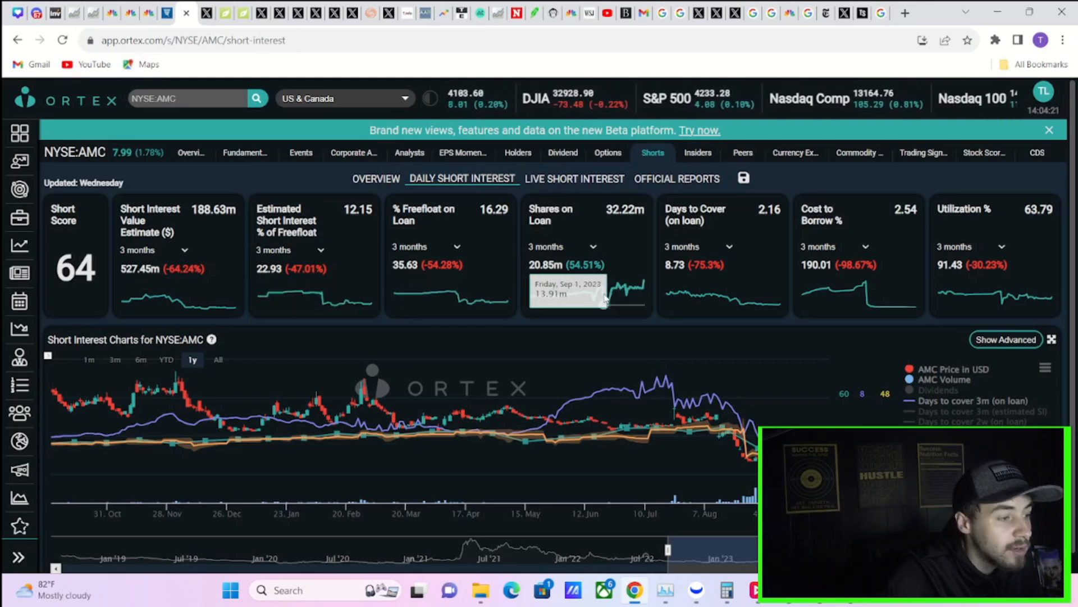
mouse_move(580, 282)
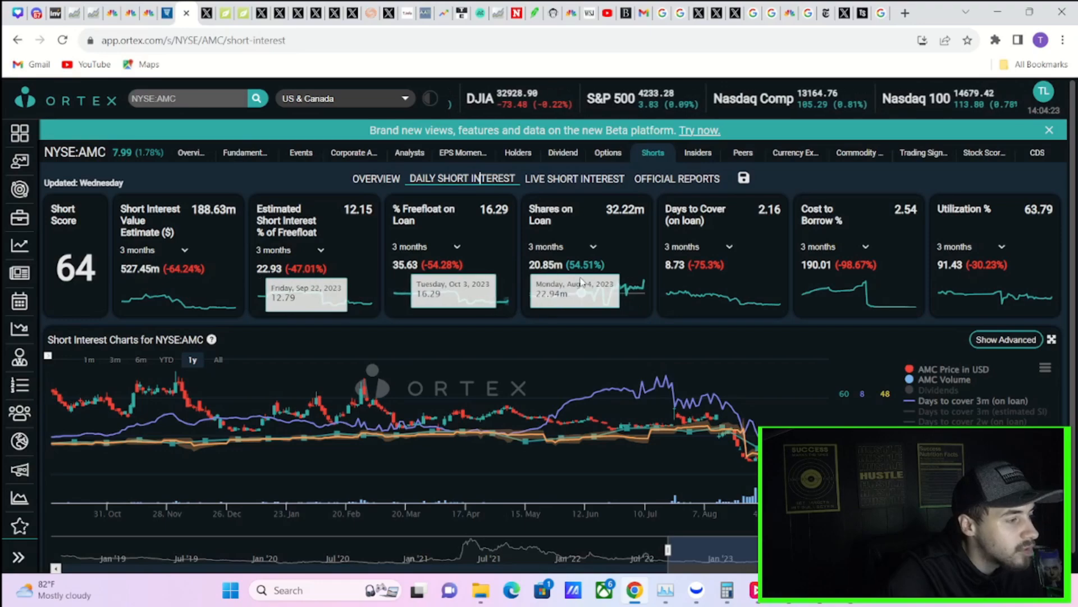
mouse_move(628, 288)
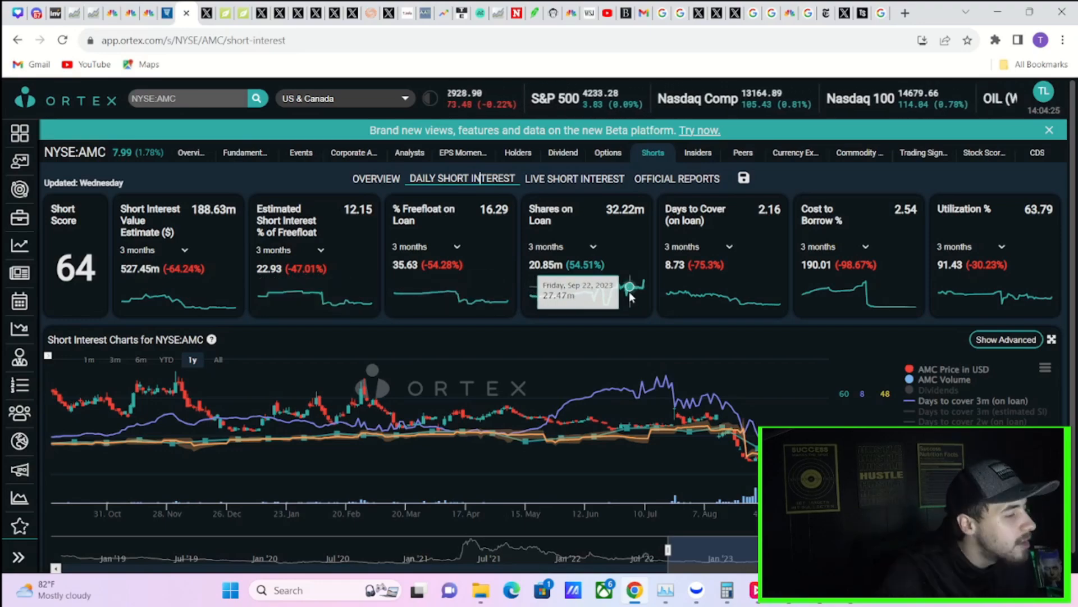
mouse_move(194, 219)
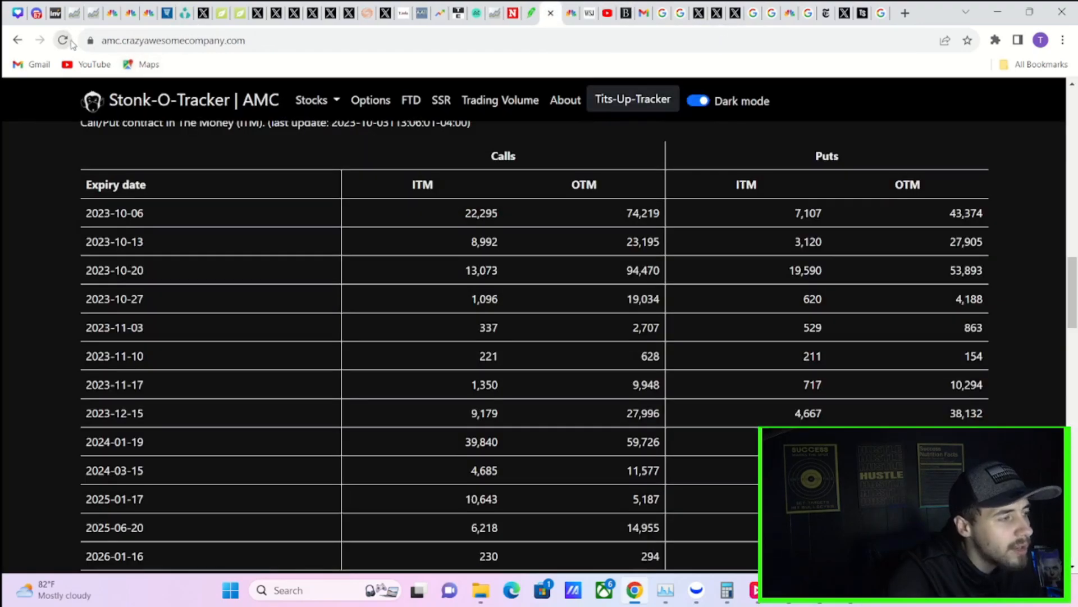
- Reload the Stonk-O-Tracker AMC call/put expiry table for the latest counts
click(61, 40)
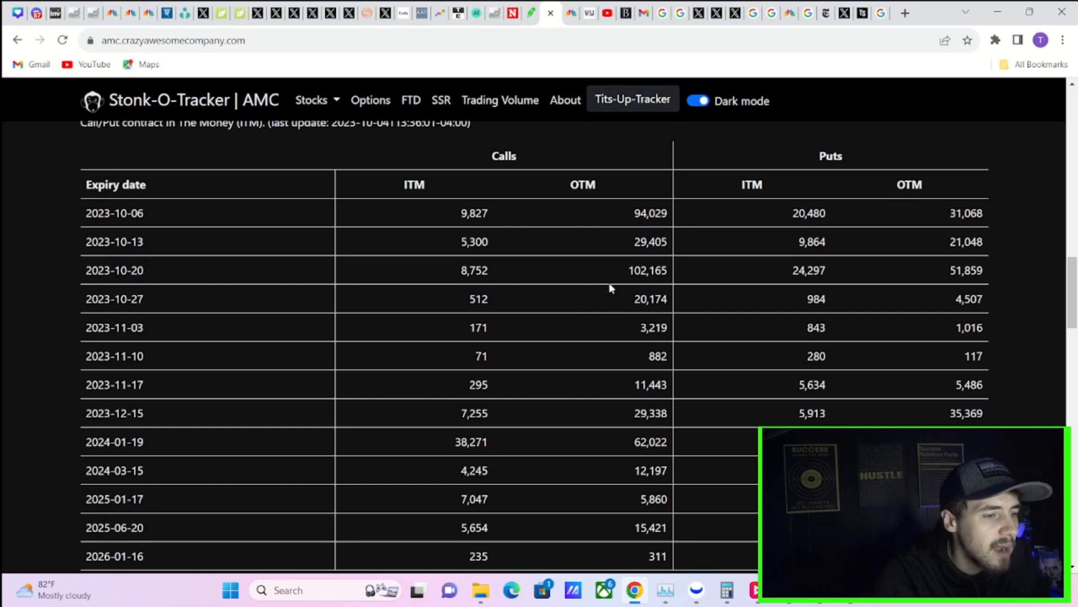
mouse_move(682, 230)
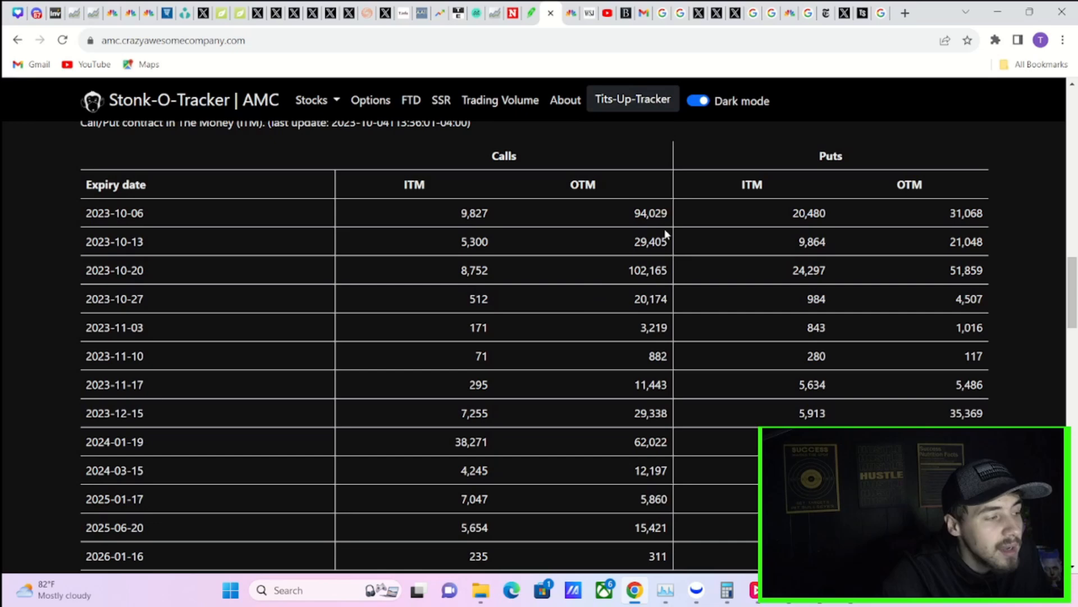
mouse_move(984, 324)
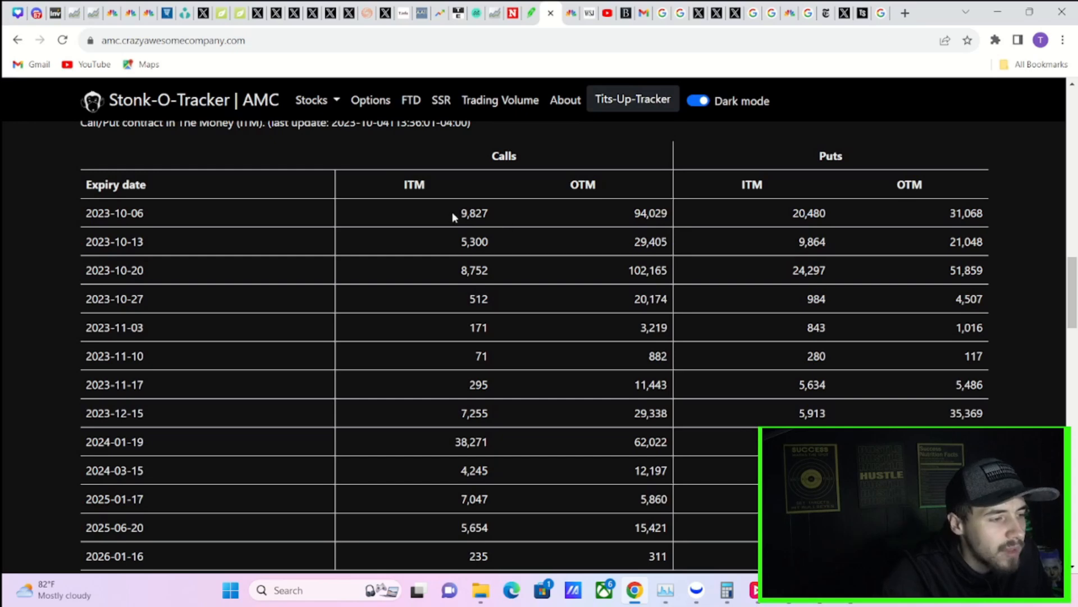
mouse_move(868, 284)
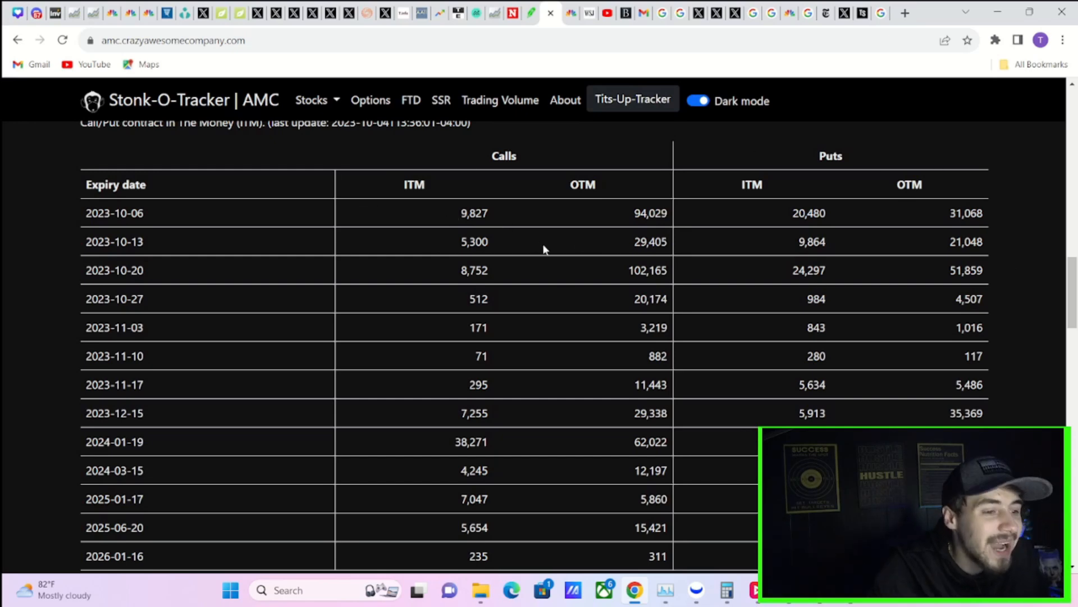
mouse_move(515, 327)
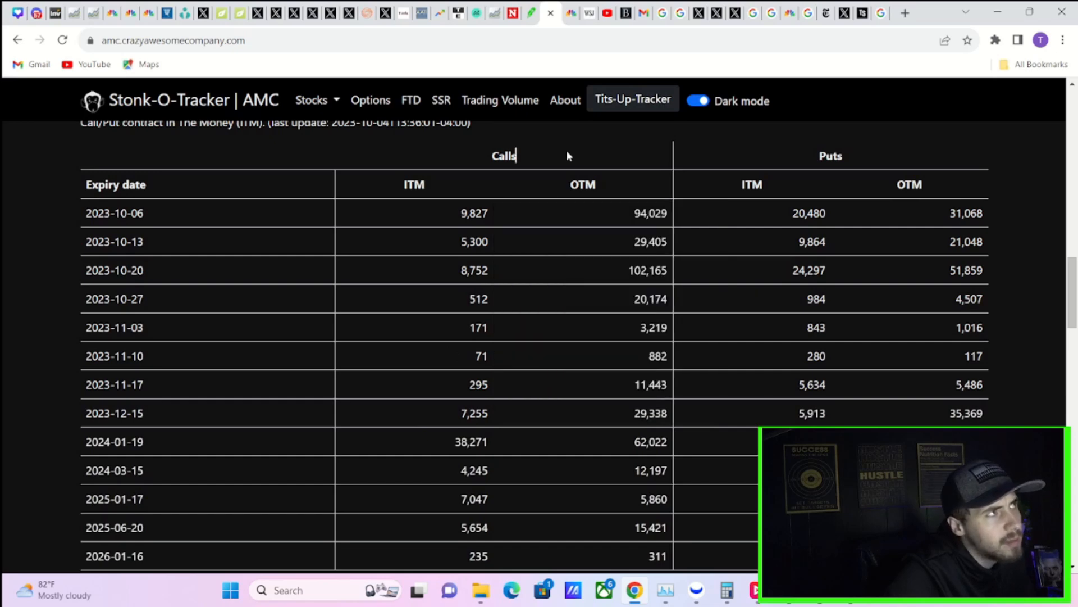
mouse_move(603, 280)
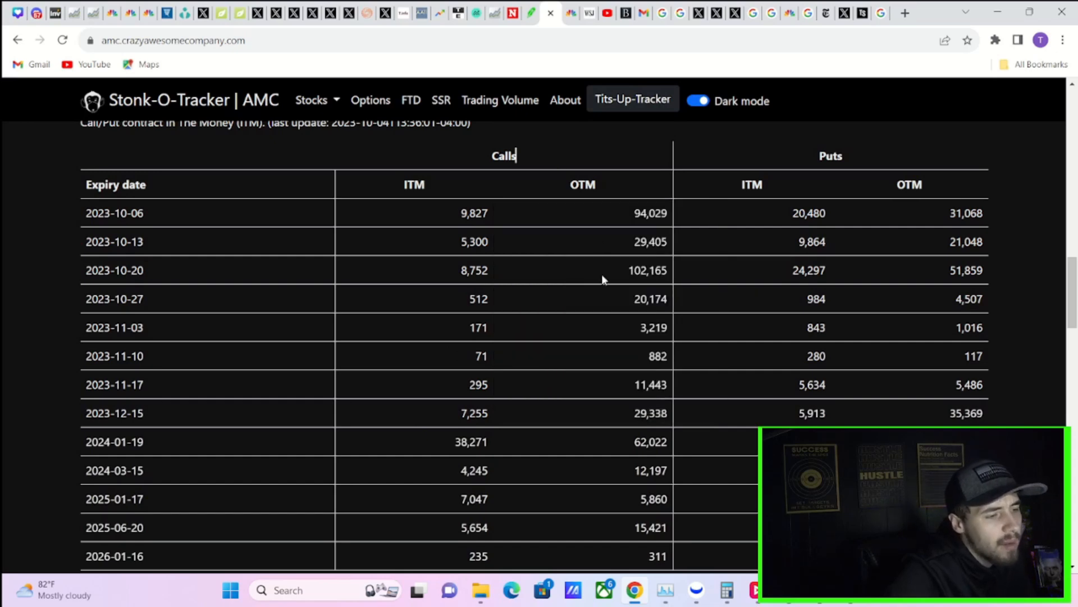
mouse_move(574, 260)
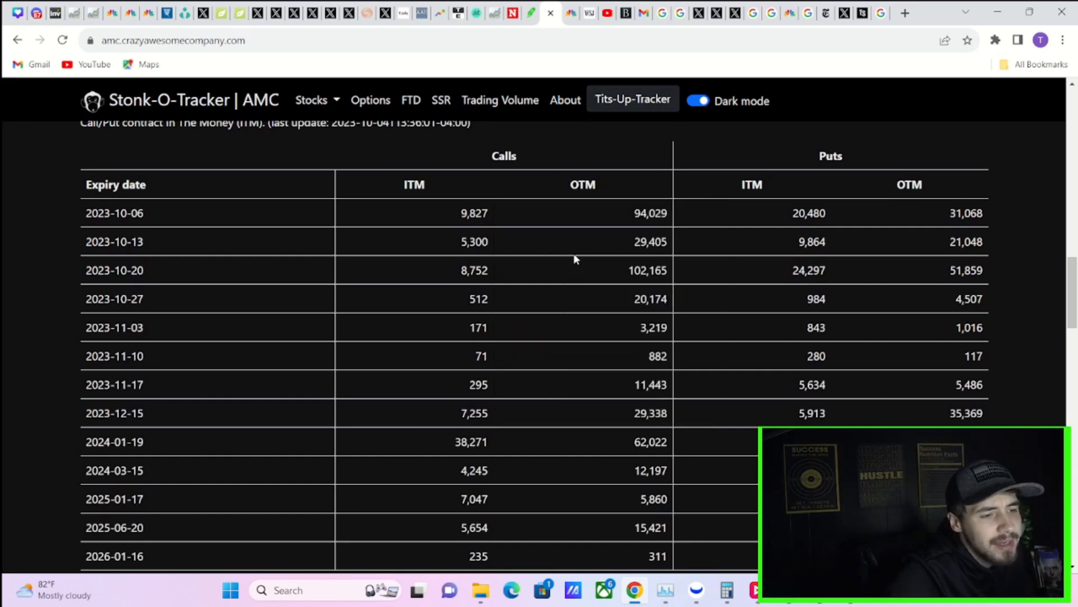
mouse_move(626, 274)
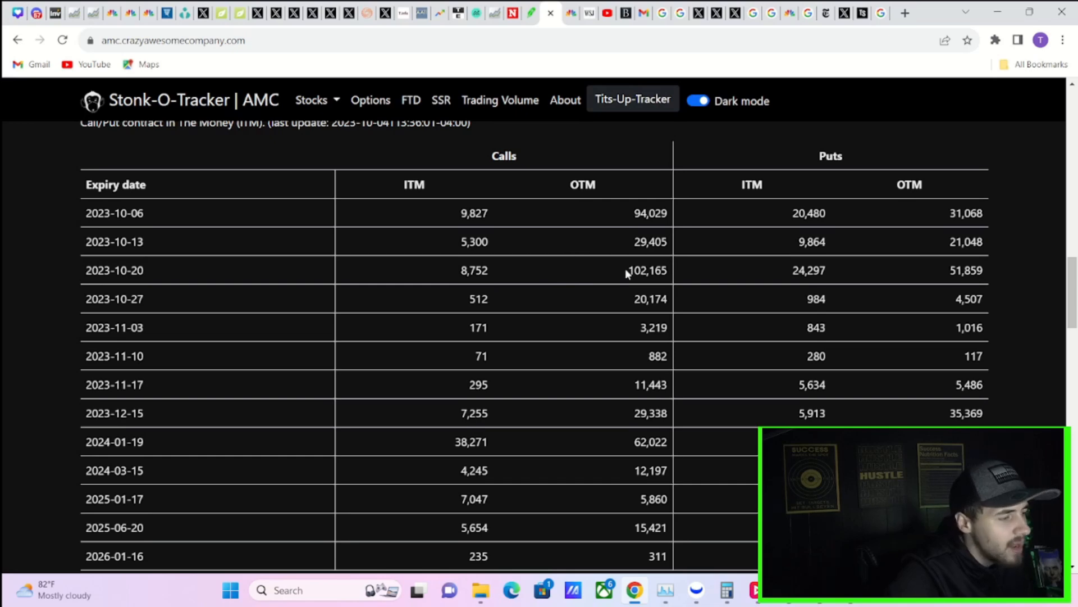
mouse_move(612, 276)
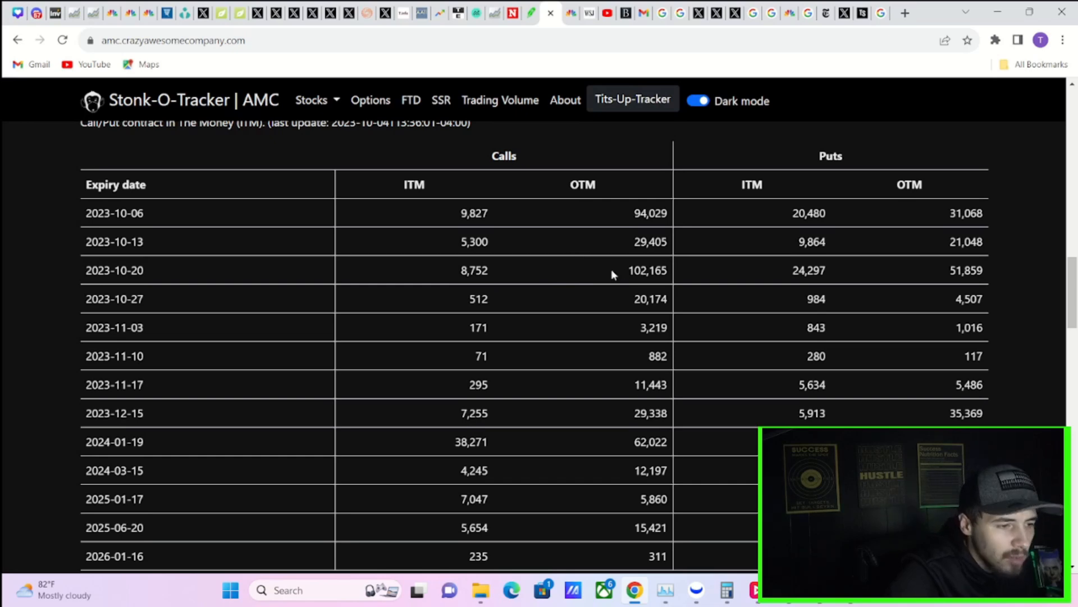
mouse_move(564, 283)
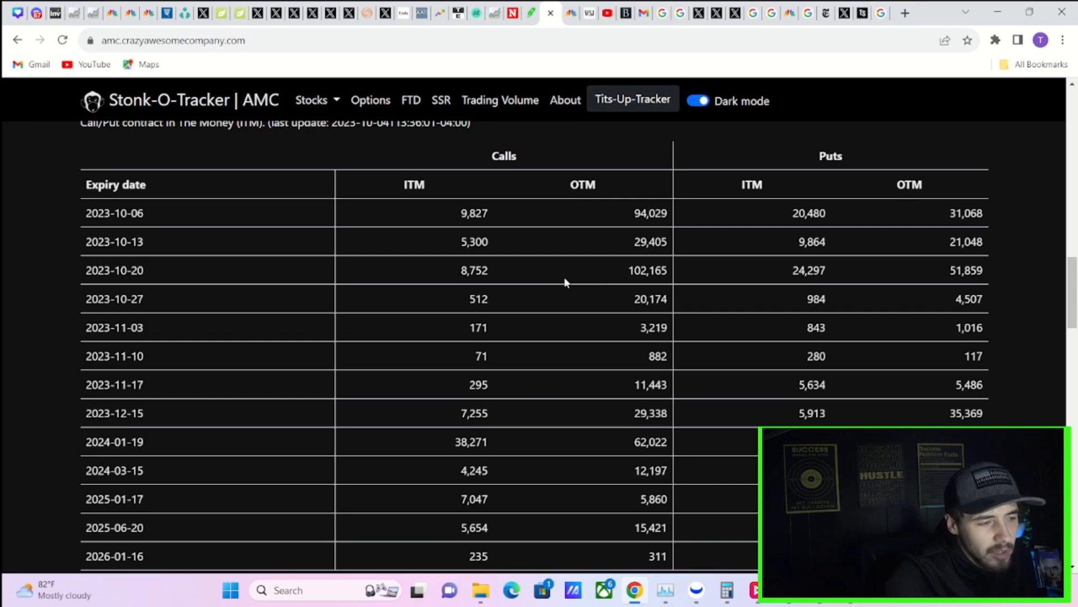
mouse_move(553, 288)
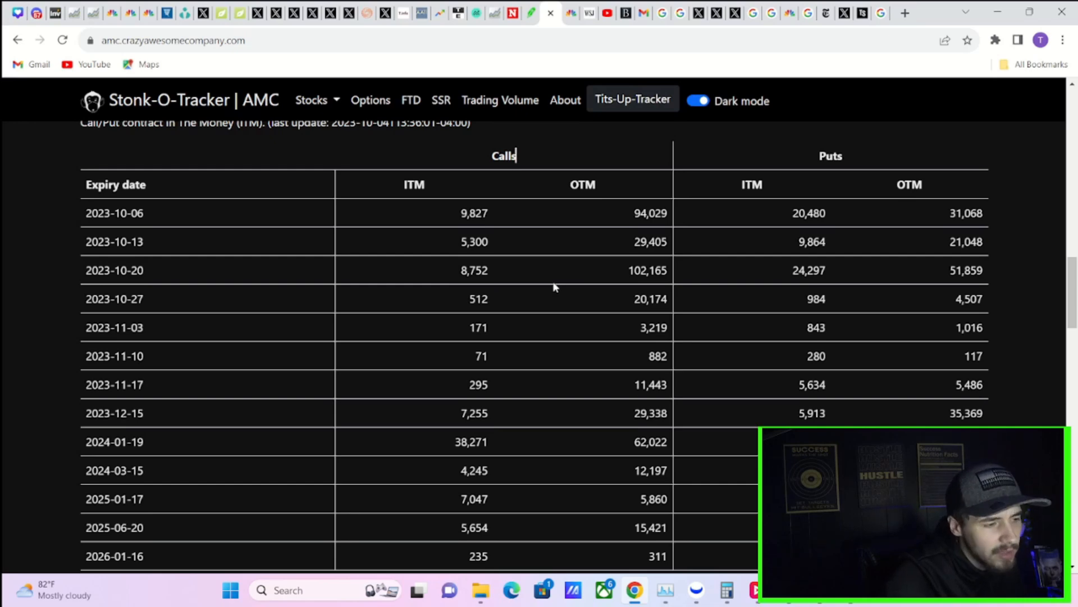
mouse_move(684, 281)
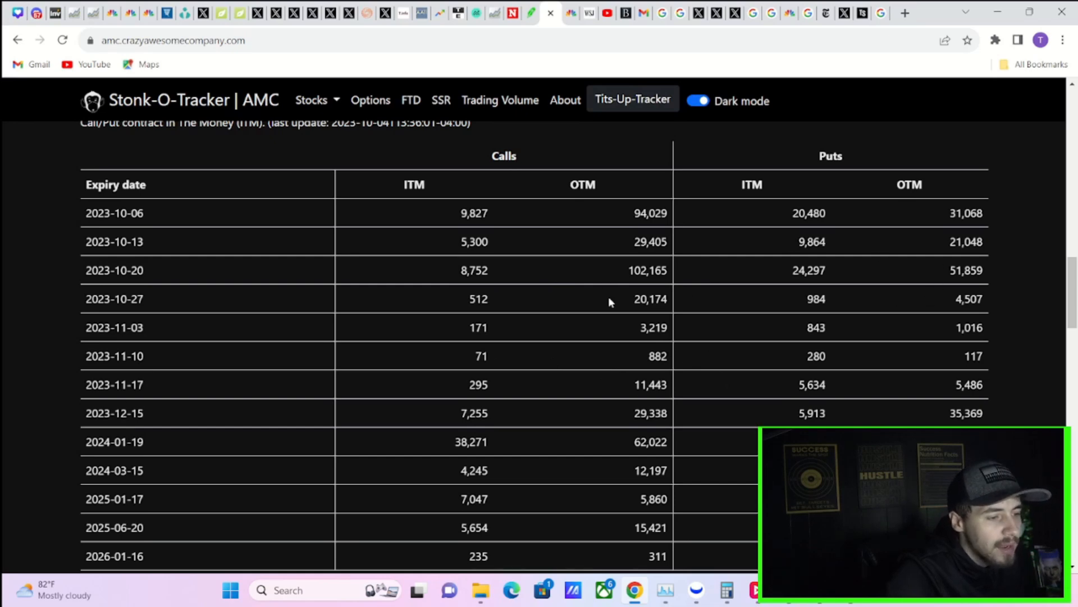
mouse_move(336, 290)
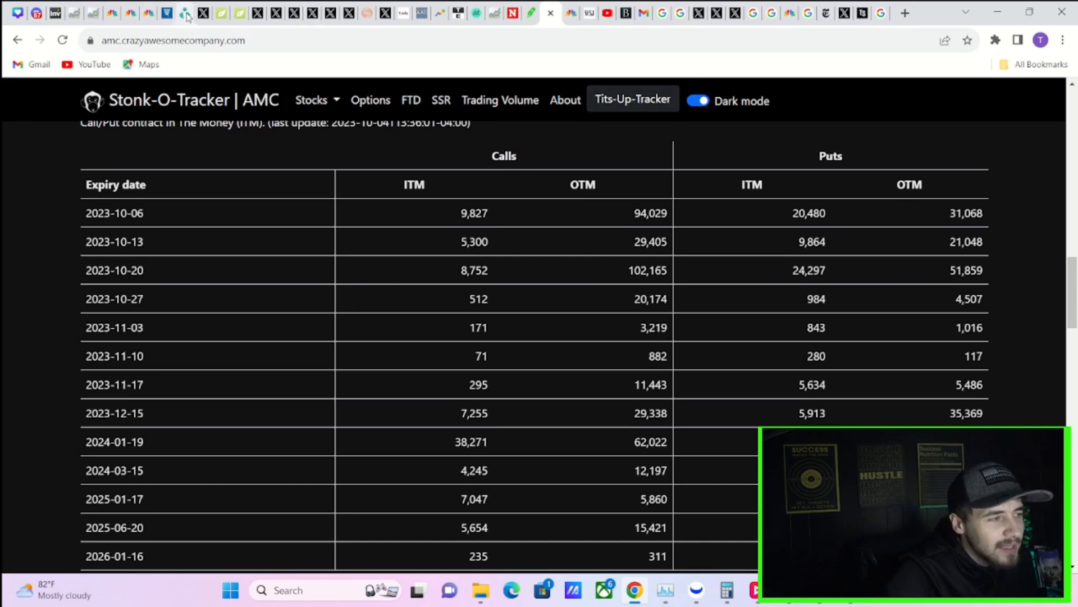
- Return to the Ortex tab with AMC's daily short interest dashboard
click(168, 13)
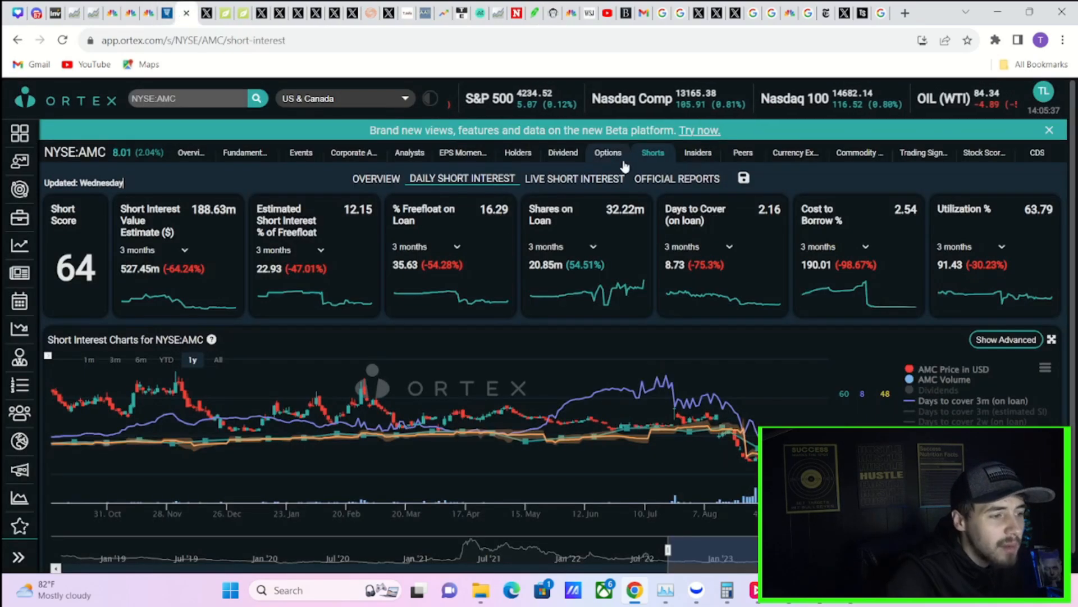
click(608, 152)
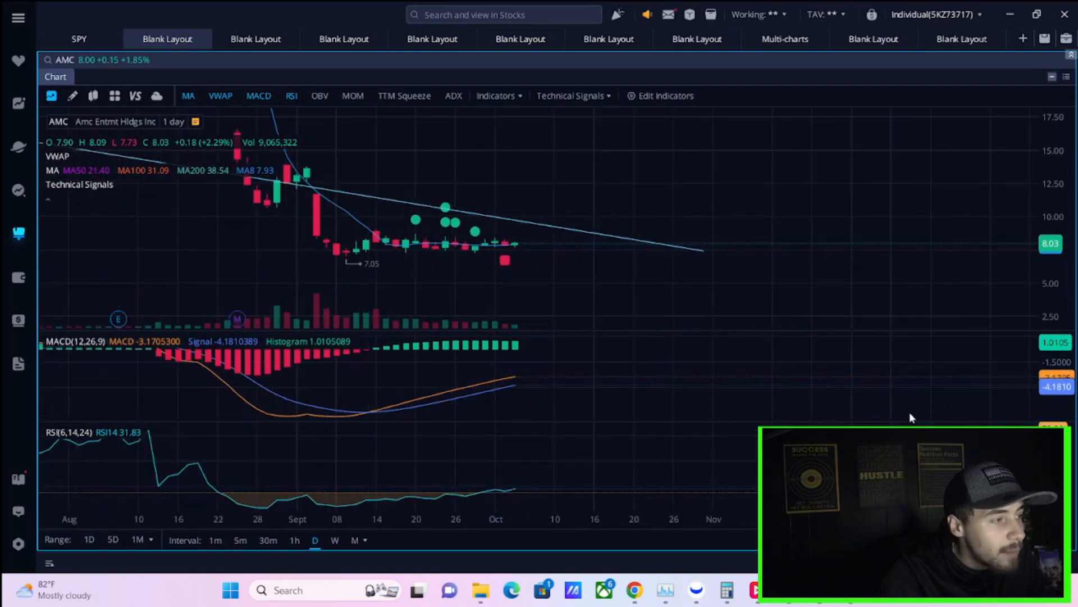
mouse_move(433, 314)
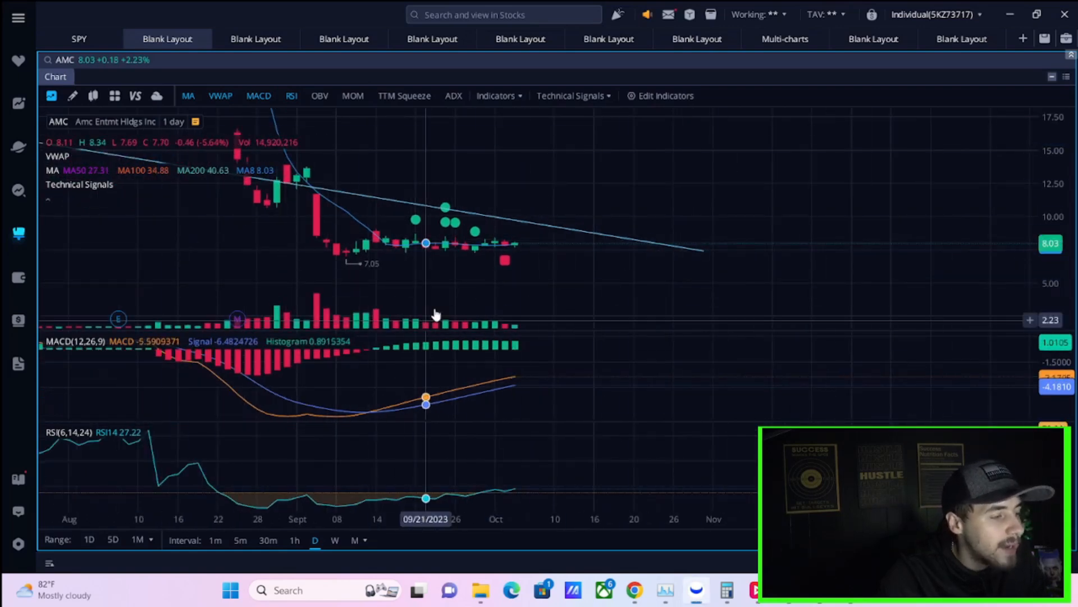
mouse_move(515, 287)
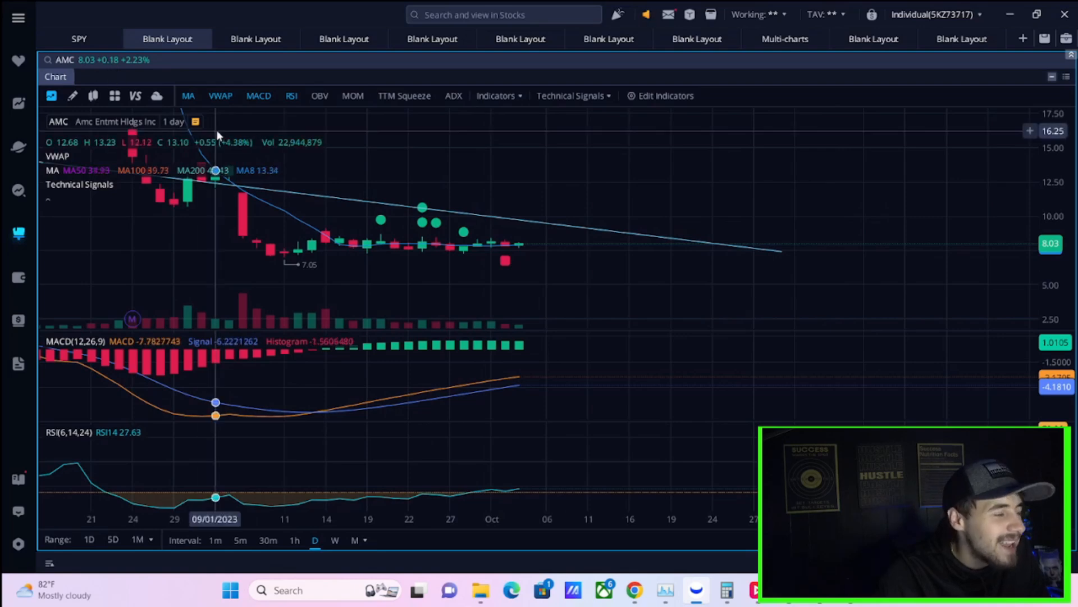
mouse_move(518, 245)
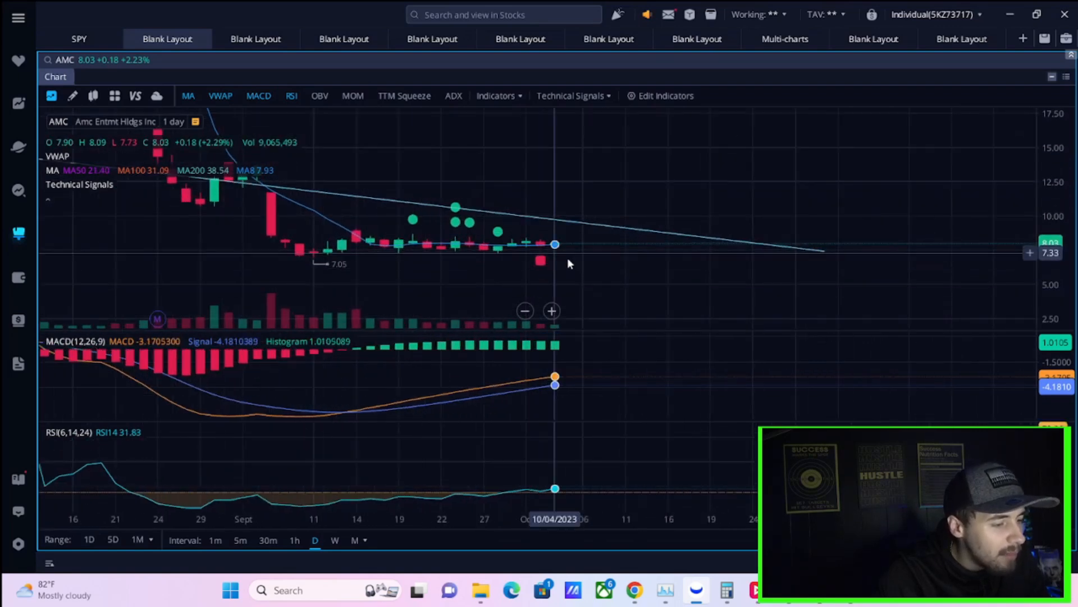
mouse_move(670, 466)
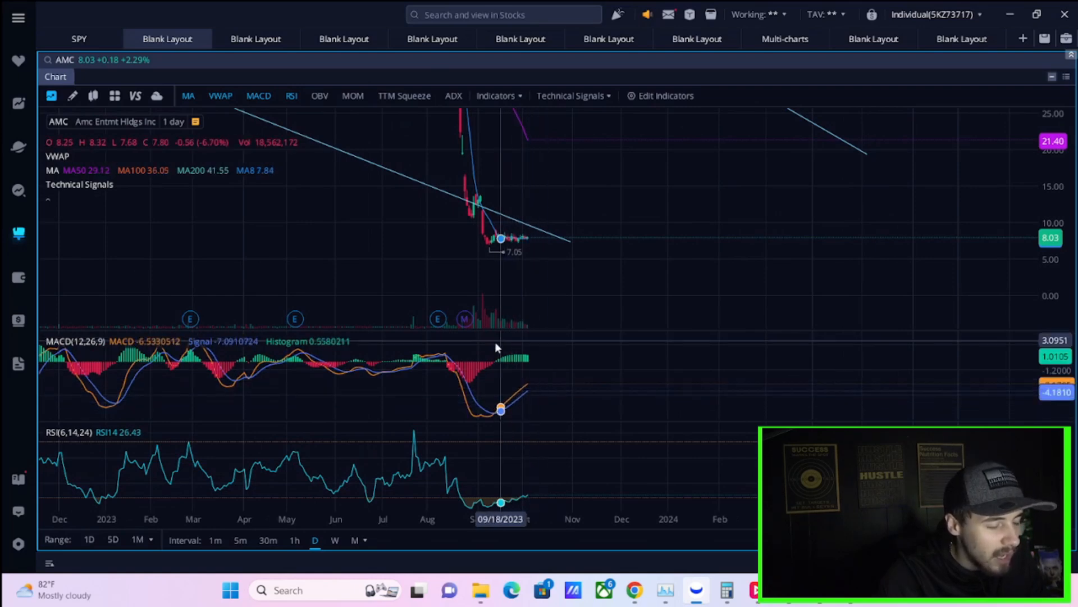
mouse_move(589, 463)
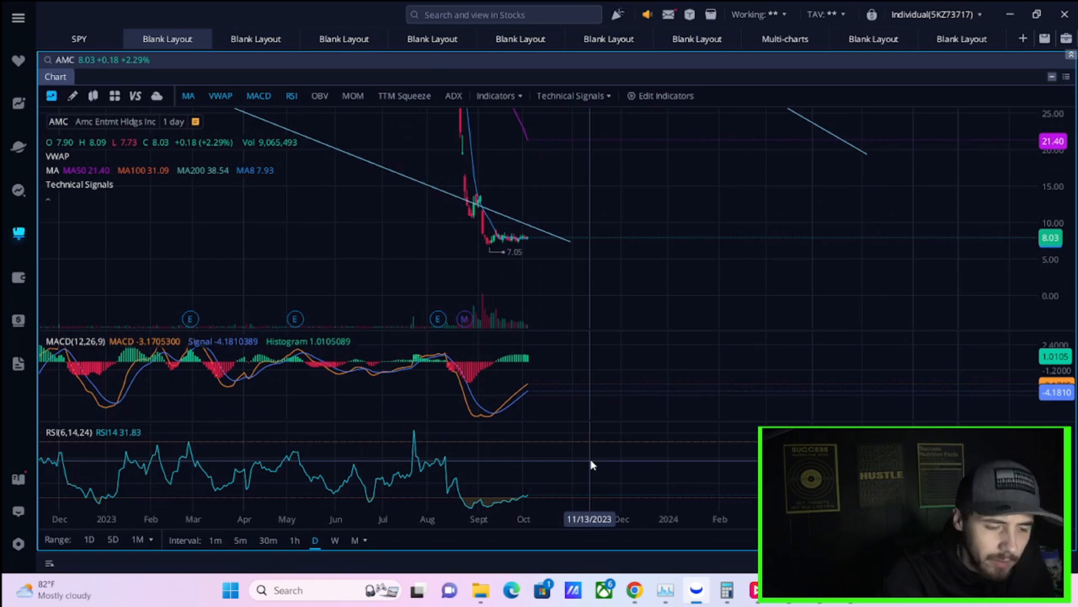
mouse_move(813, 198)
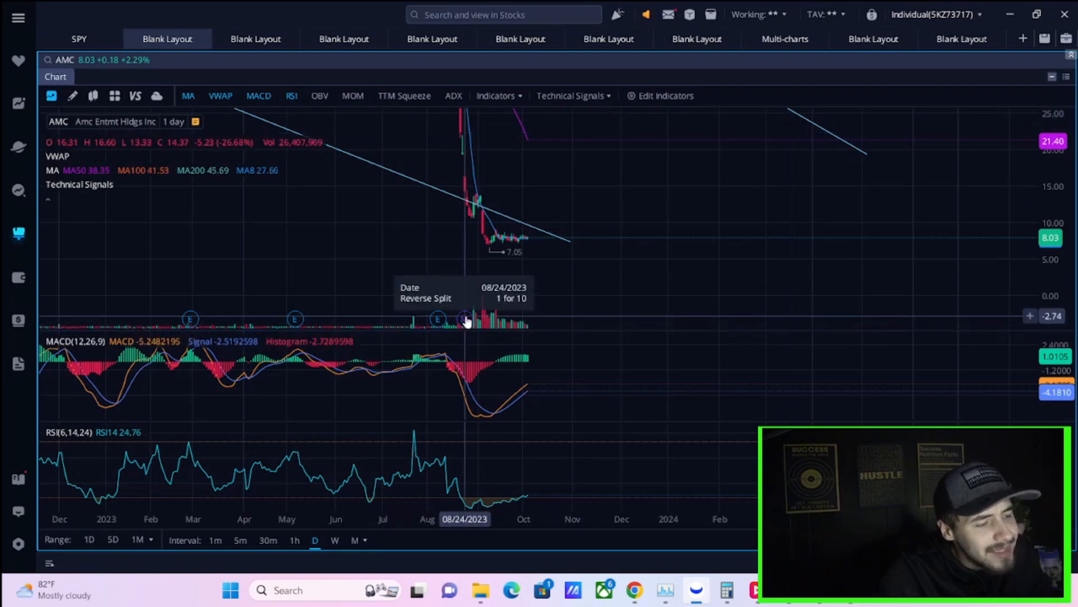
mouse_move(495, 324)
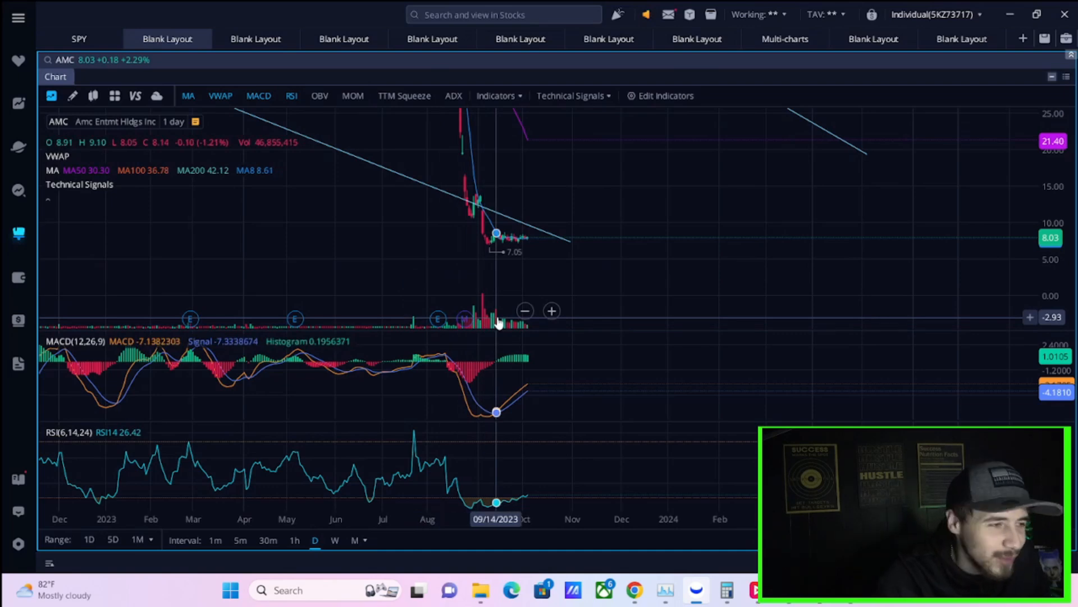
mouse_move(434, 296)
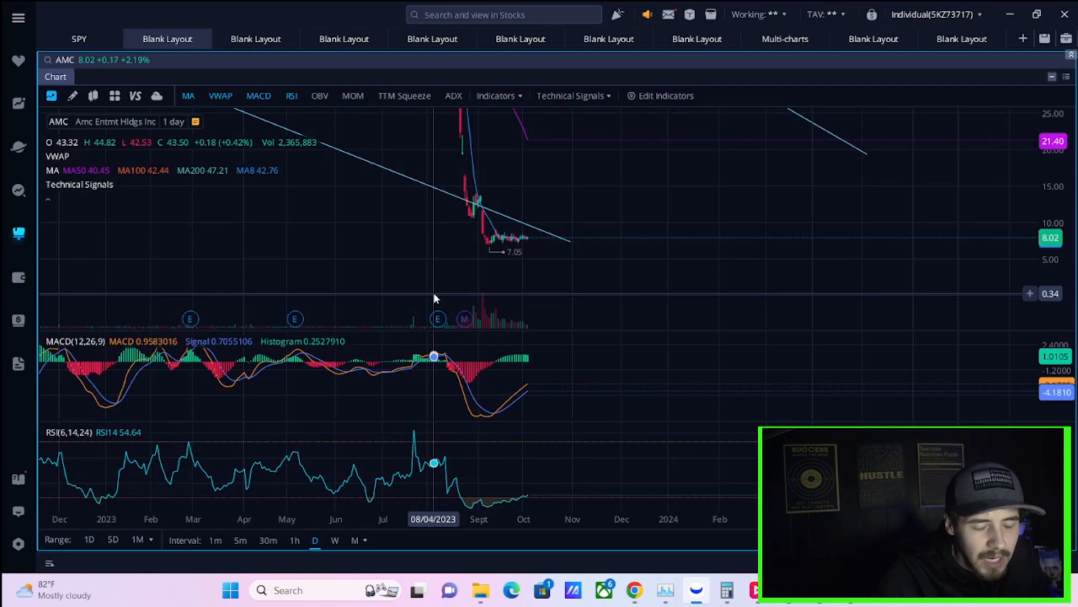
mouse_move(402, 288)
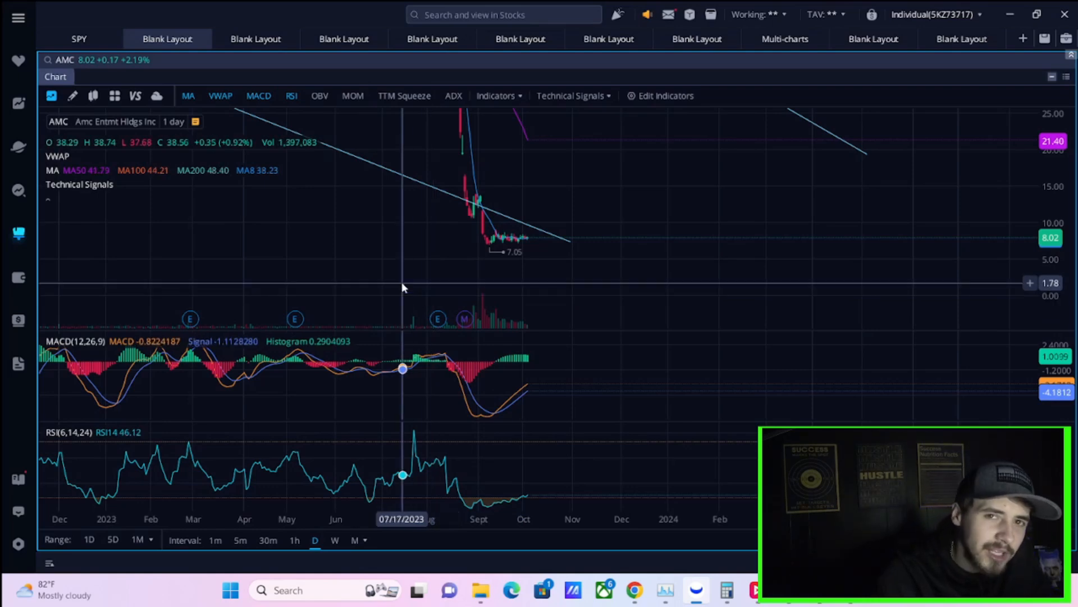